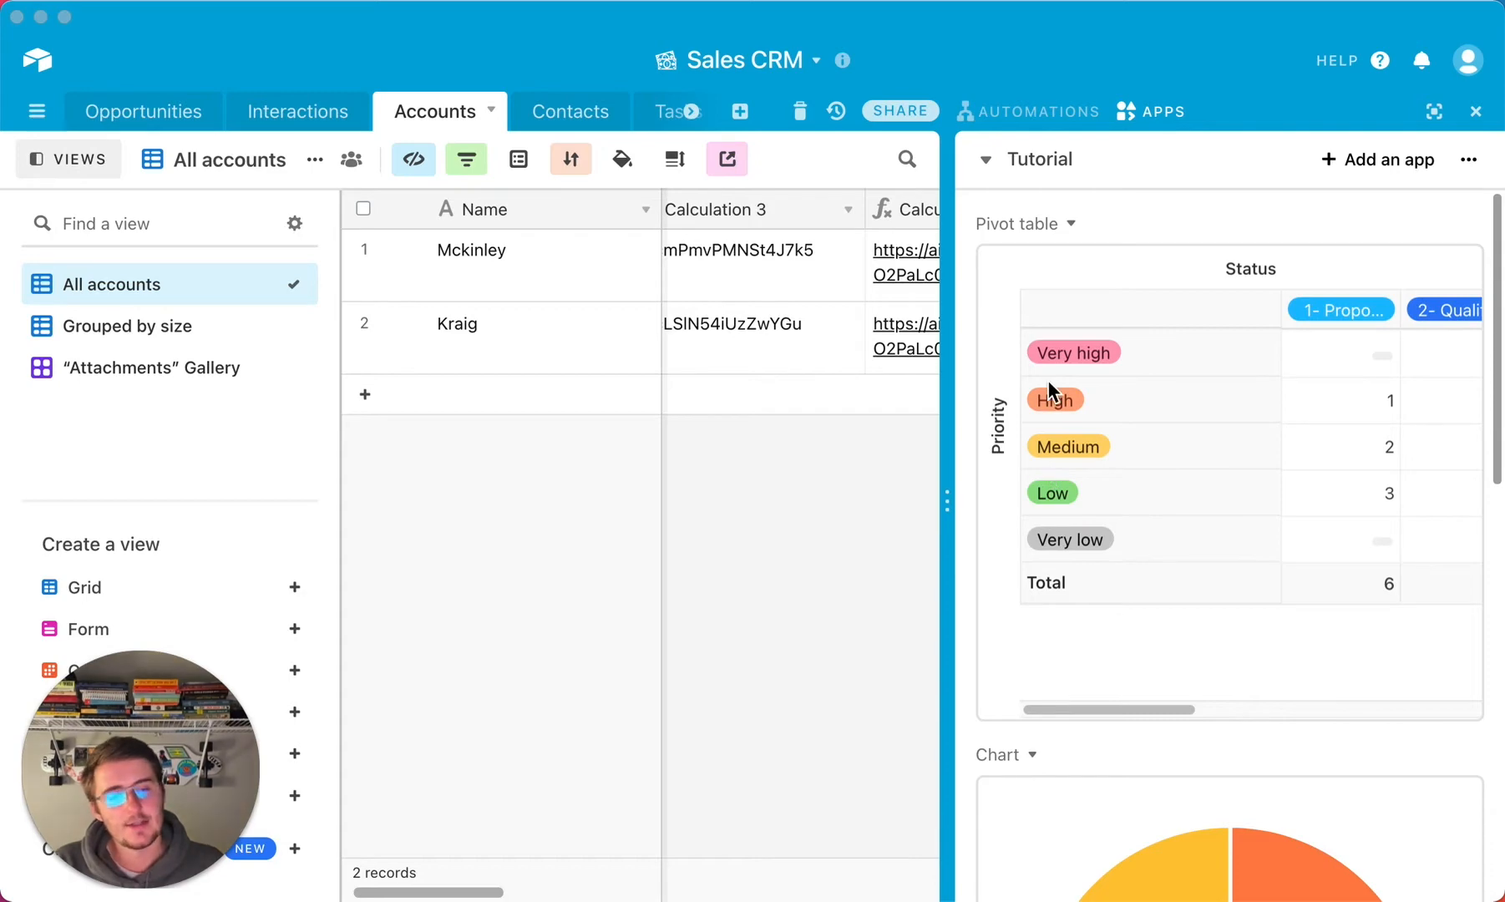
mouse_move(1059, 177)
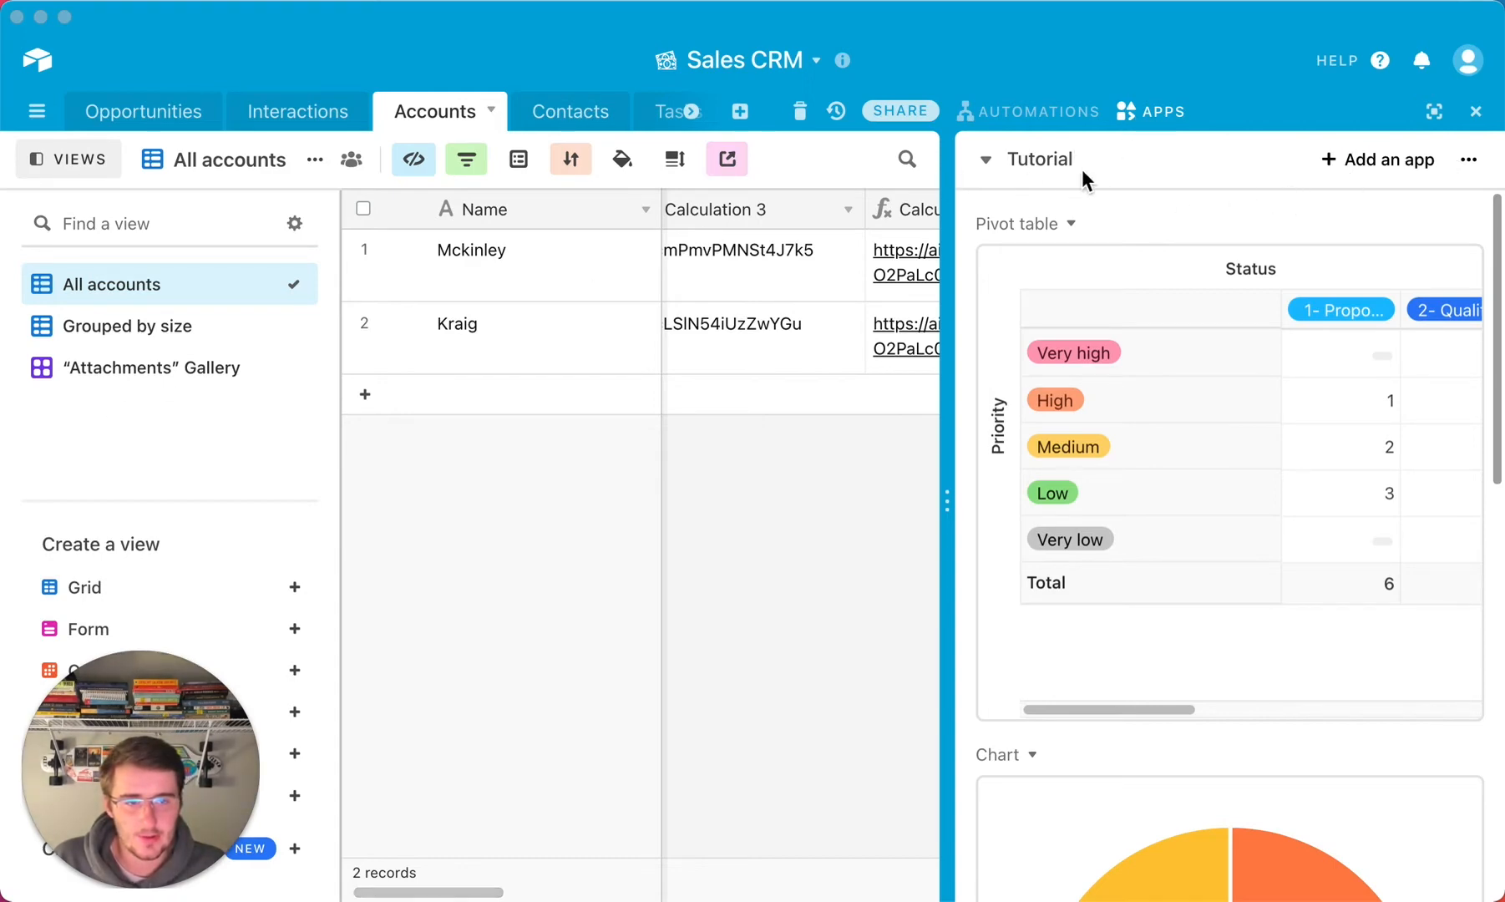
Step: Show the list of dashboards from the Tutorial dashboard name dropdown
click(986, 159)
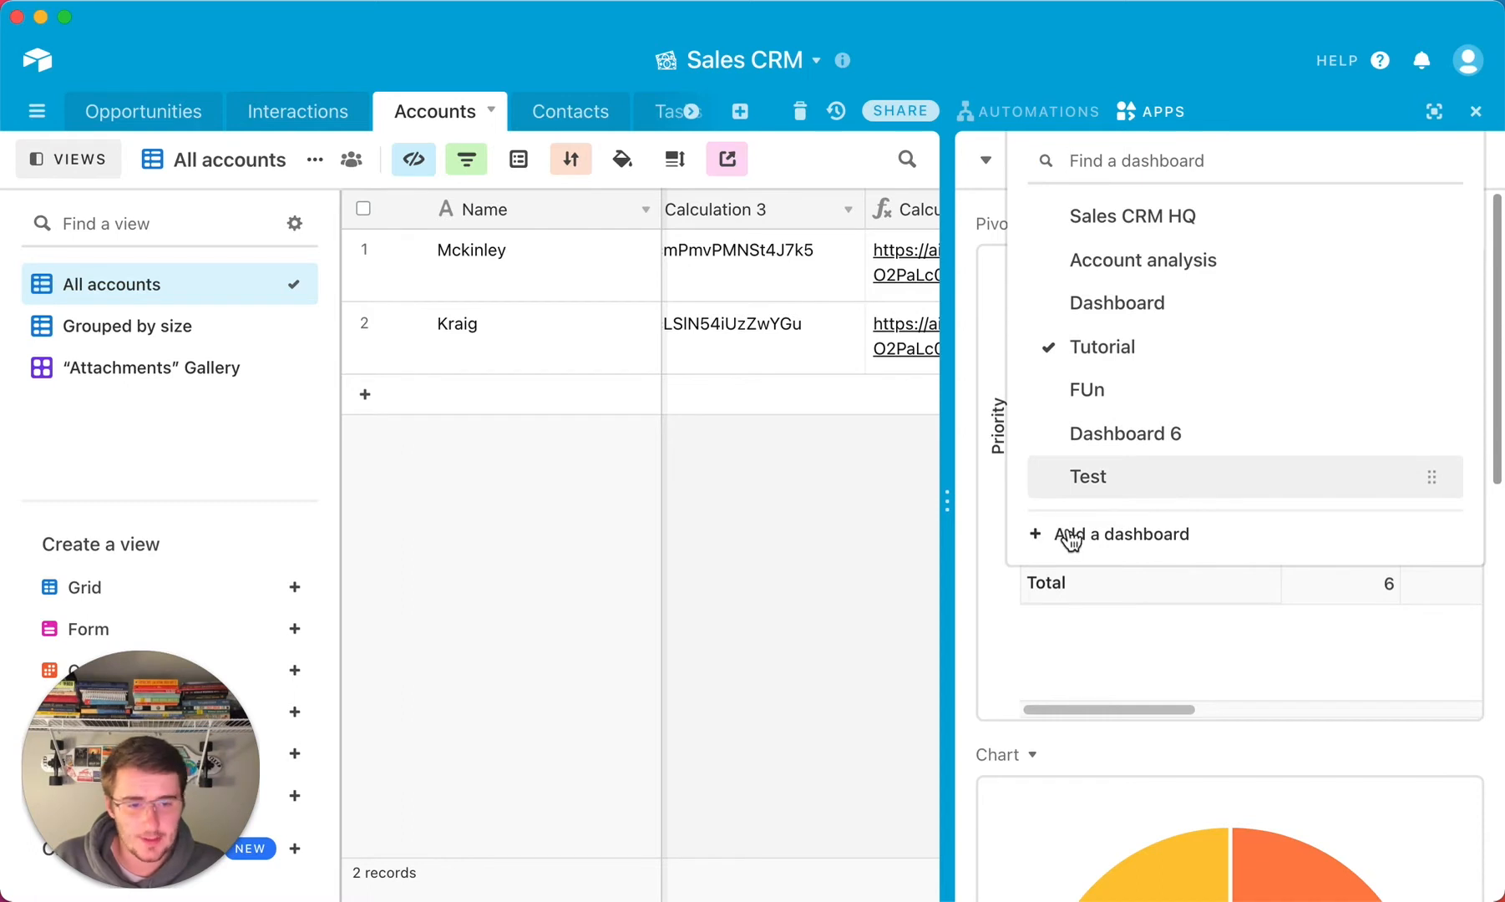
Step: Add a dashboard named 'Batch Update/Import' and go to add an app to it
click(1125, 533)
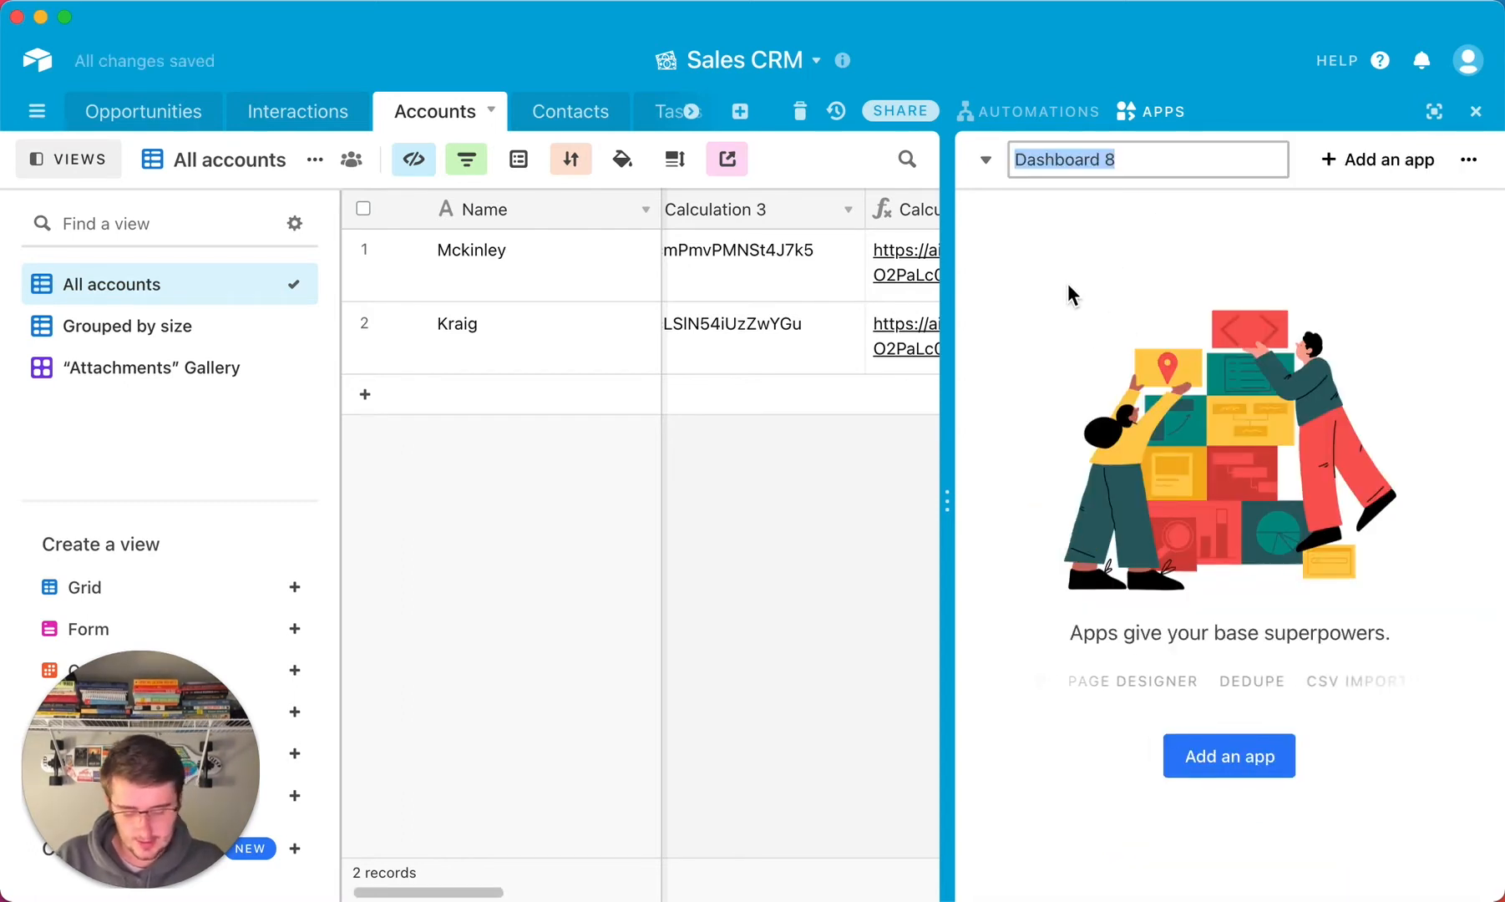
text(Batch Upda)
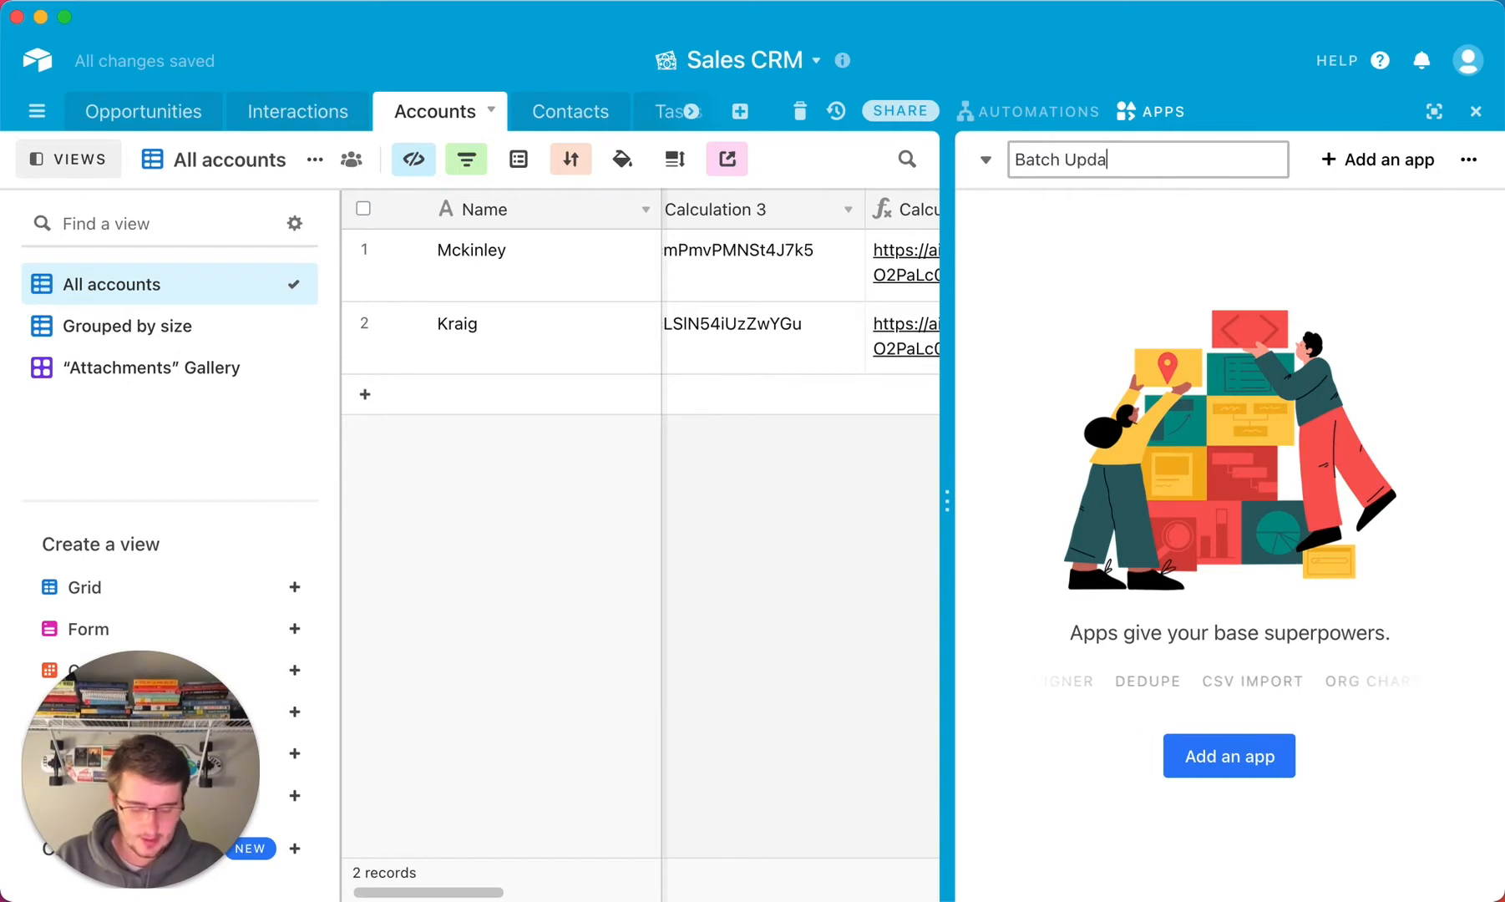
text(te/Import)
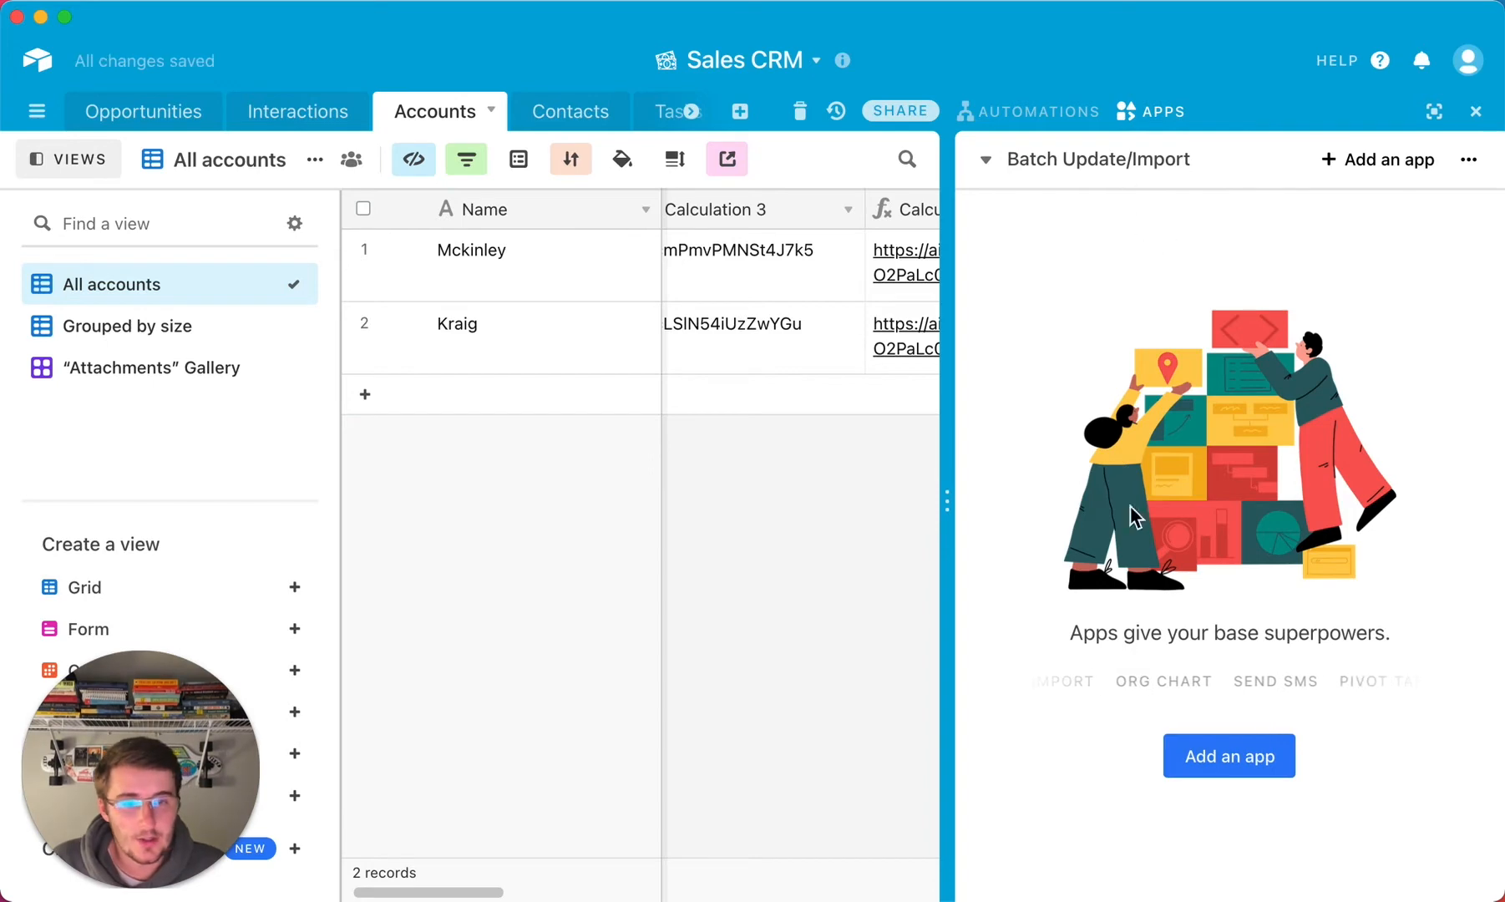
click(1230, 755)
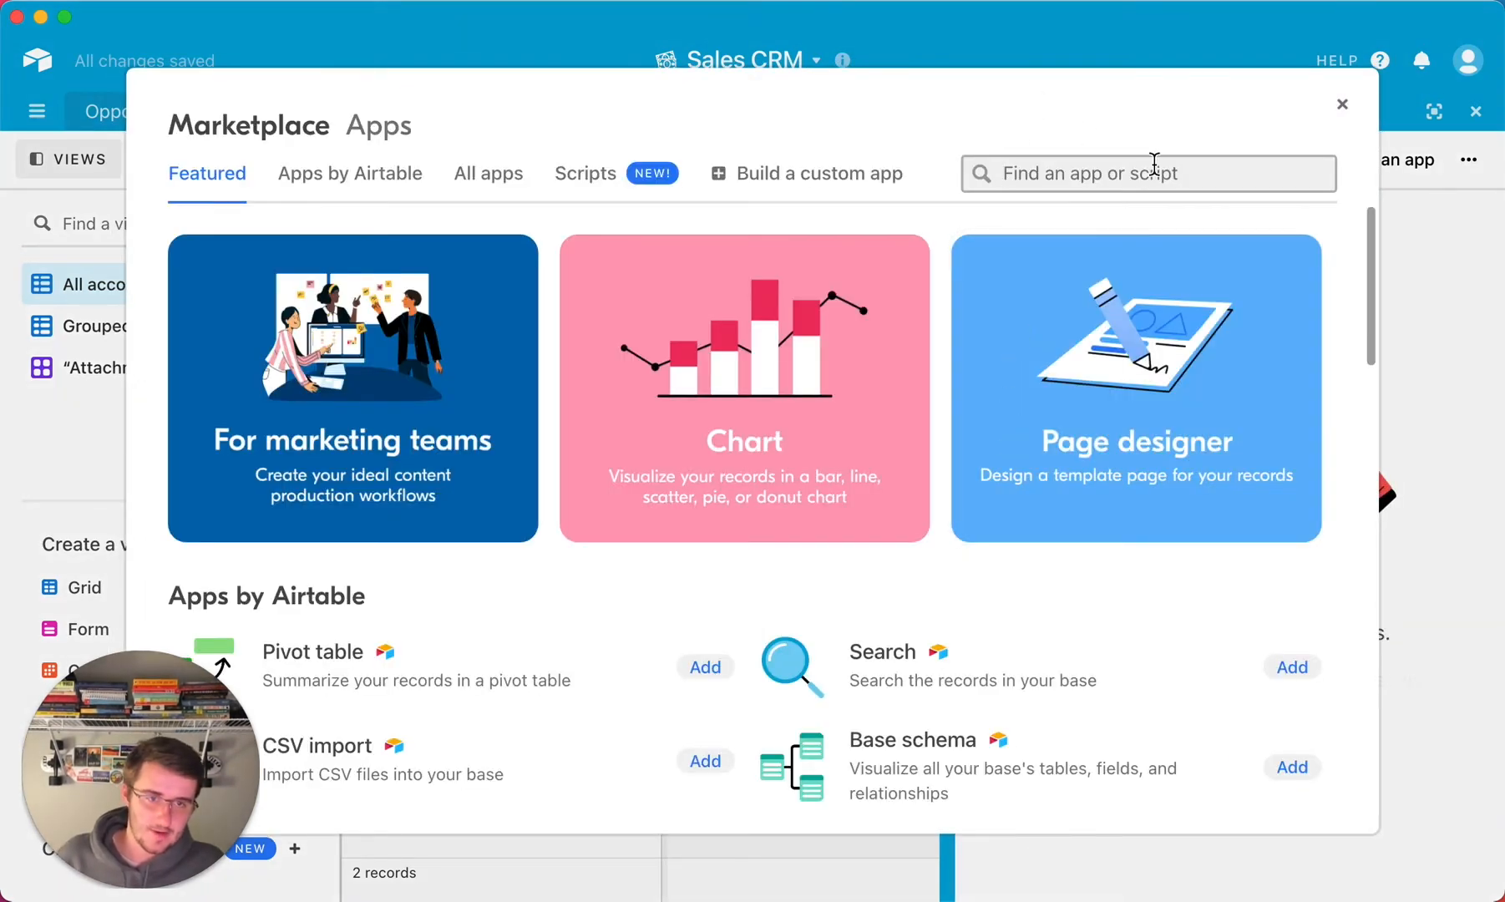
Step: Search the marketplace for 'bat' and add the Batch update app to the dashboard
text(bat)
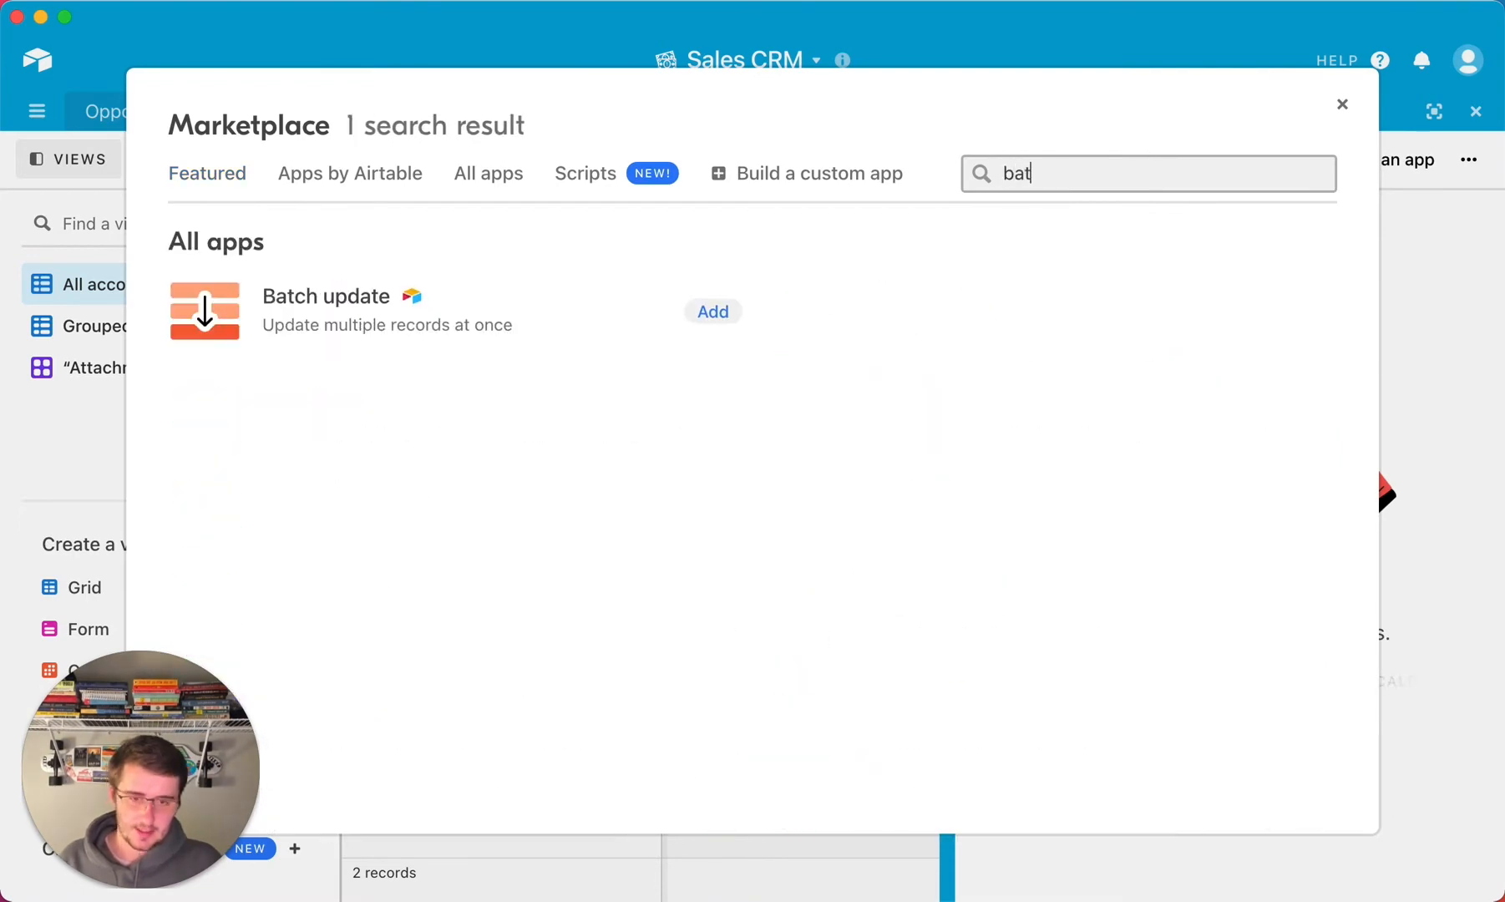
mouse_move(603, 314)
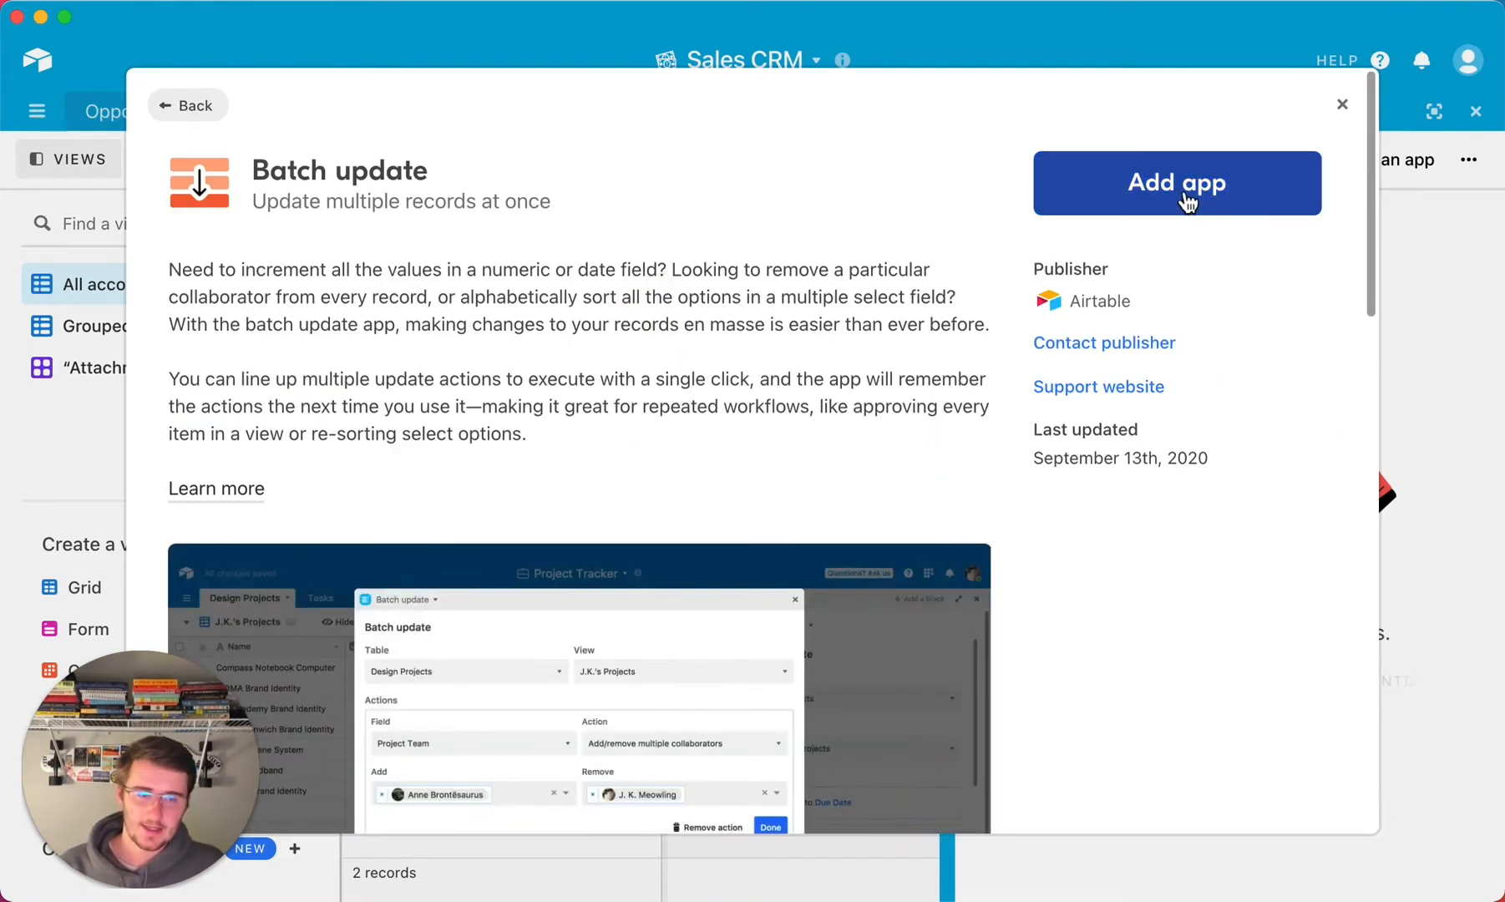
click(1176, 184)
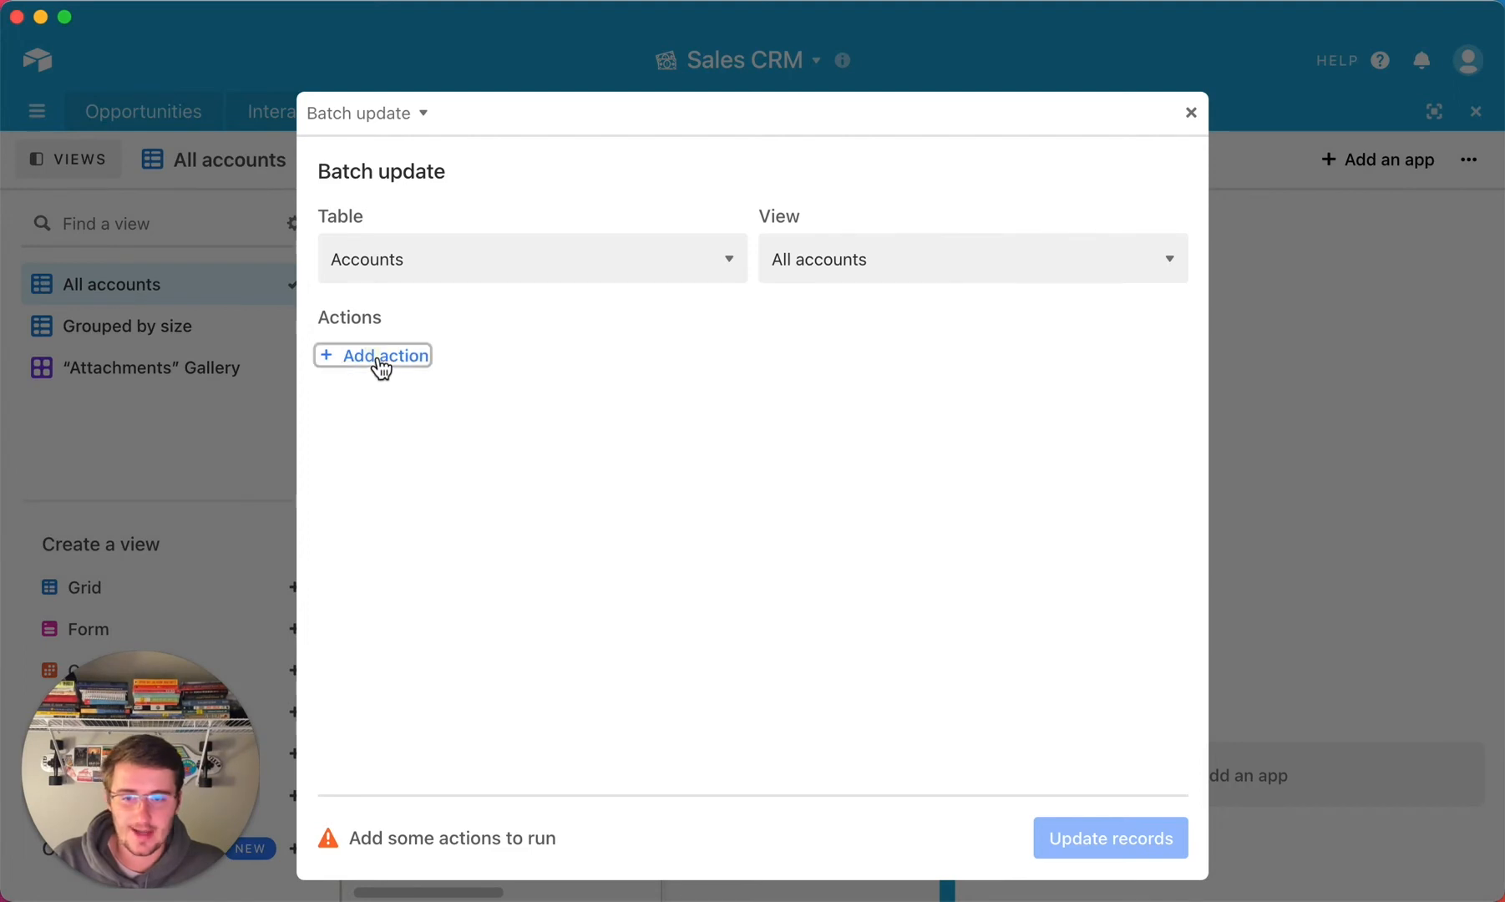
Step: Add a blank update action, exit fullscreen, and remove the filter to list all 18 accounts
click(373, 355)
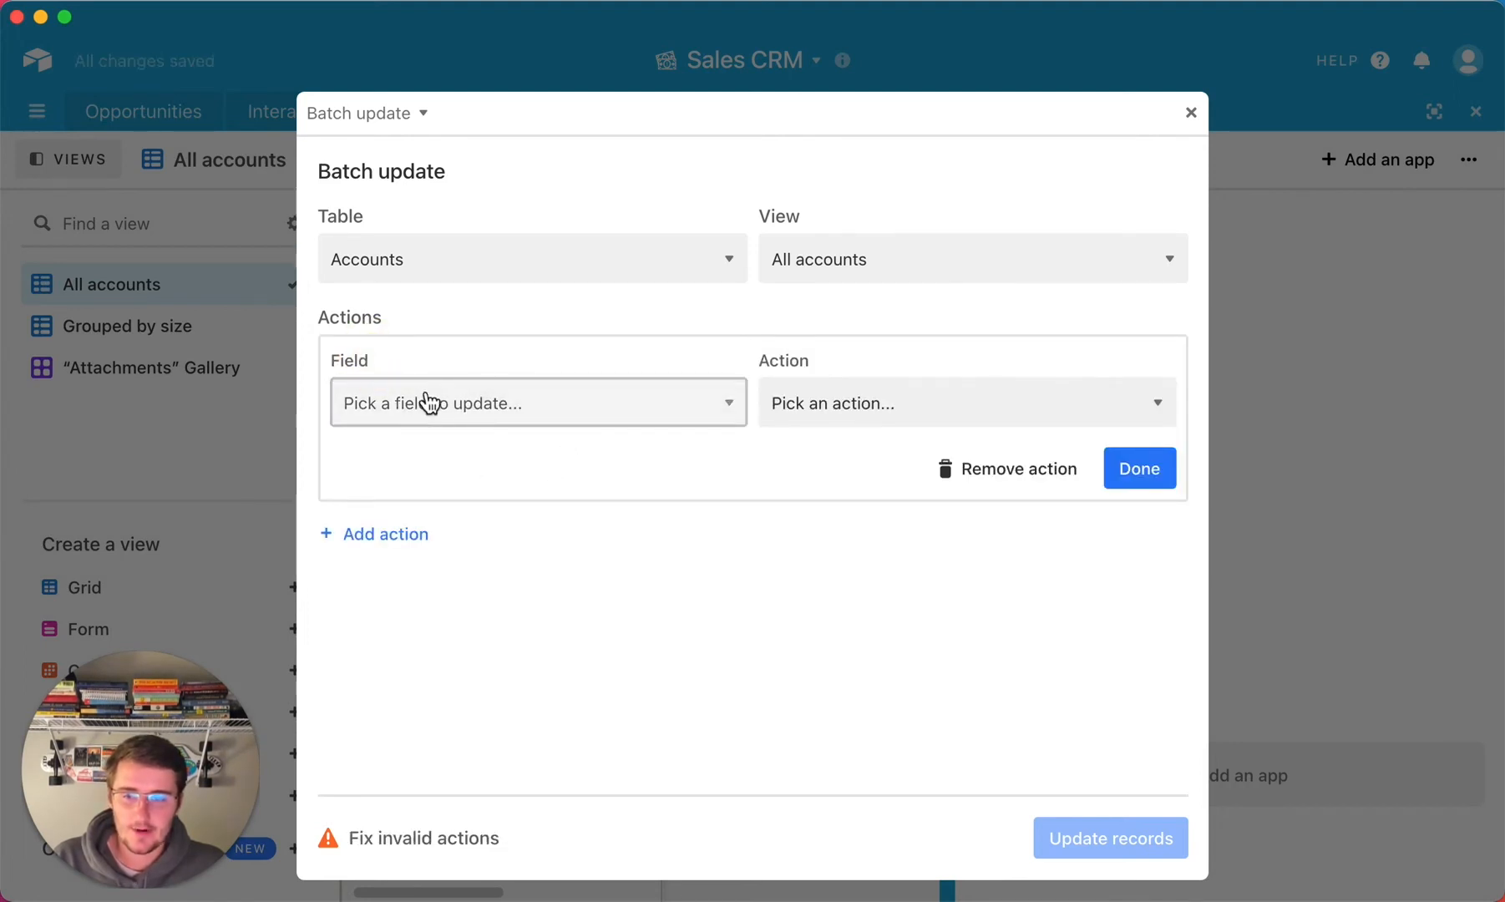
click(536, 403)
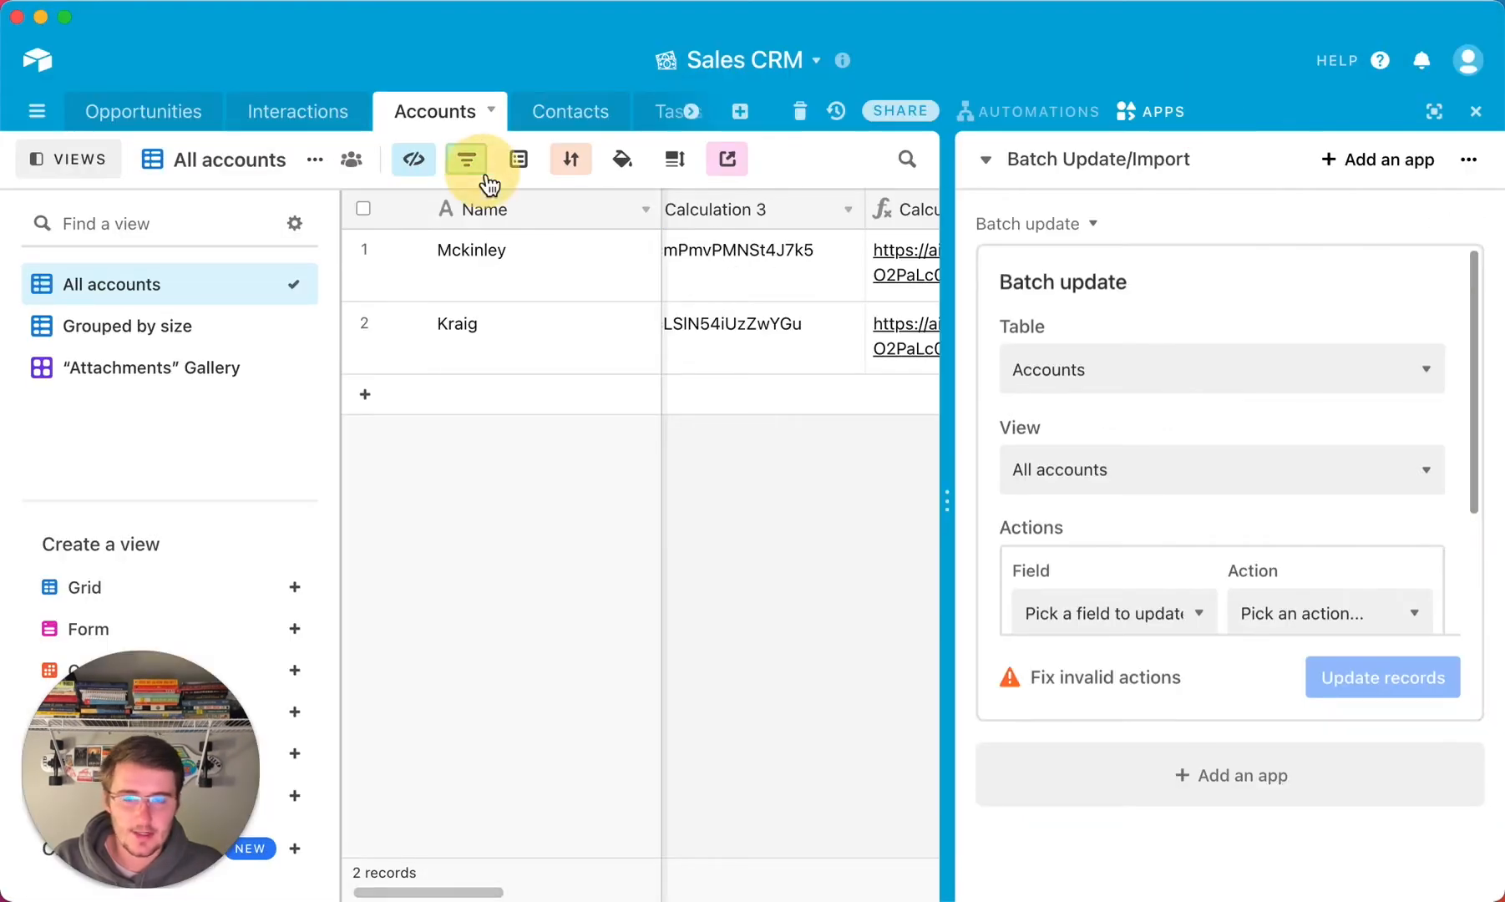
click(466, 159)
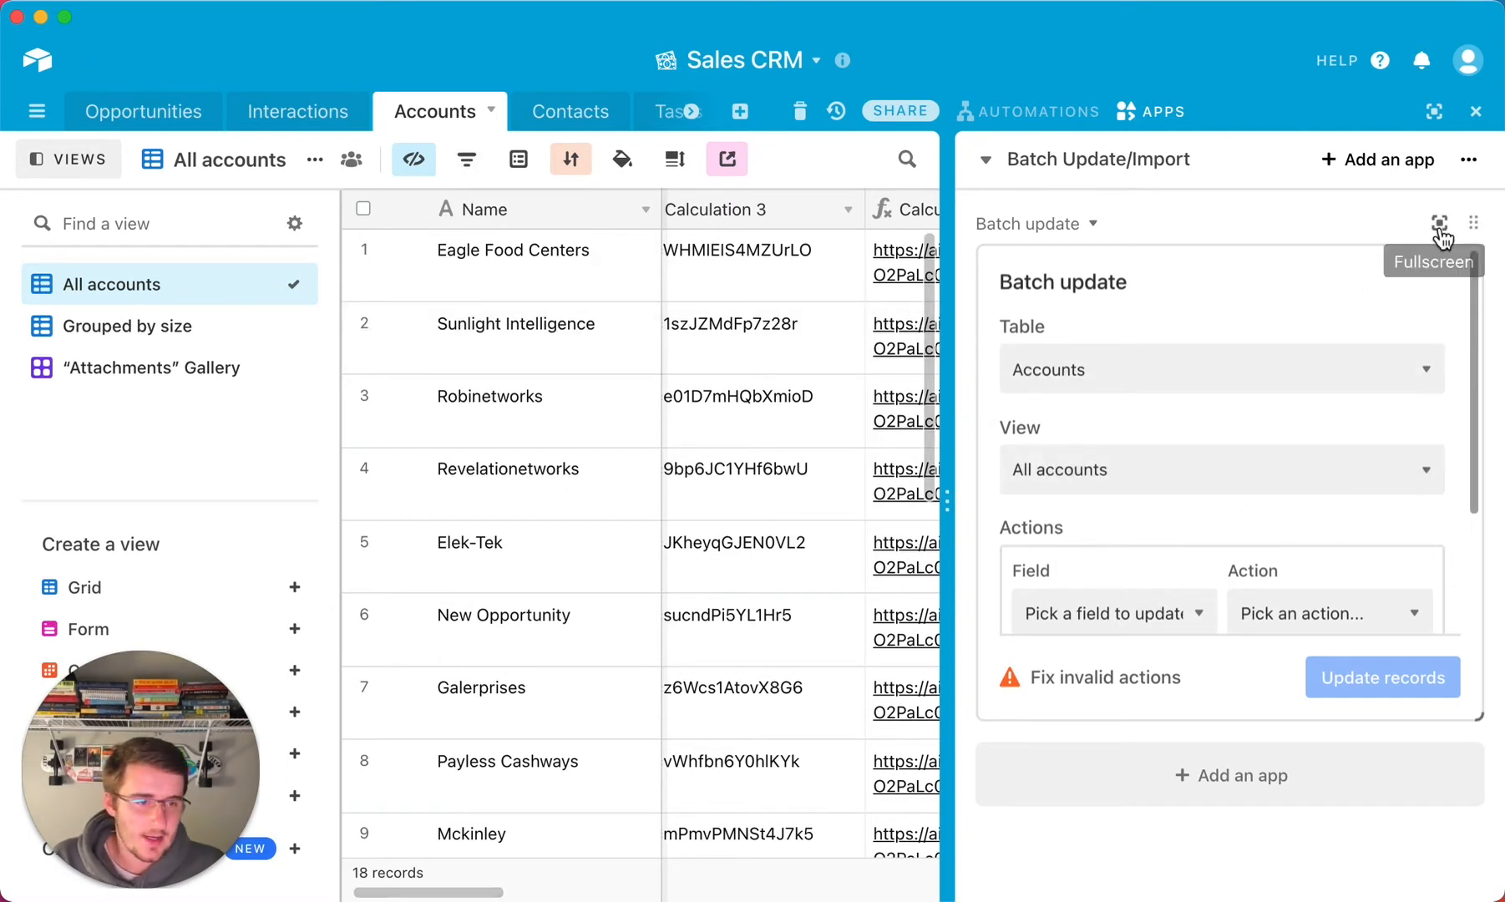
Step: In fullscreen, configure the action as Field: Name, Action: Clear cell contents, and confirm it
click(1465, 222)
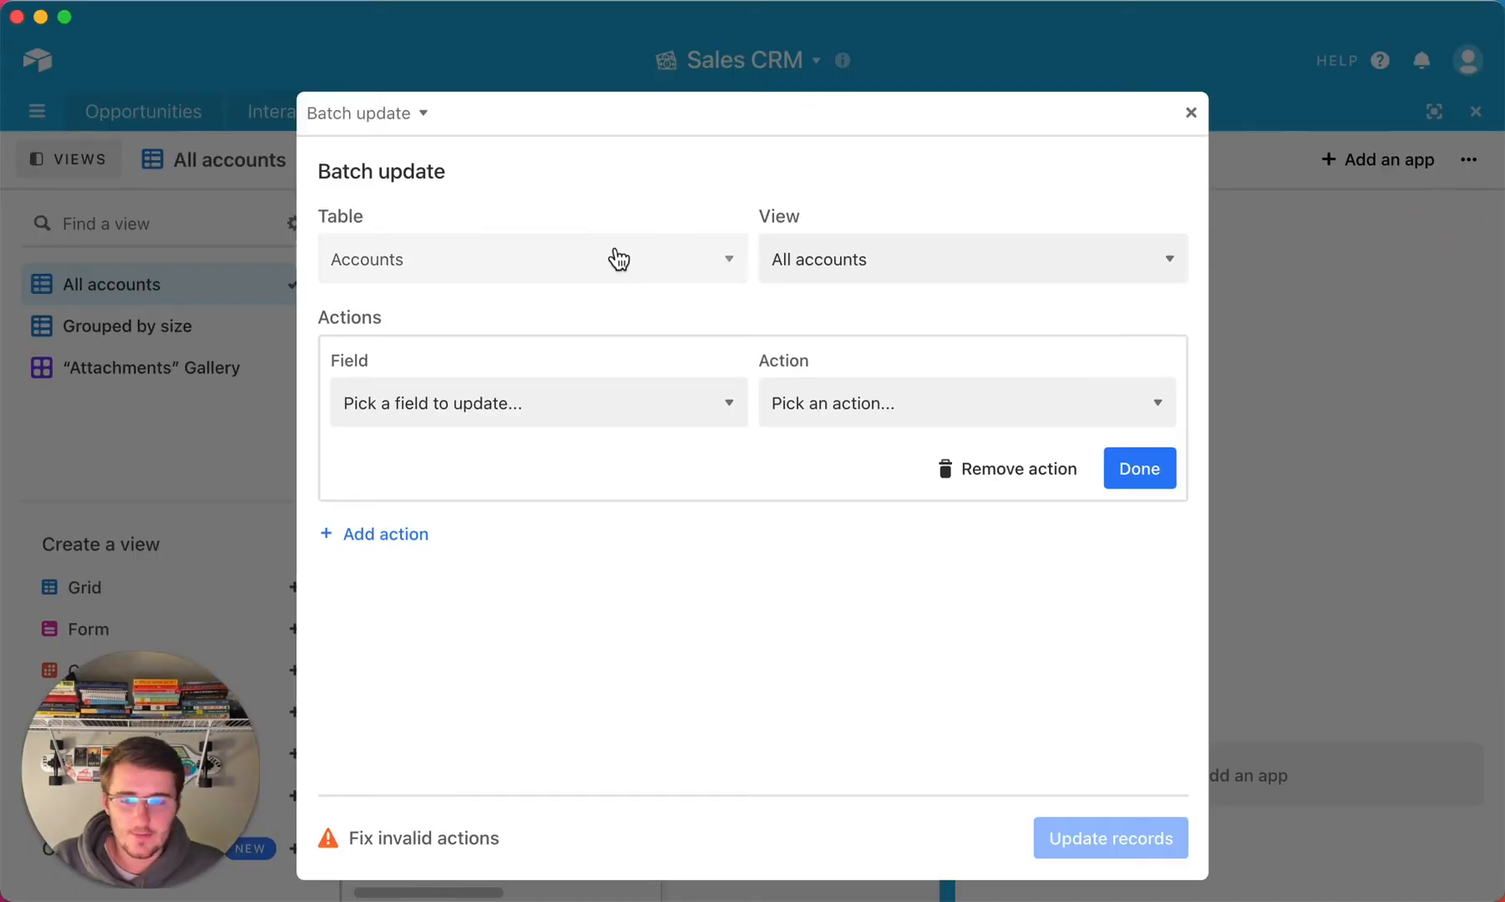
mouse_move(428, 215)
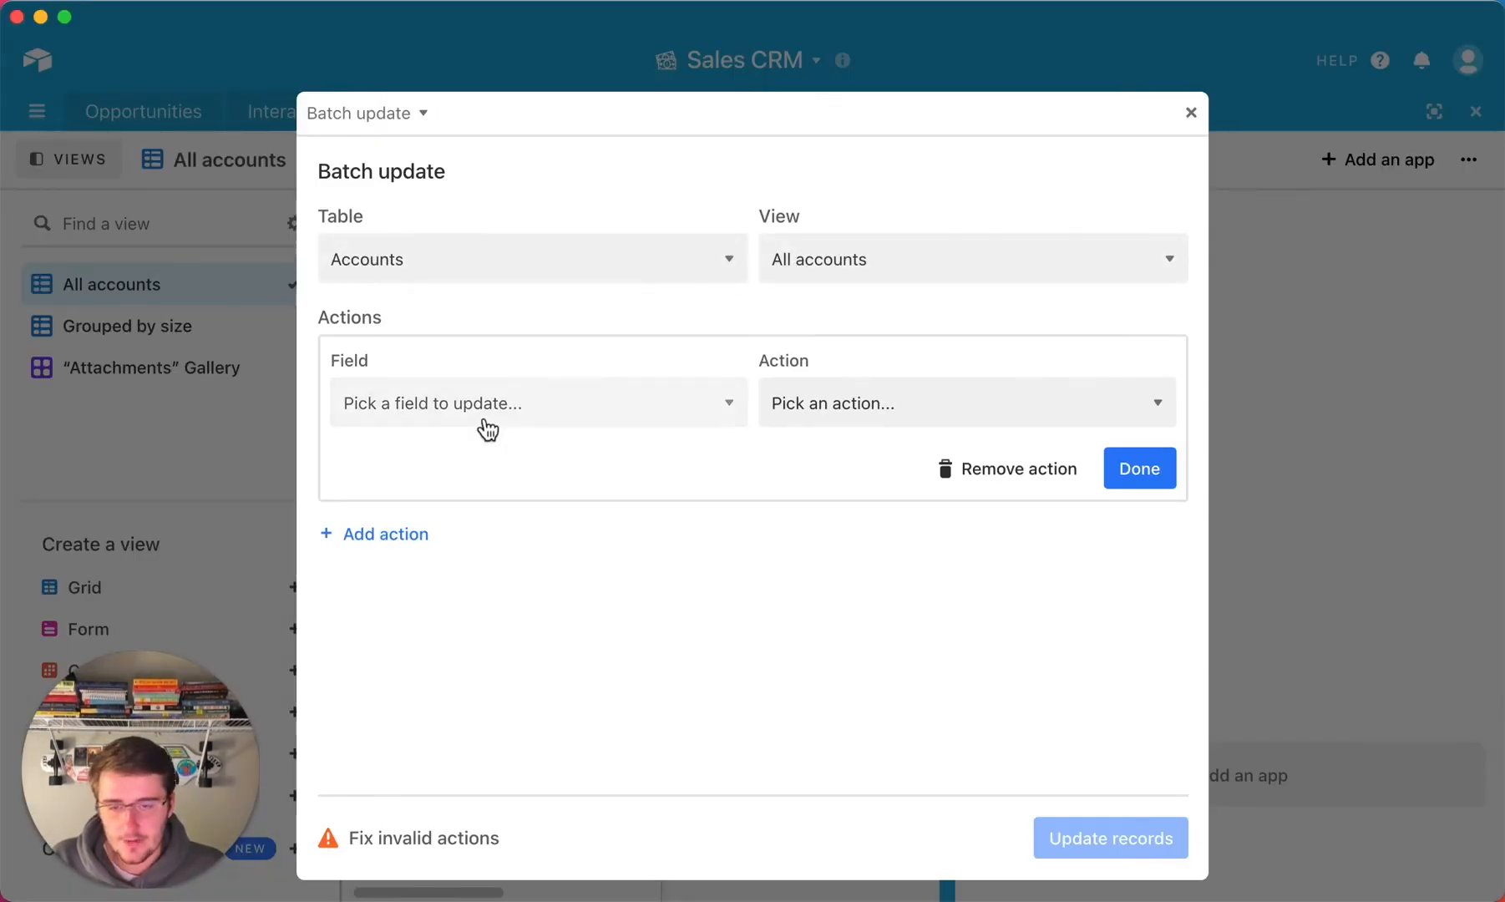
click(536, 403)
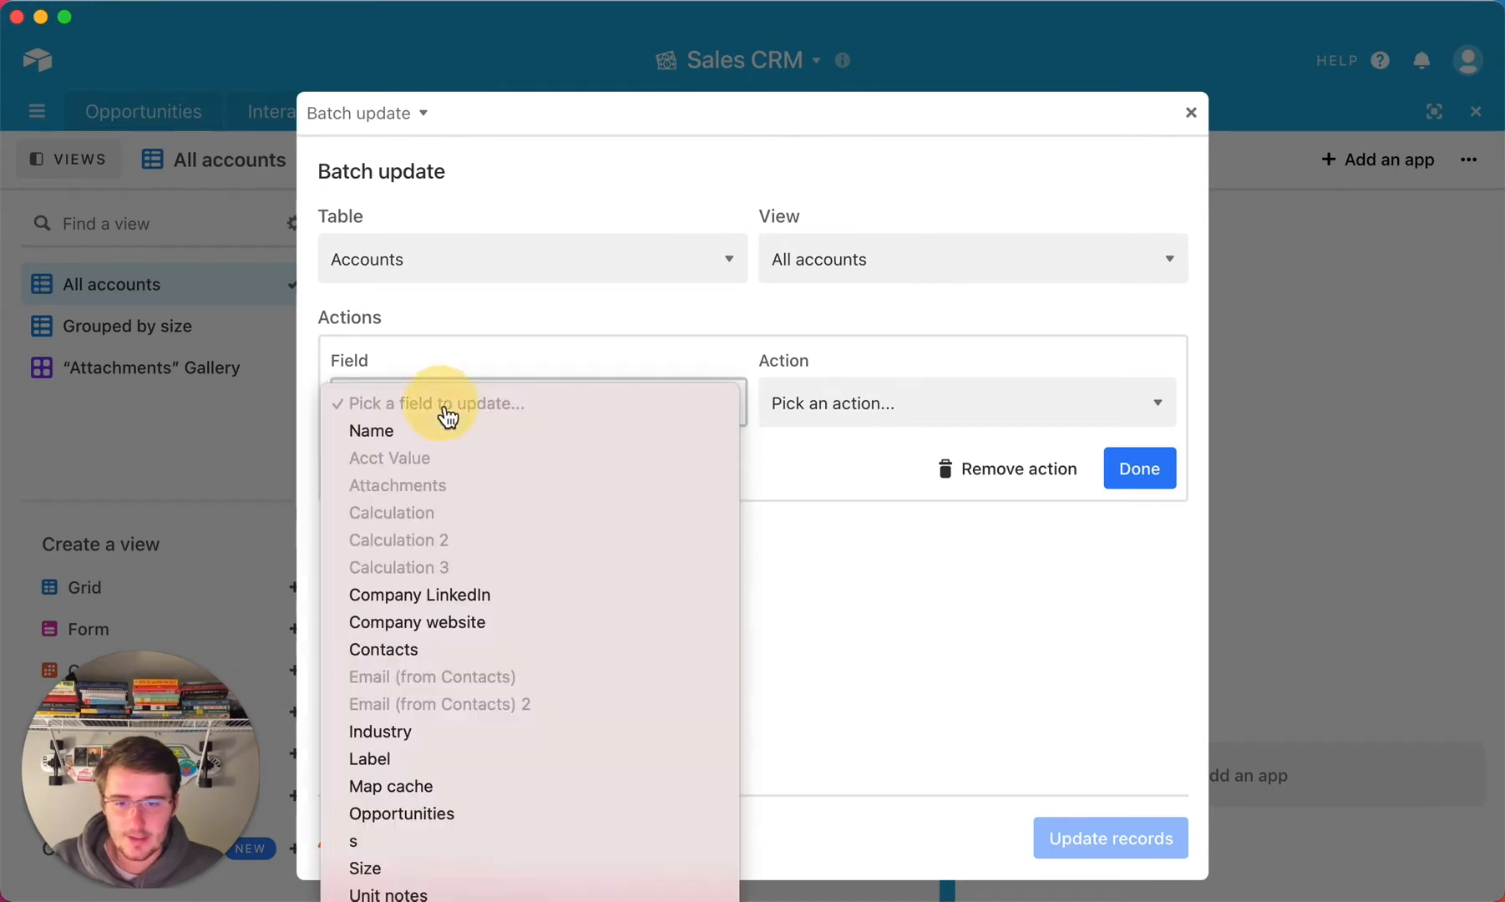
mouse_move(285, 440)
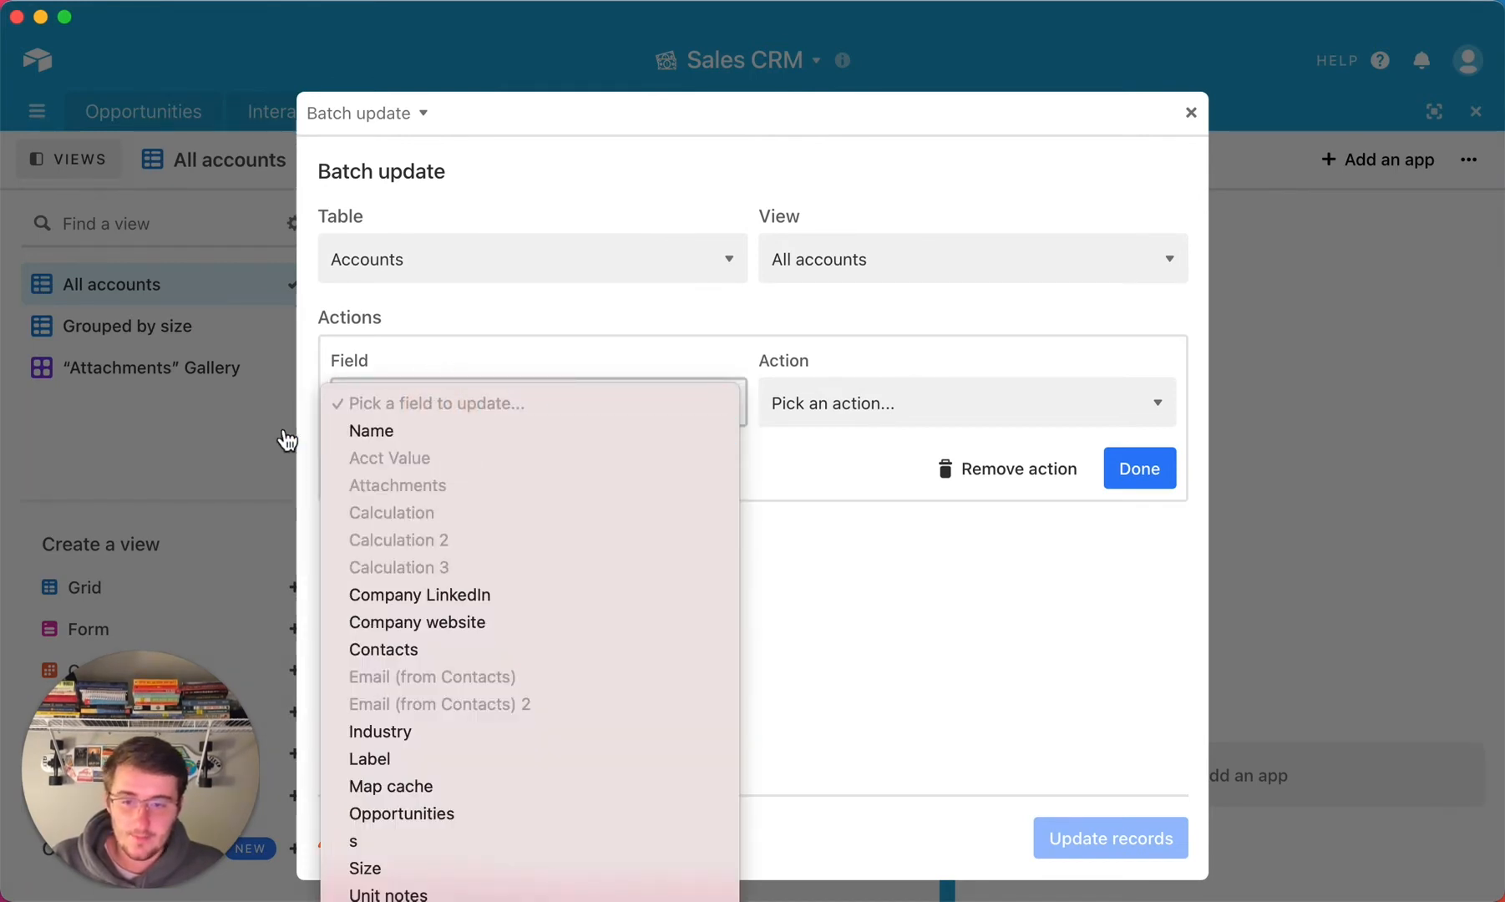
click(369, 429)
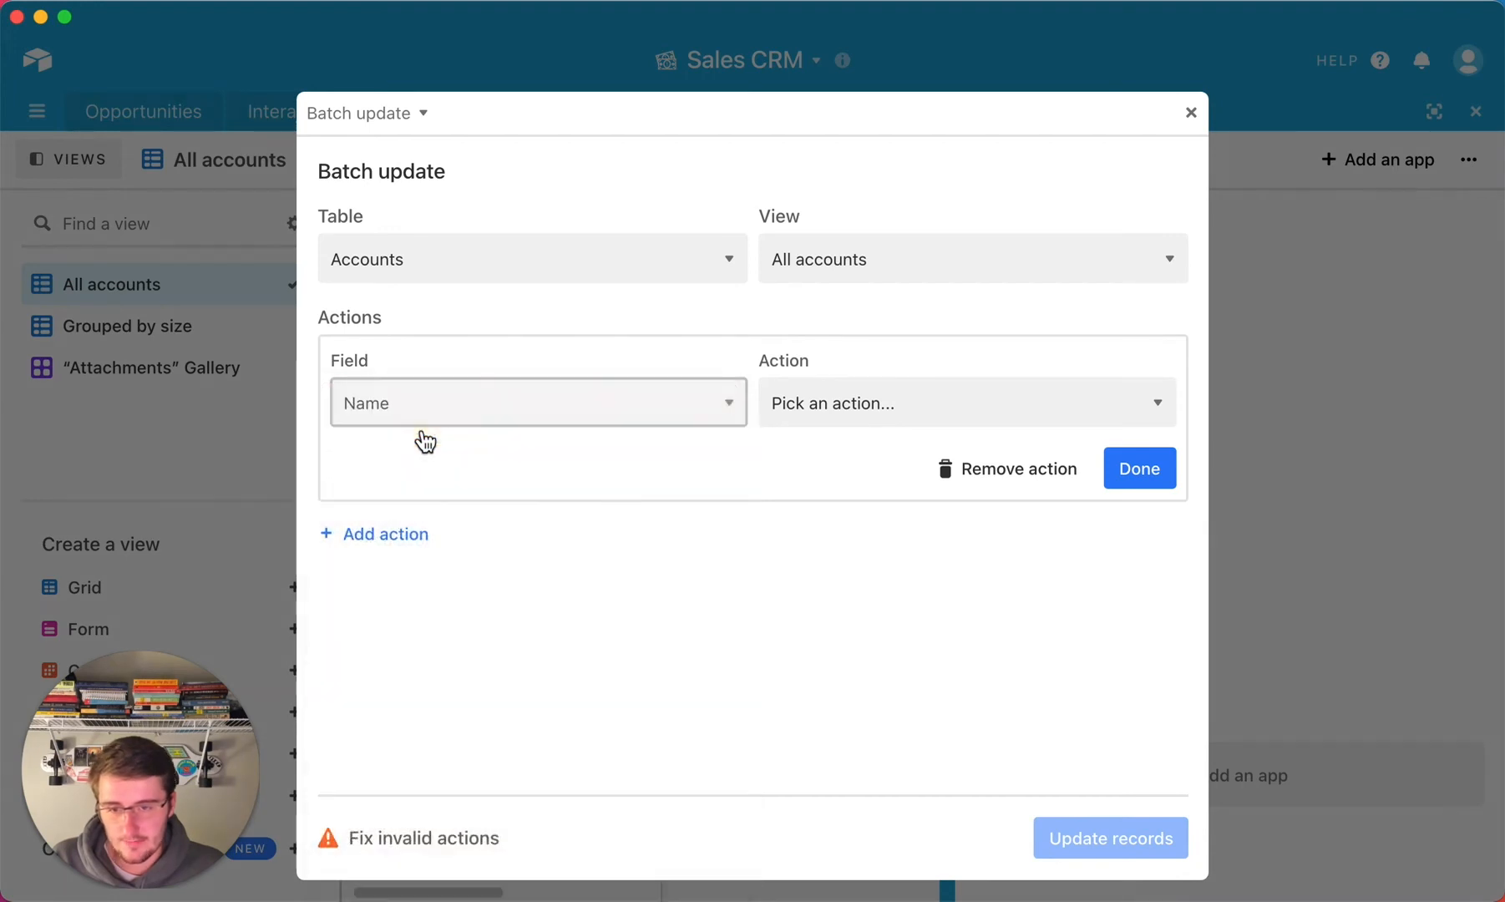
mouse_move(879, 402)
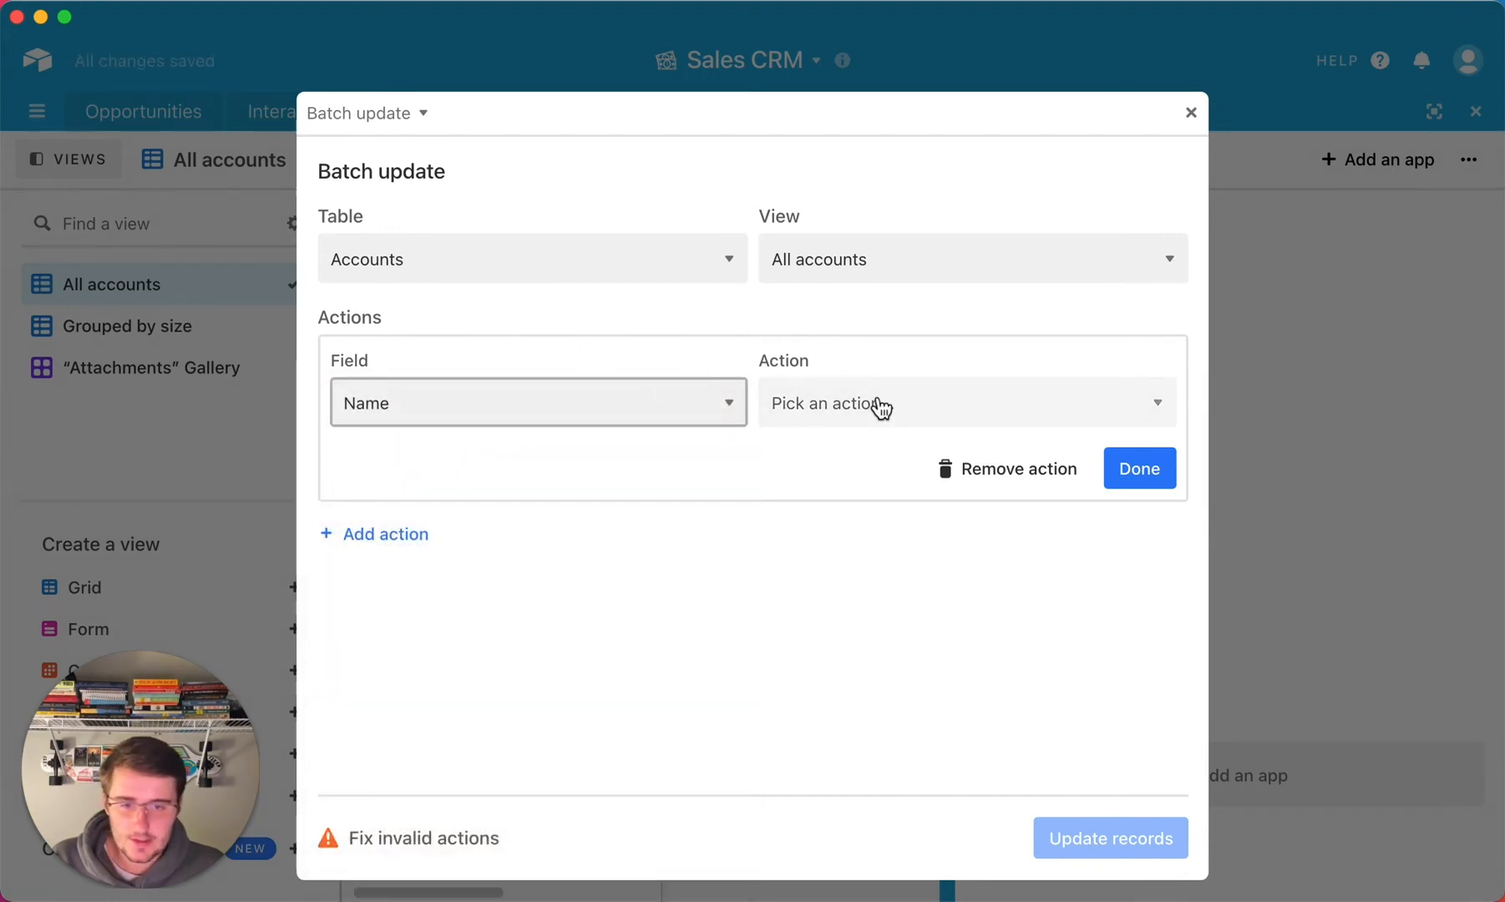
click(964, 403)
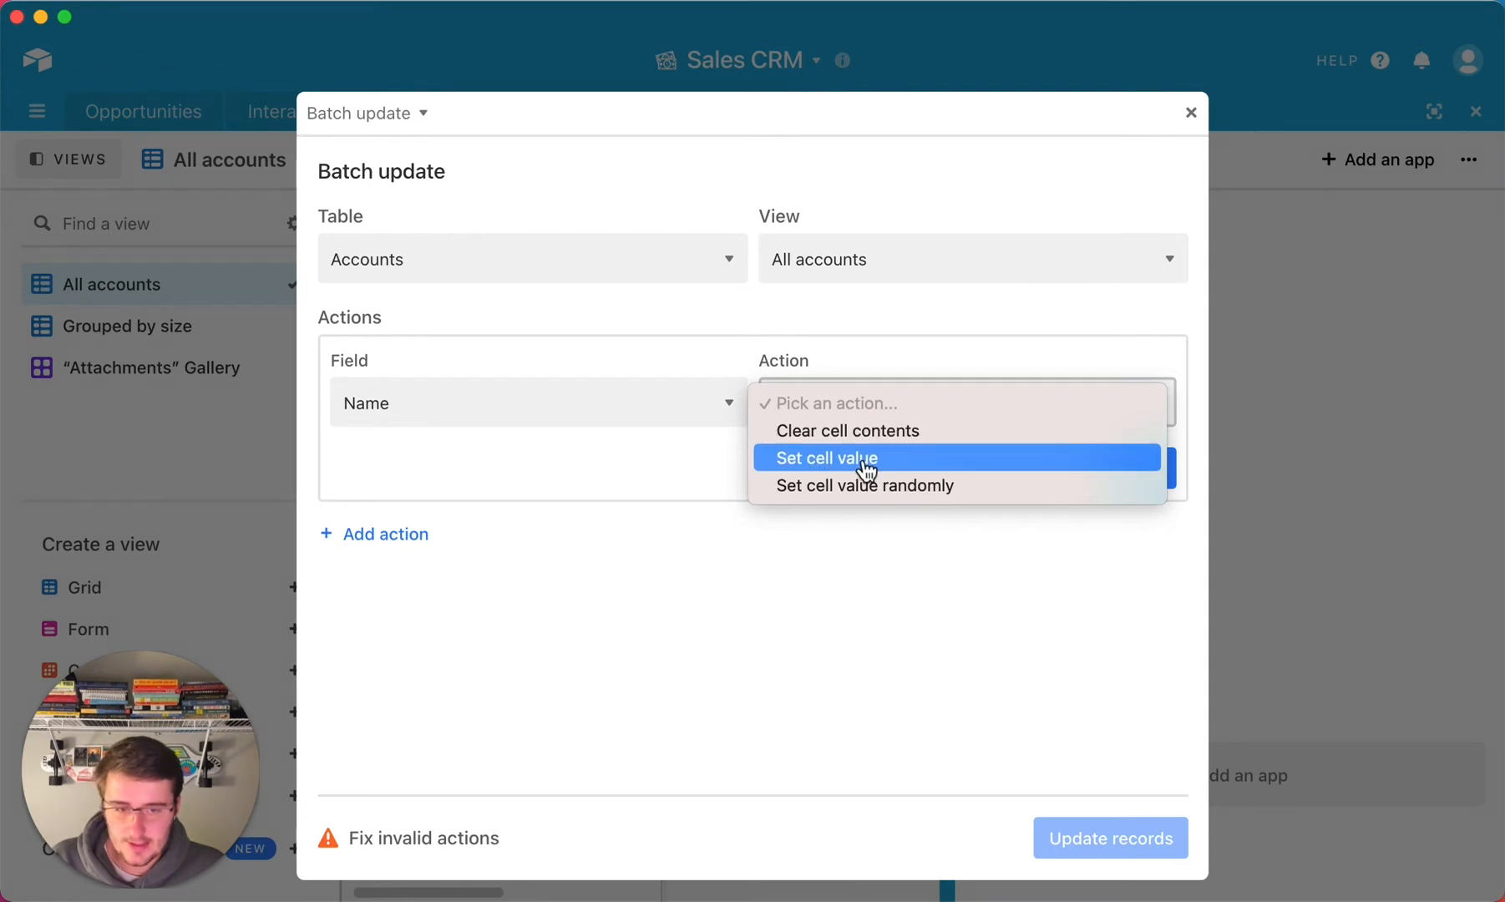
mouse_move(880, 485)
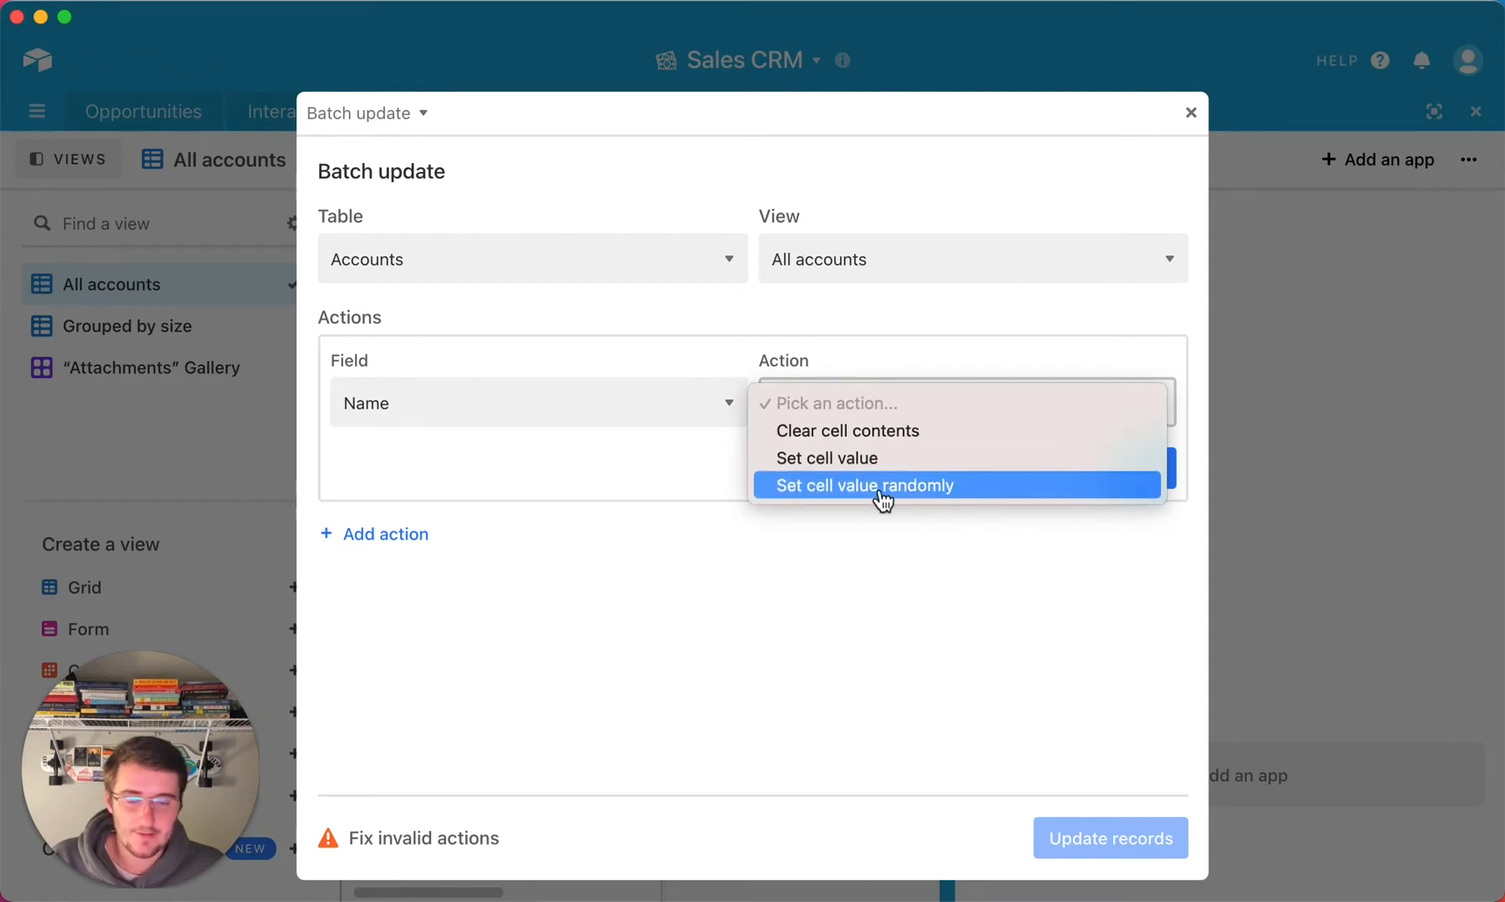
mouse_move(876, 429)
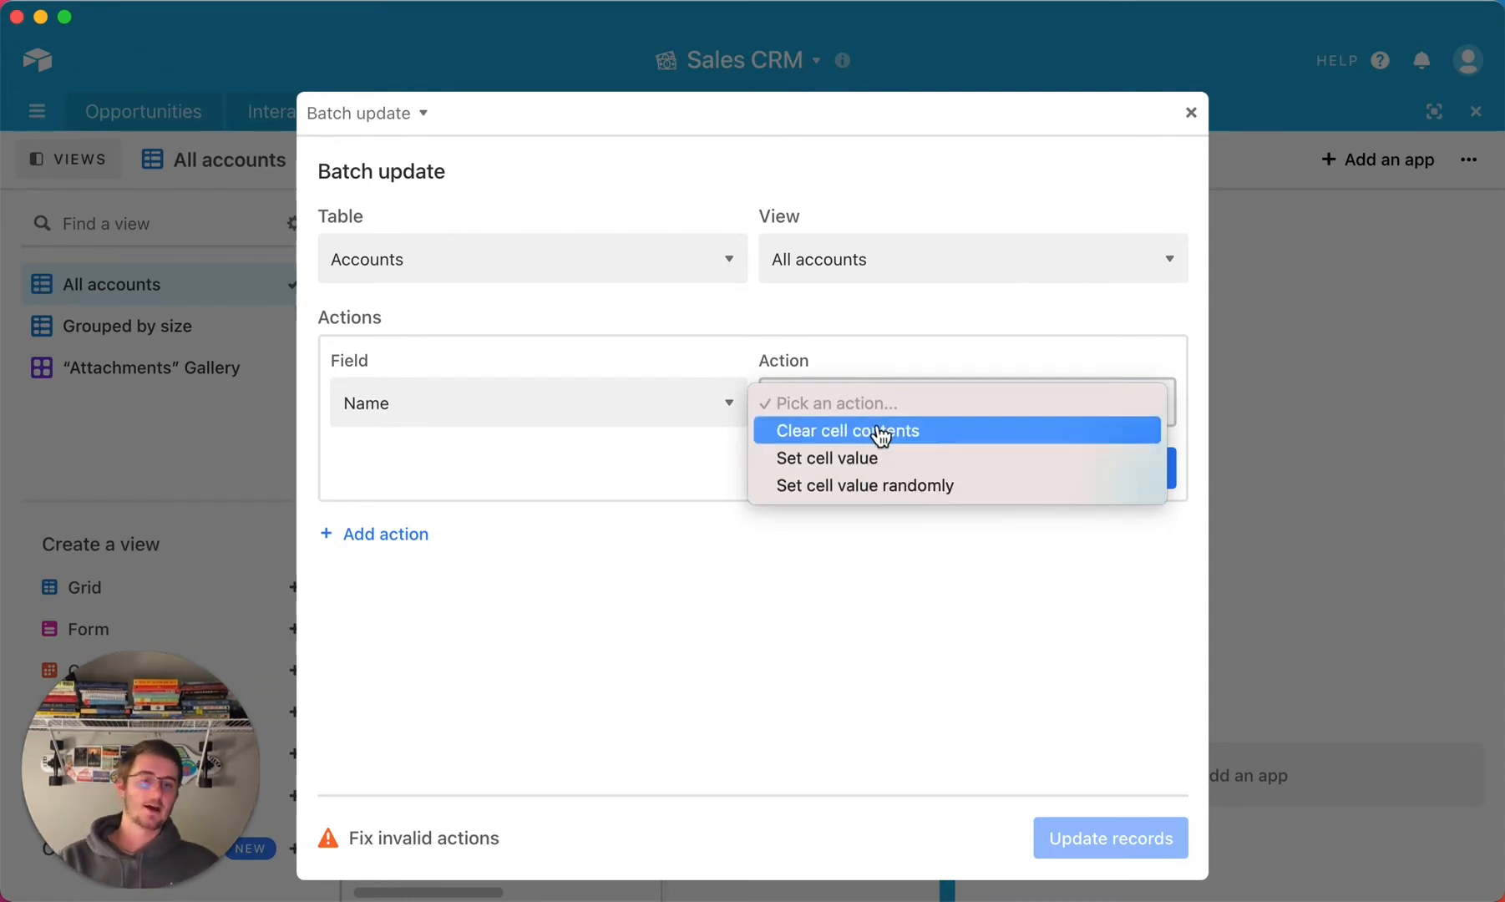
click(845, 429)
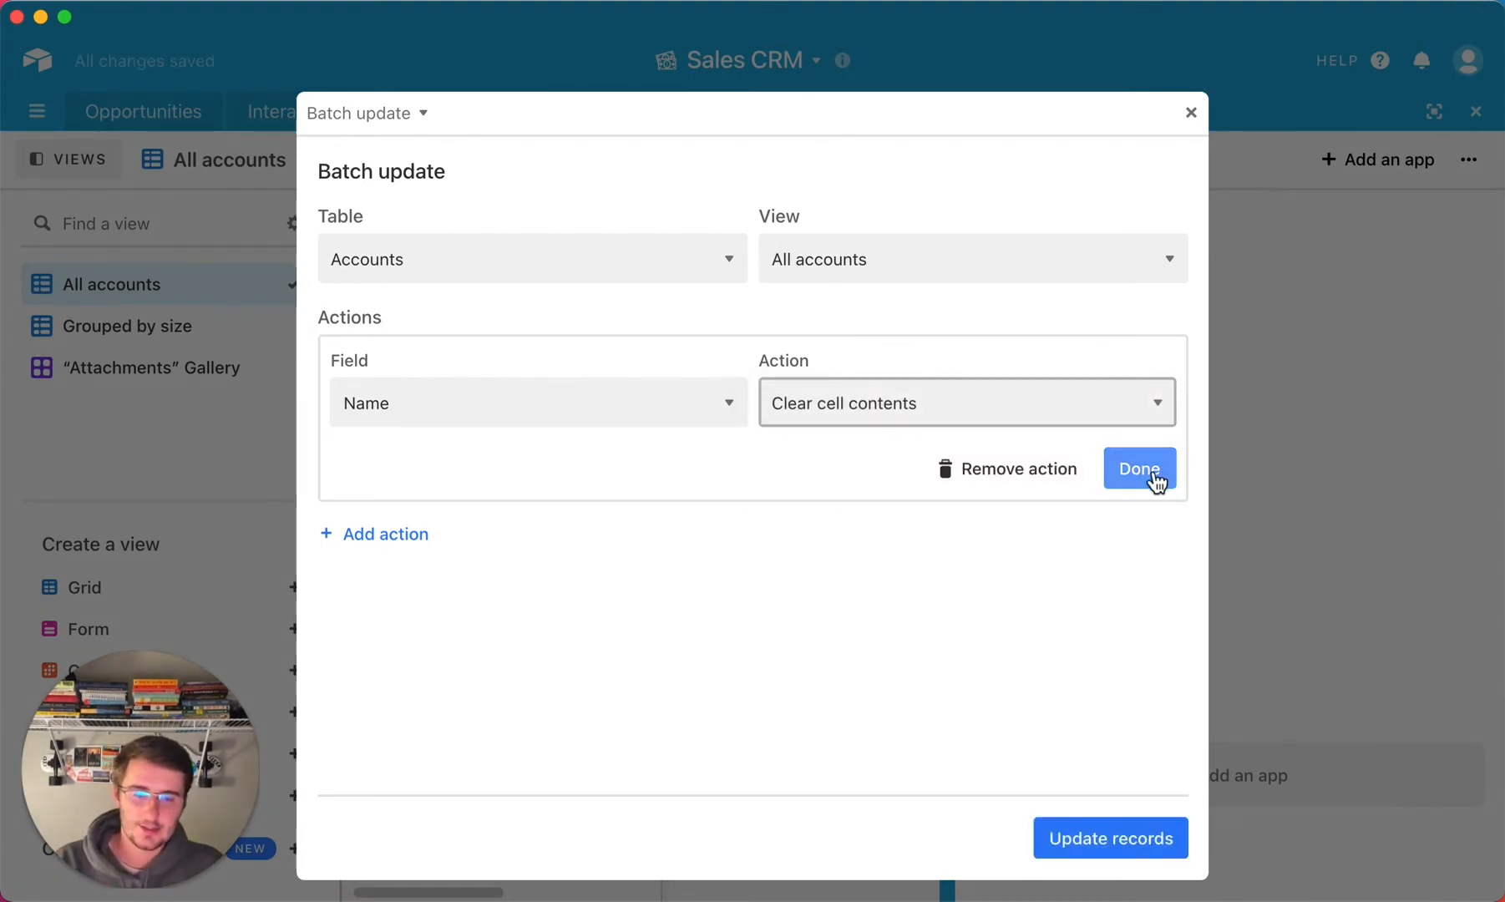
click(1139, 470)
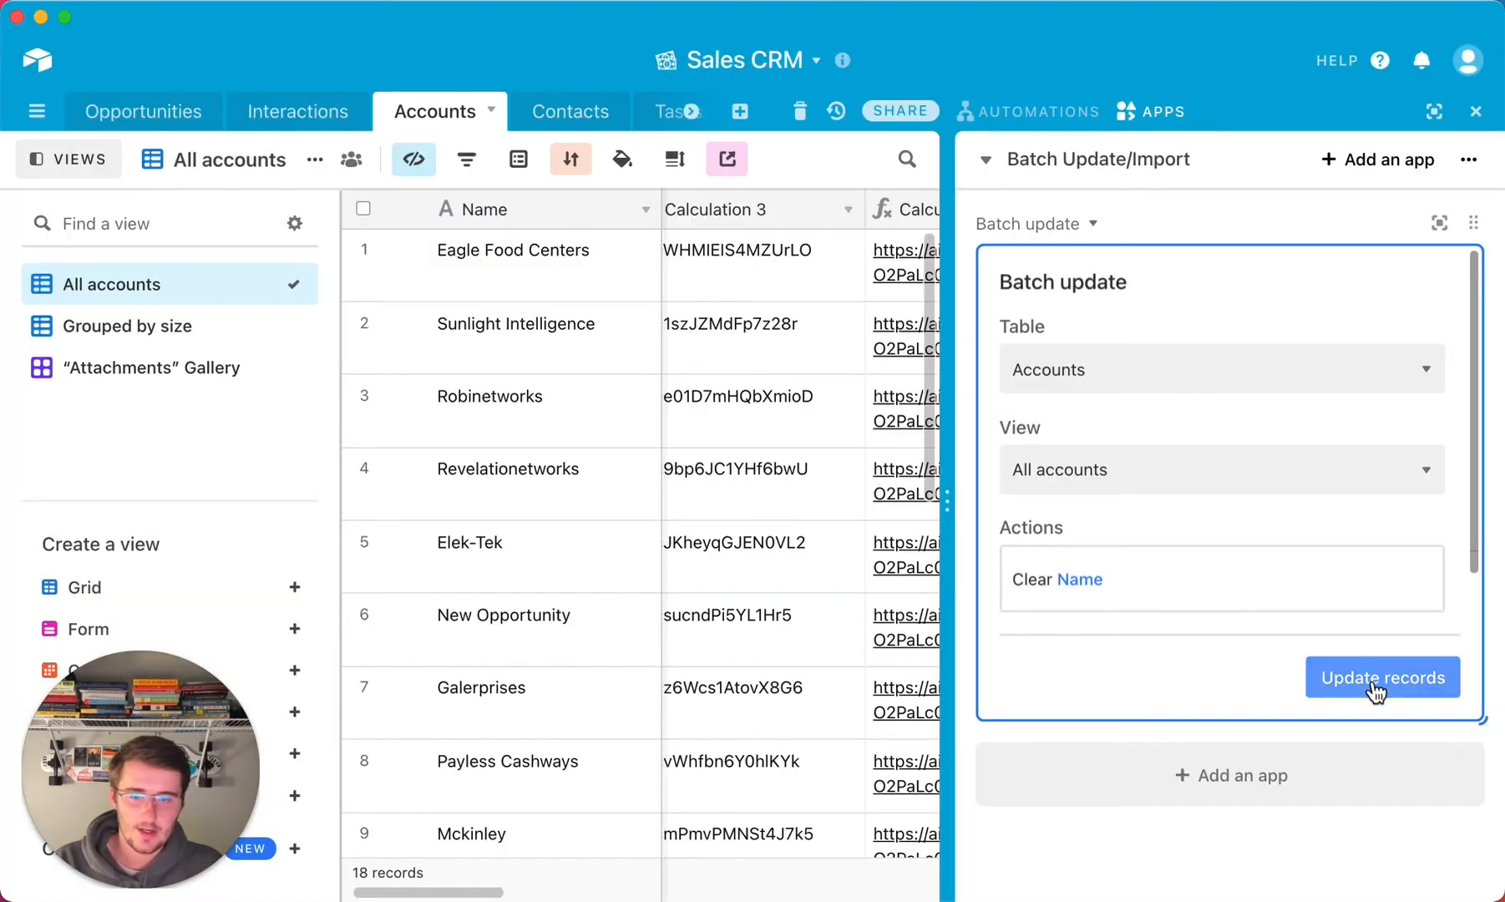
Step: Run Update records to clear all 18 account Names and dismiss the confirmation
click(1381, 676)
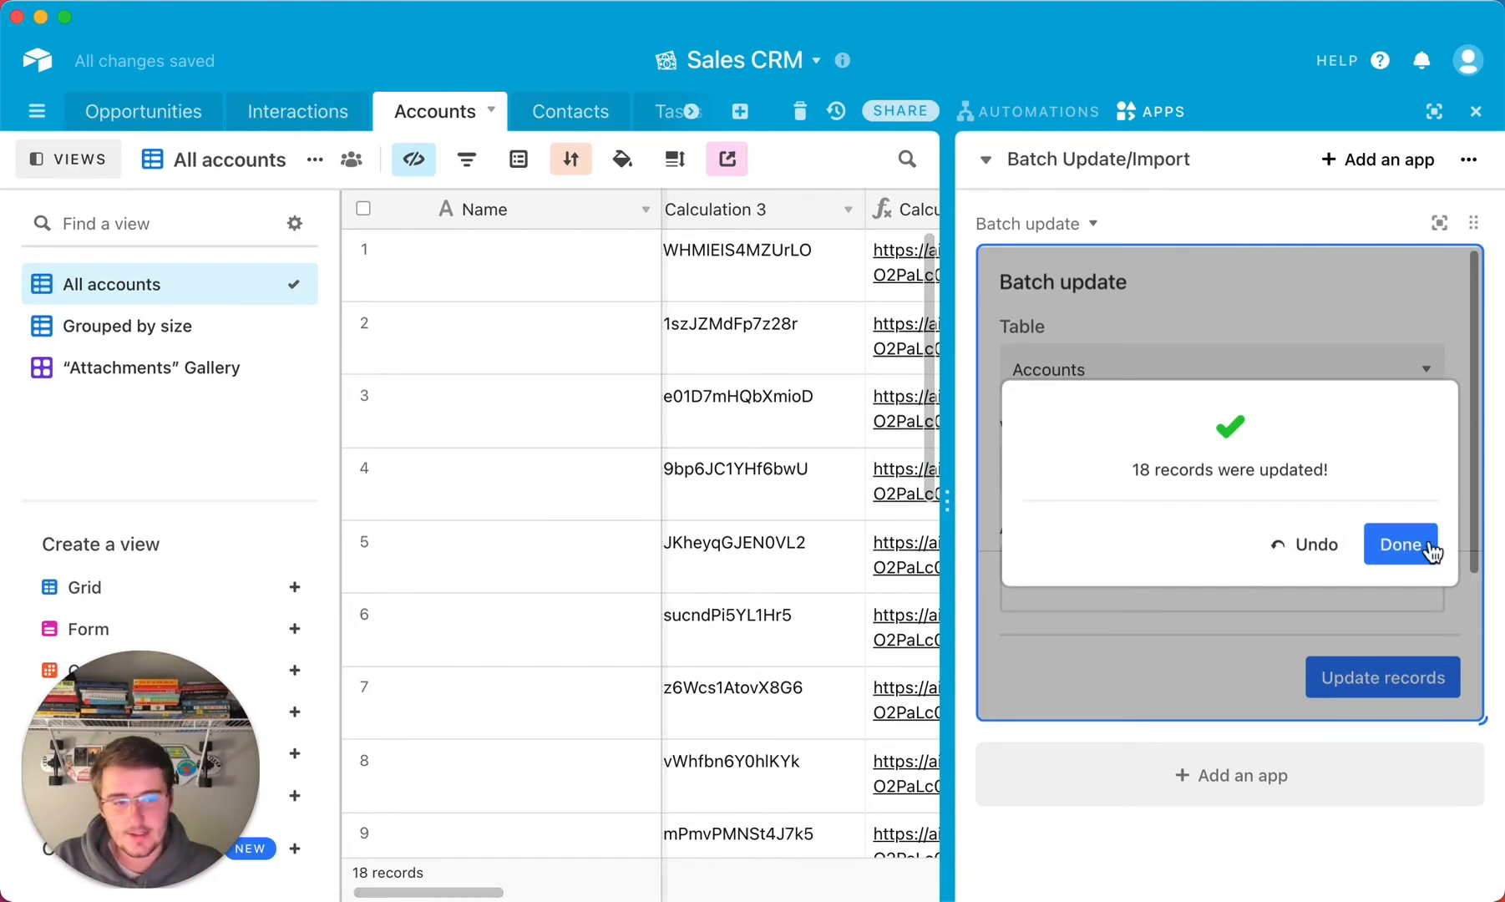
click(1400, 545)
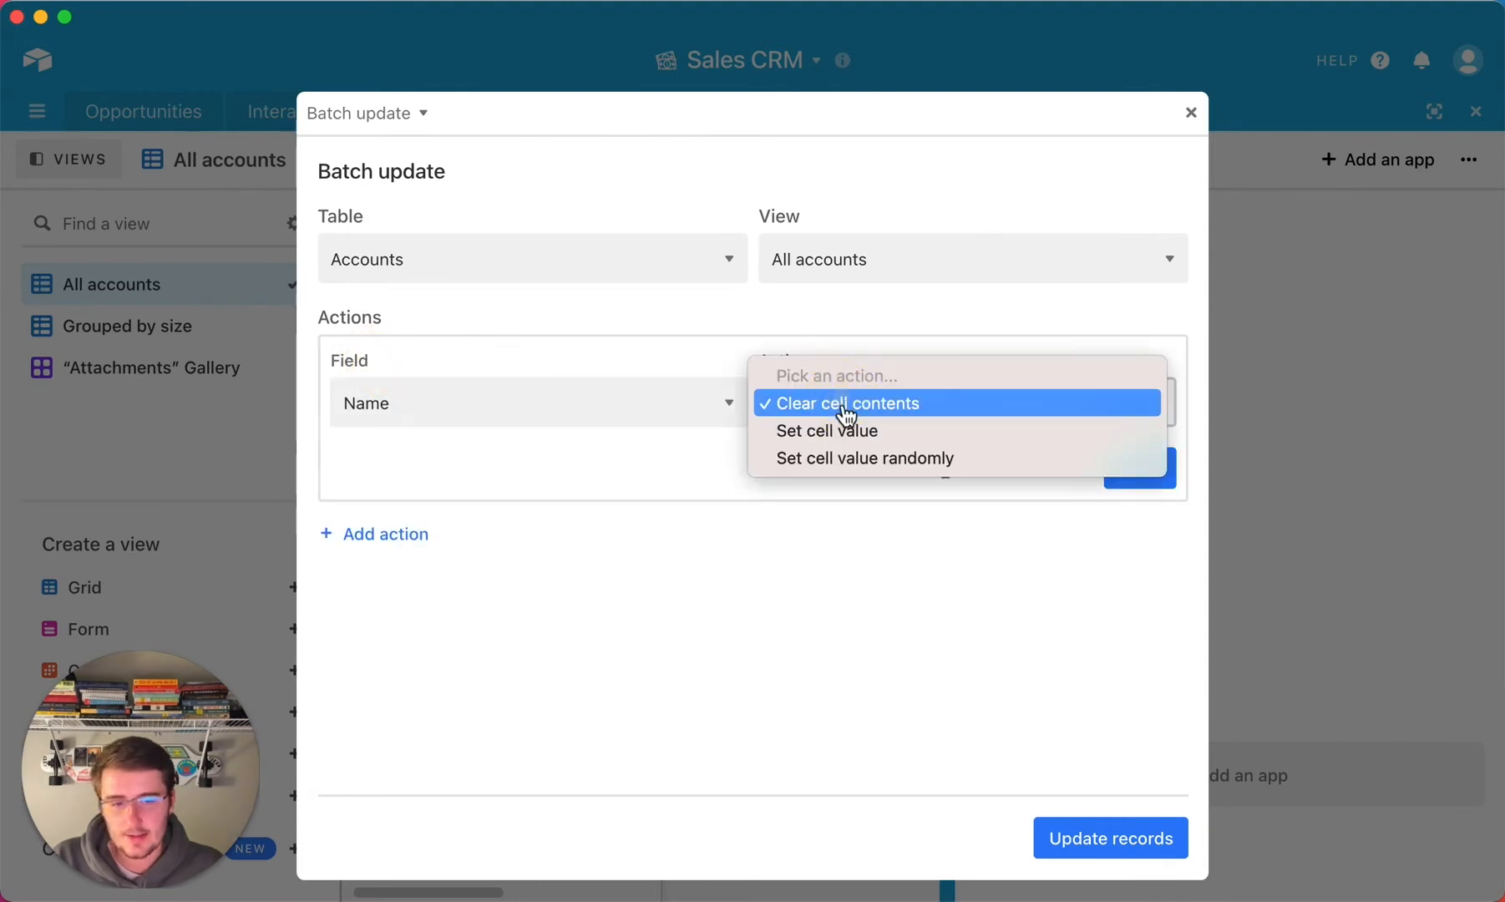
Step: Change the Name action to set a specific value 'Test', confirm it, and reopen the action
click(825, 430)
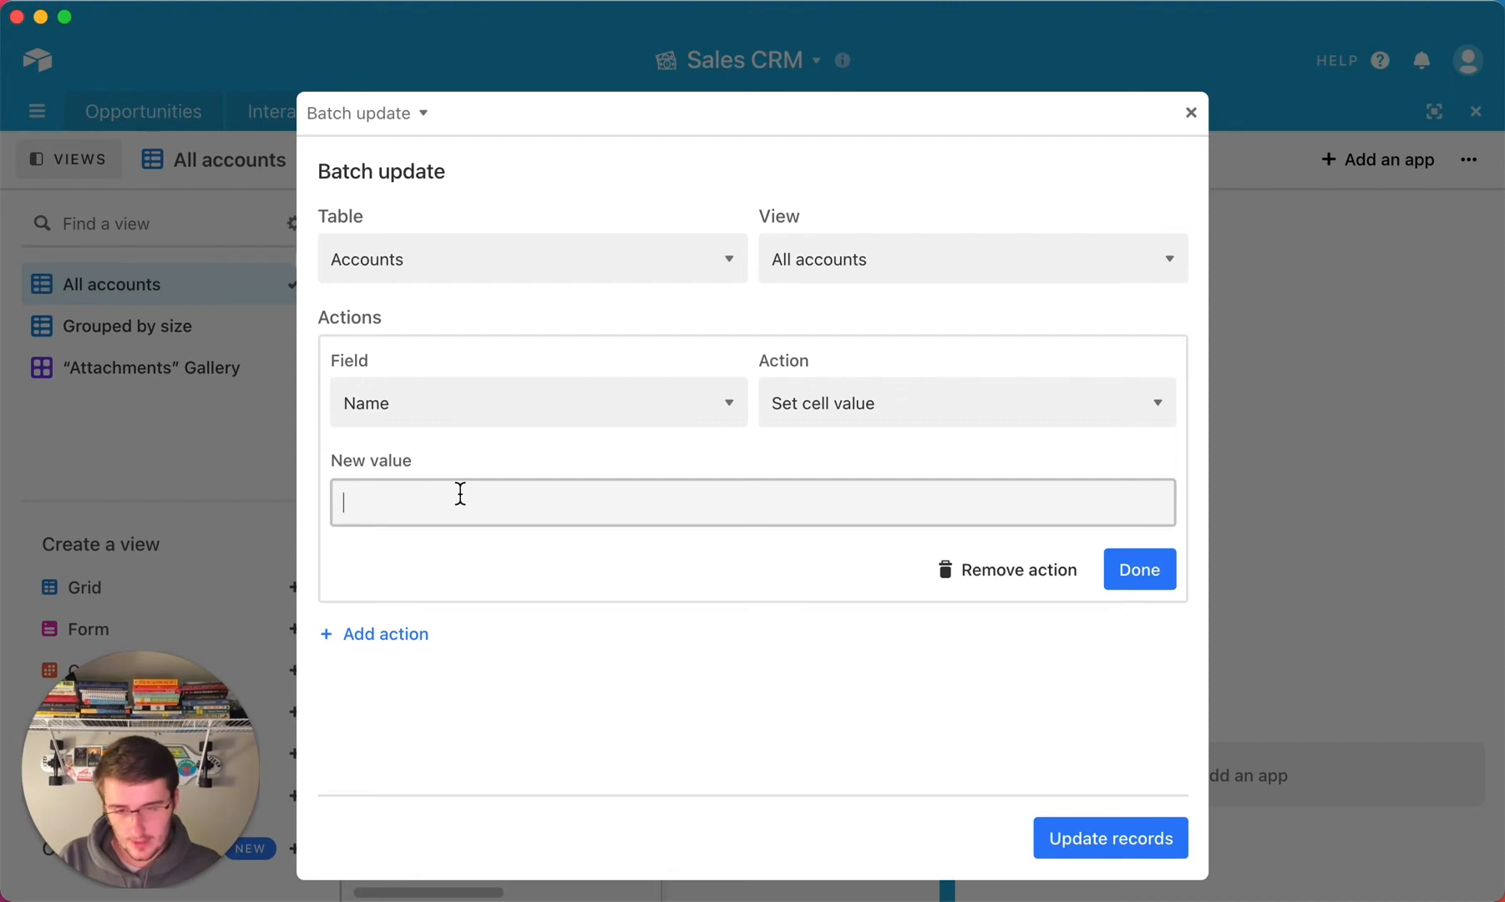
text(Tes)
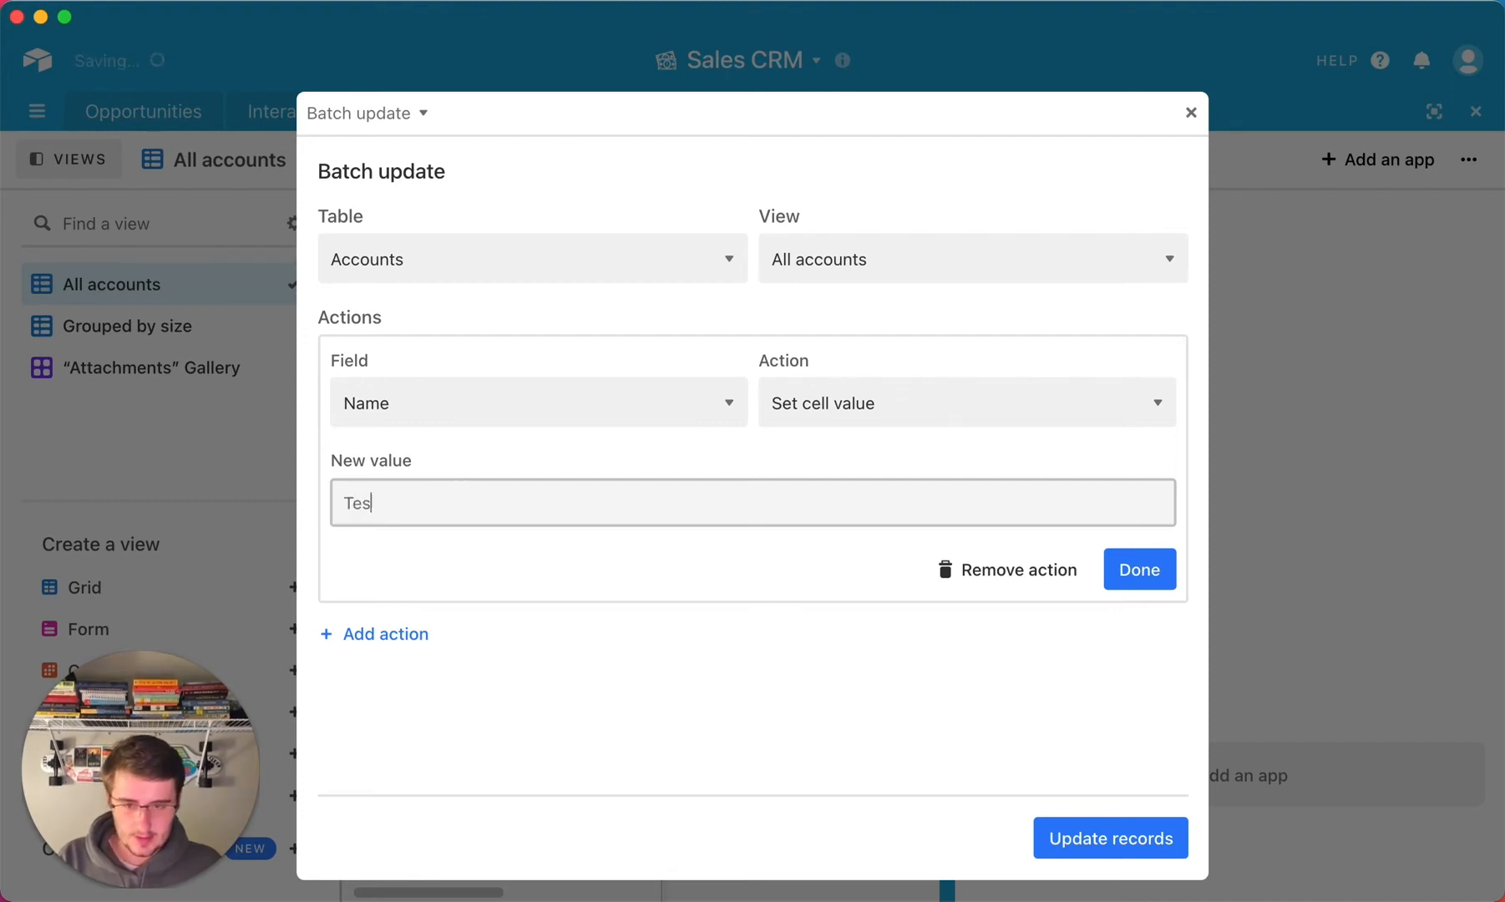
click(1137, 570)
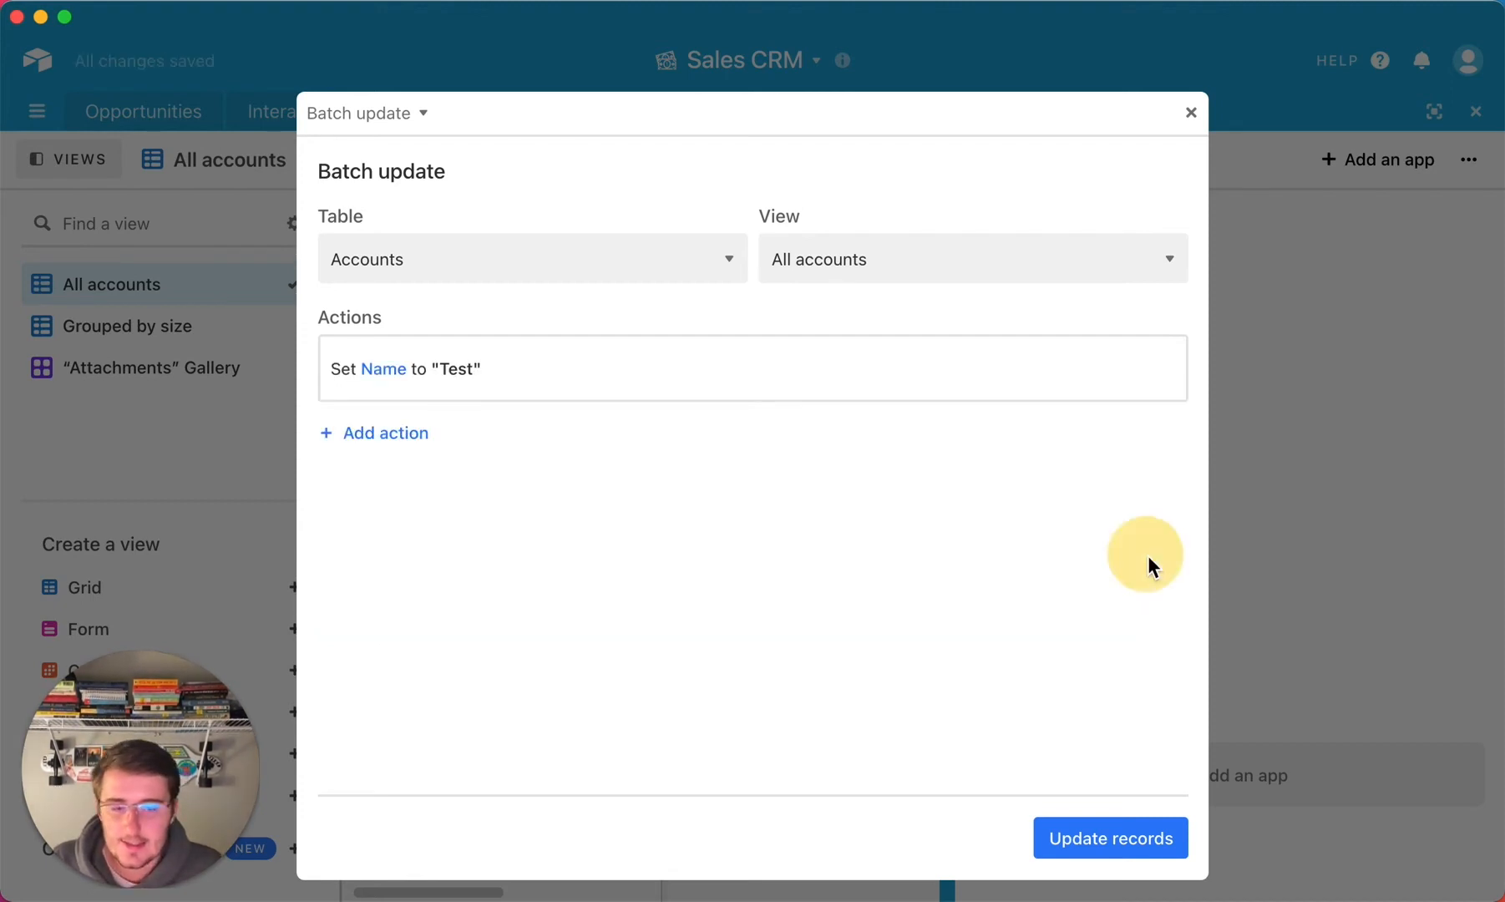
click(1109, 837)
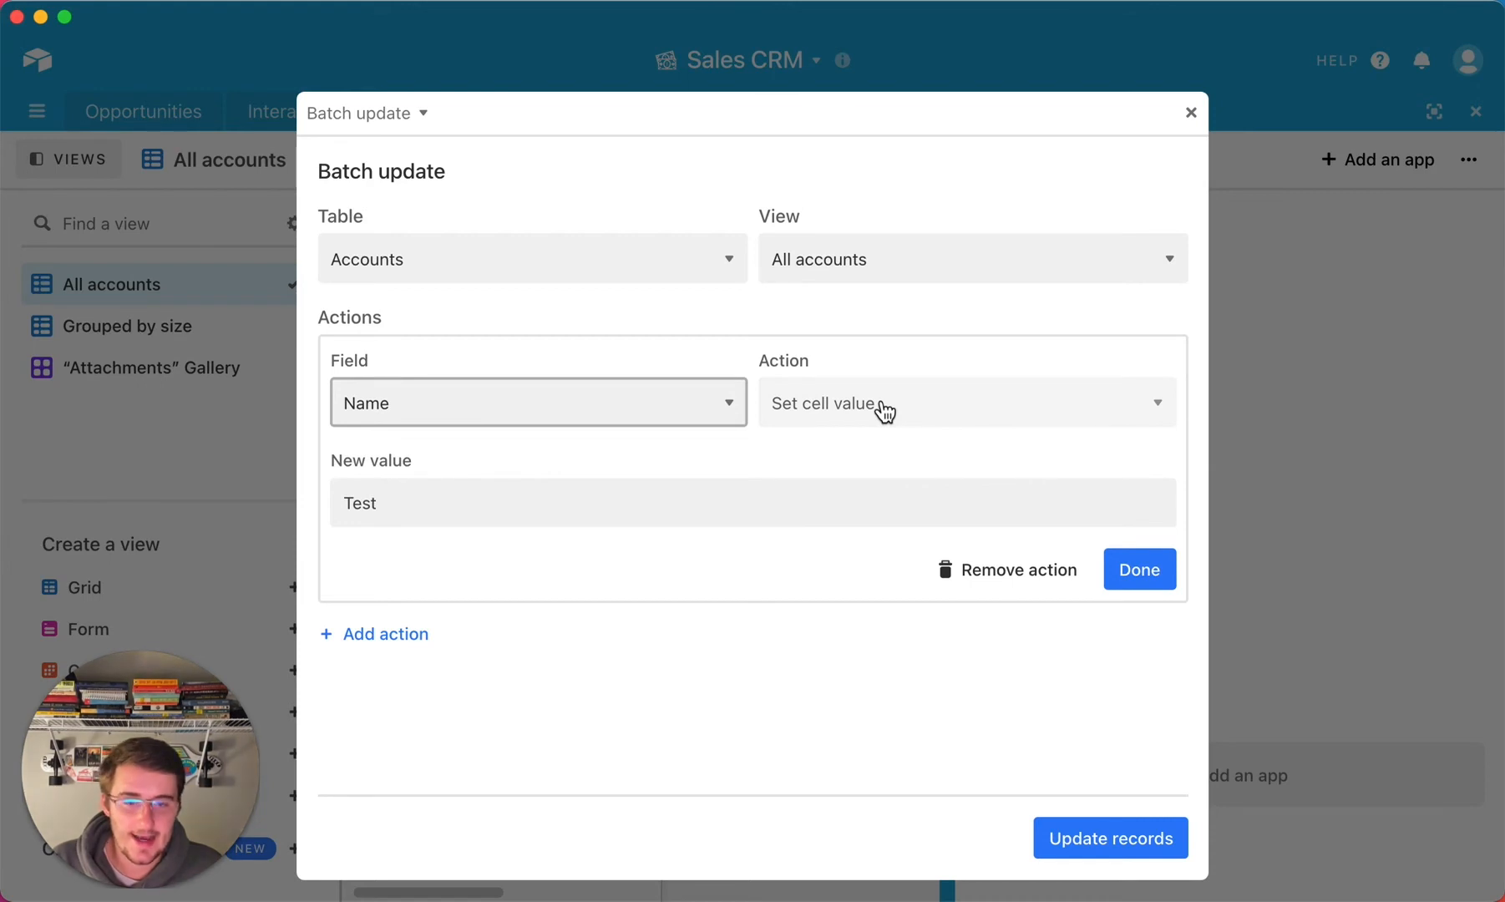
Step: Switch the Name action to Set cell value randomly
click(961, 403)
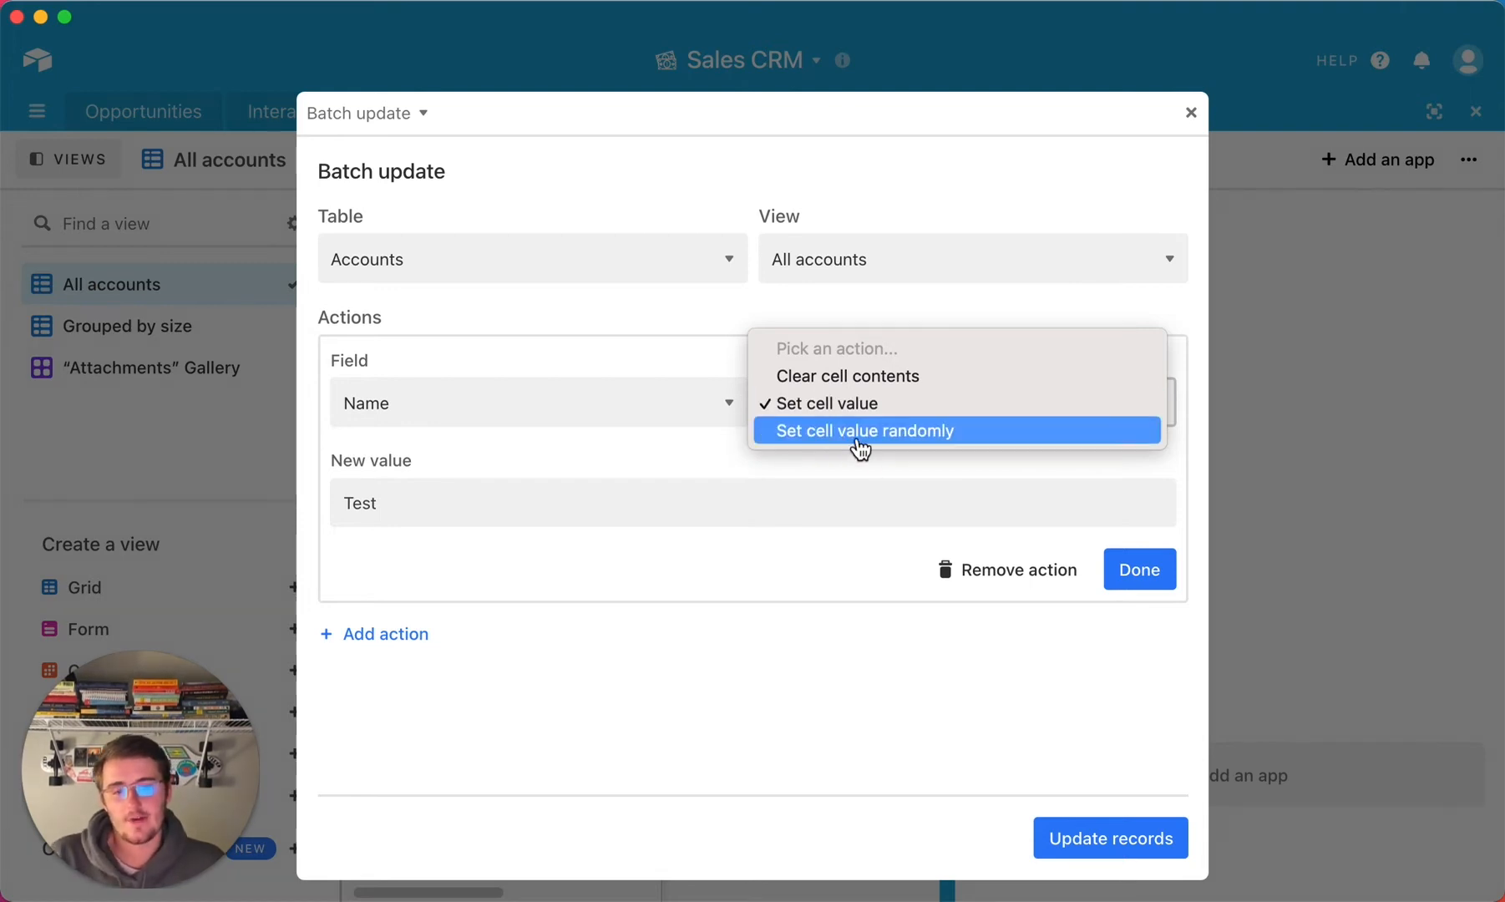
click(864, 430)
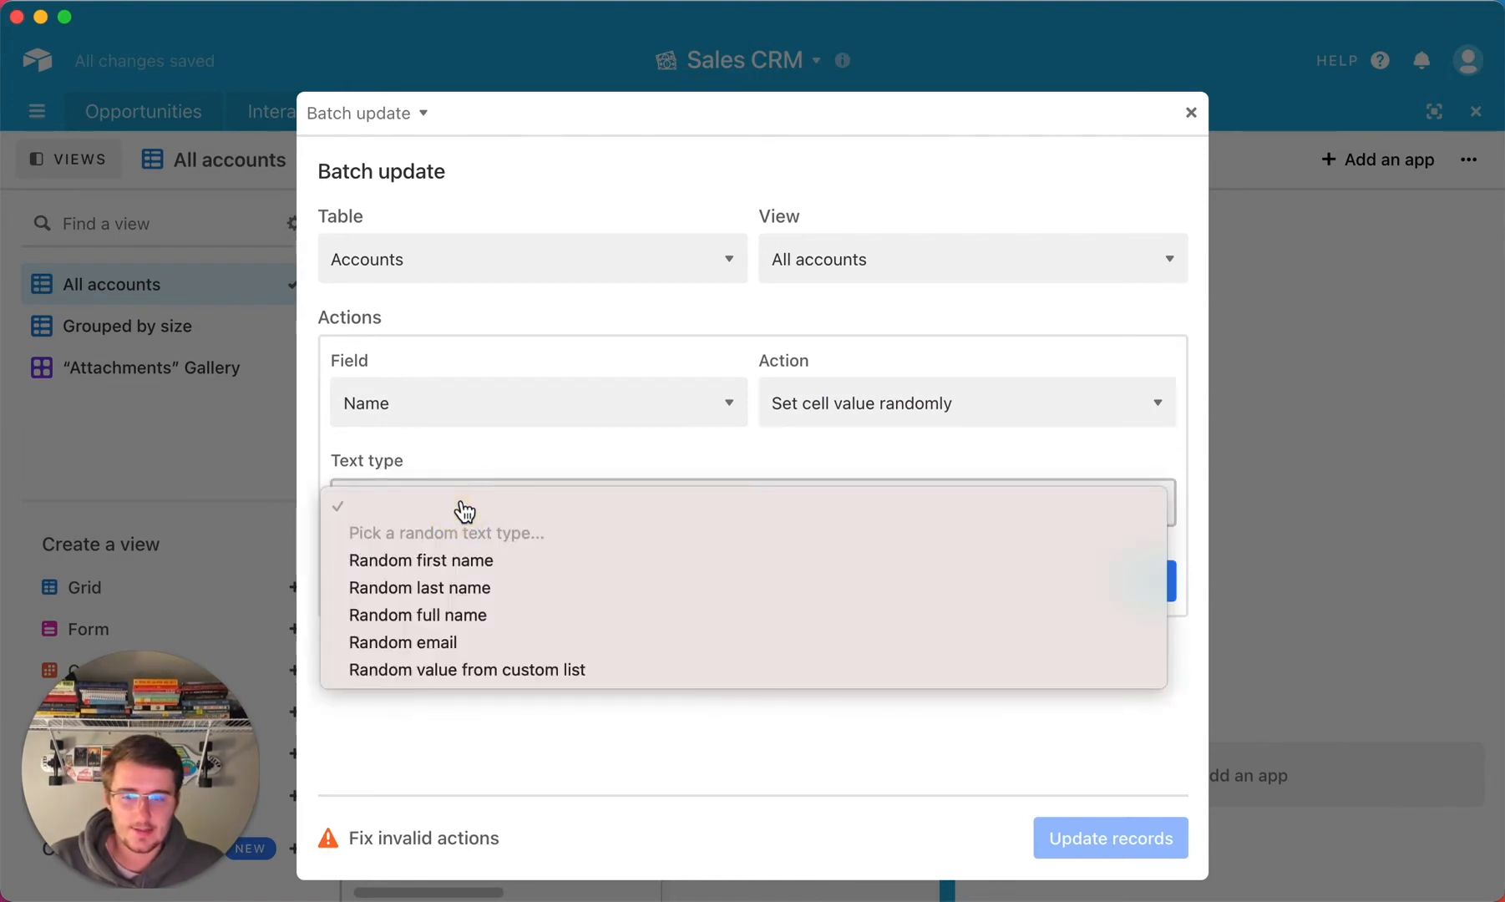
mouse_move(461, 588)
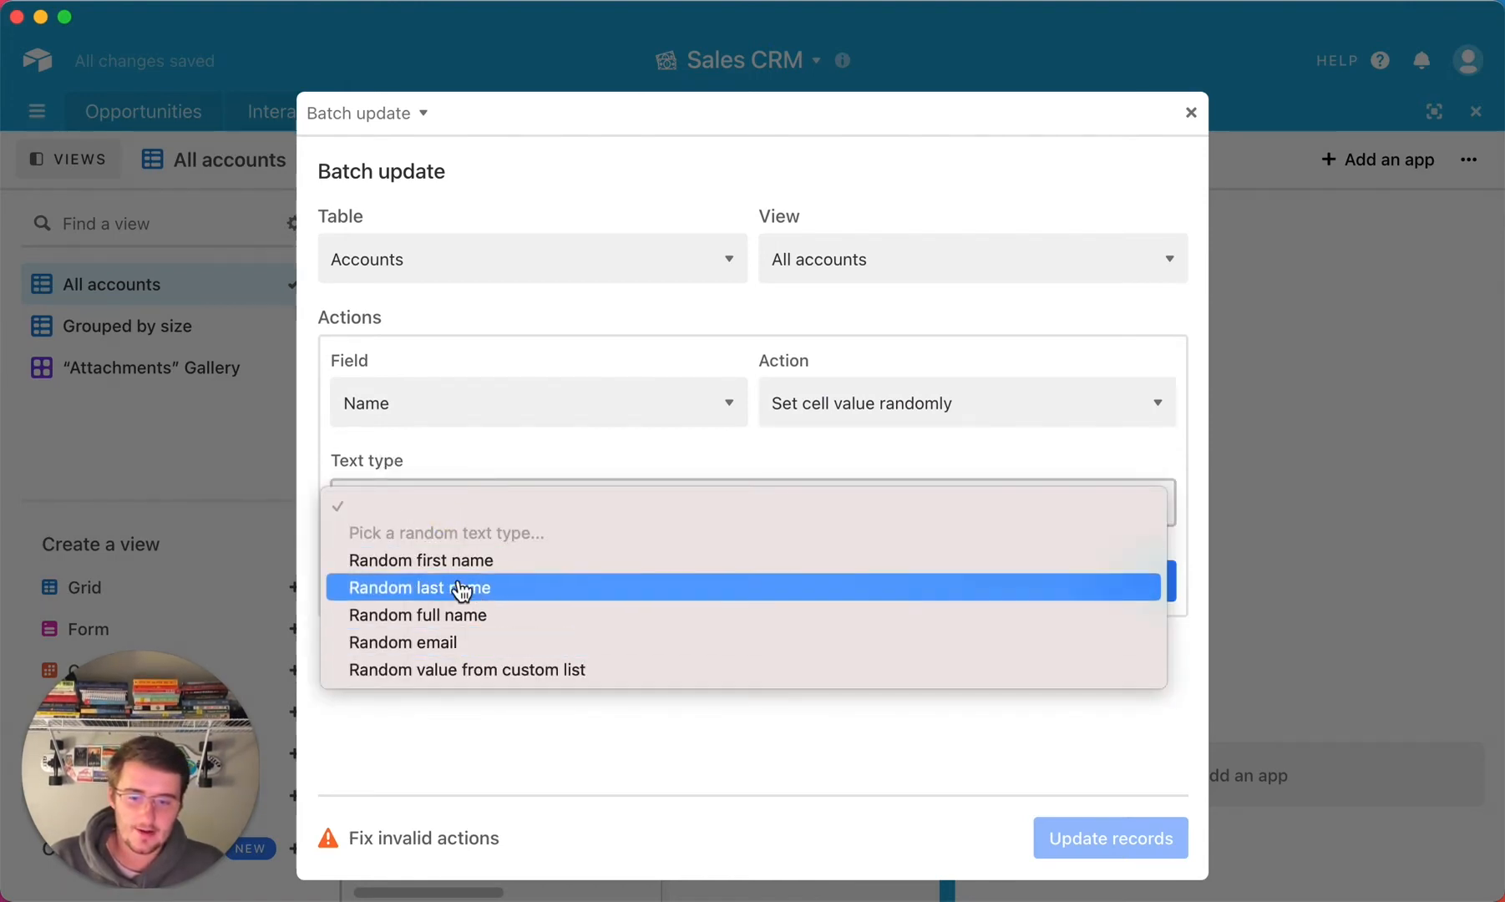
mouse_move(499, 615)
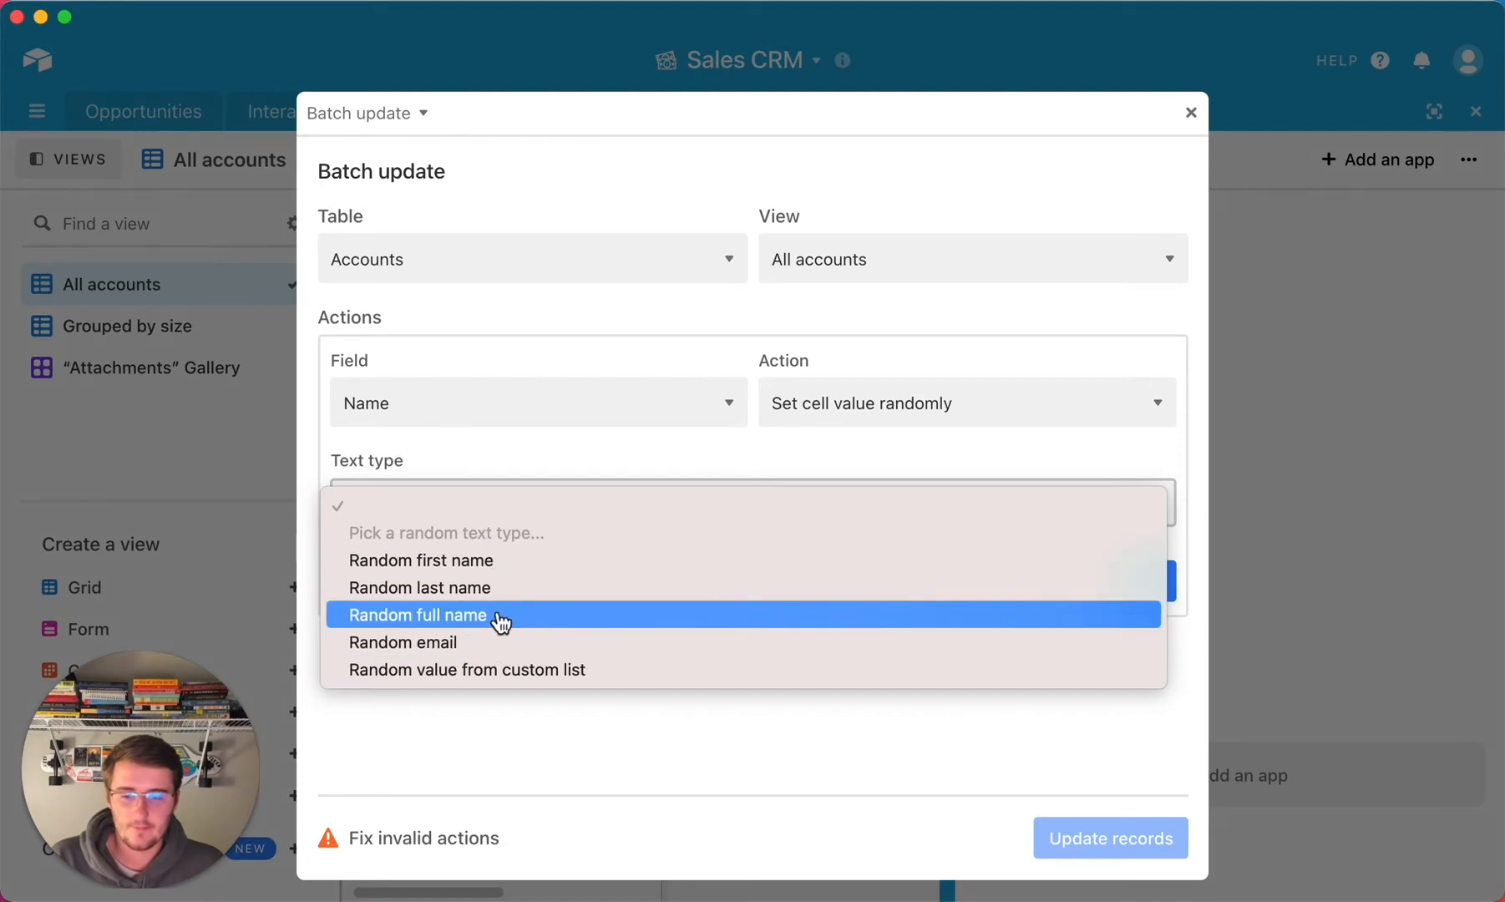
mouse_move(499, 560)
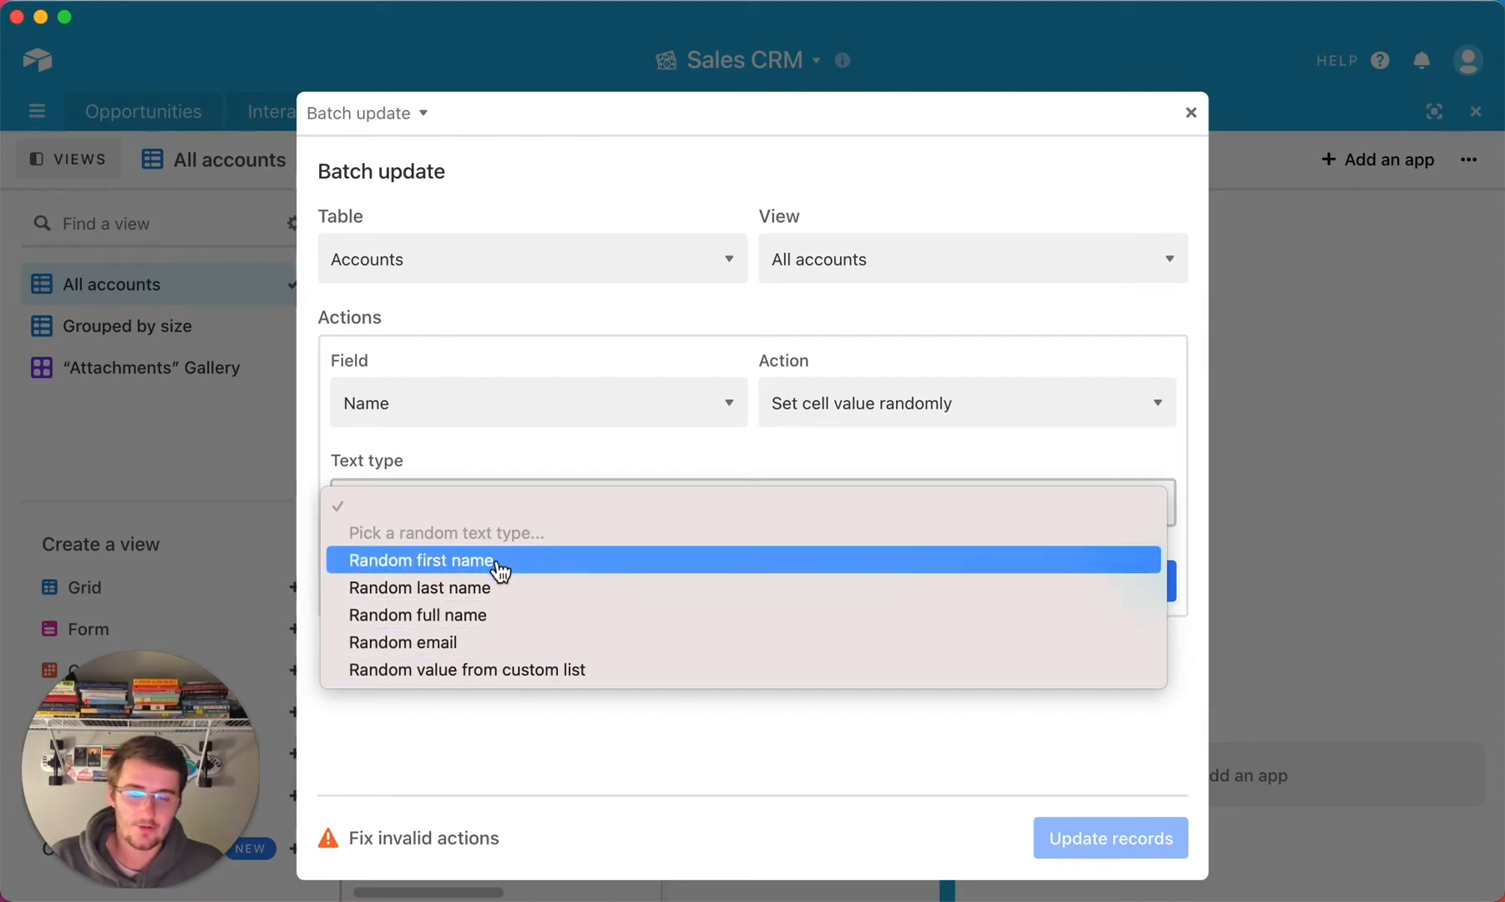
mouse_move(491, 641)
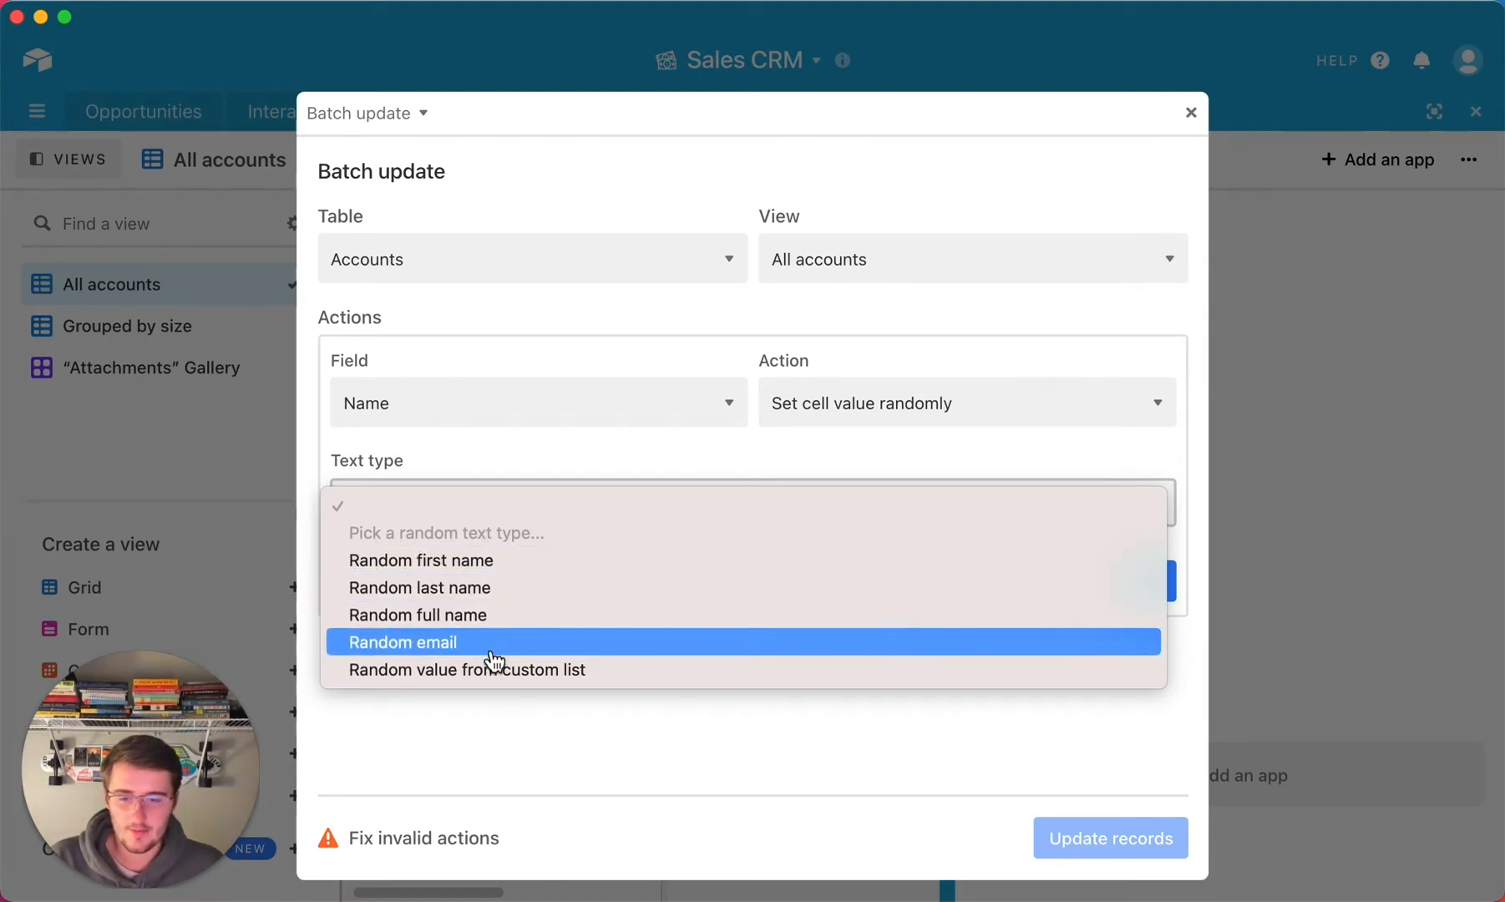
mouse_move(562, 668)
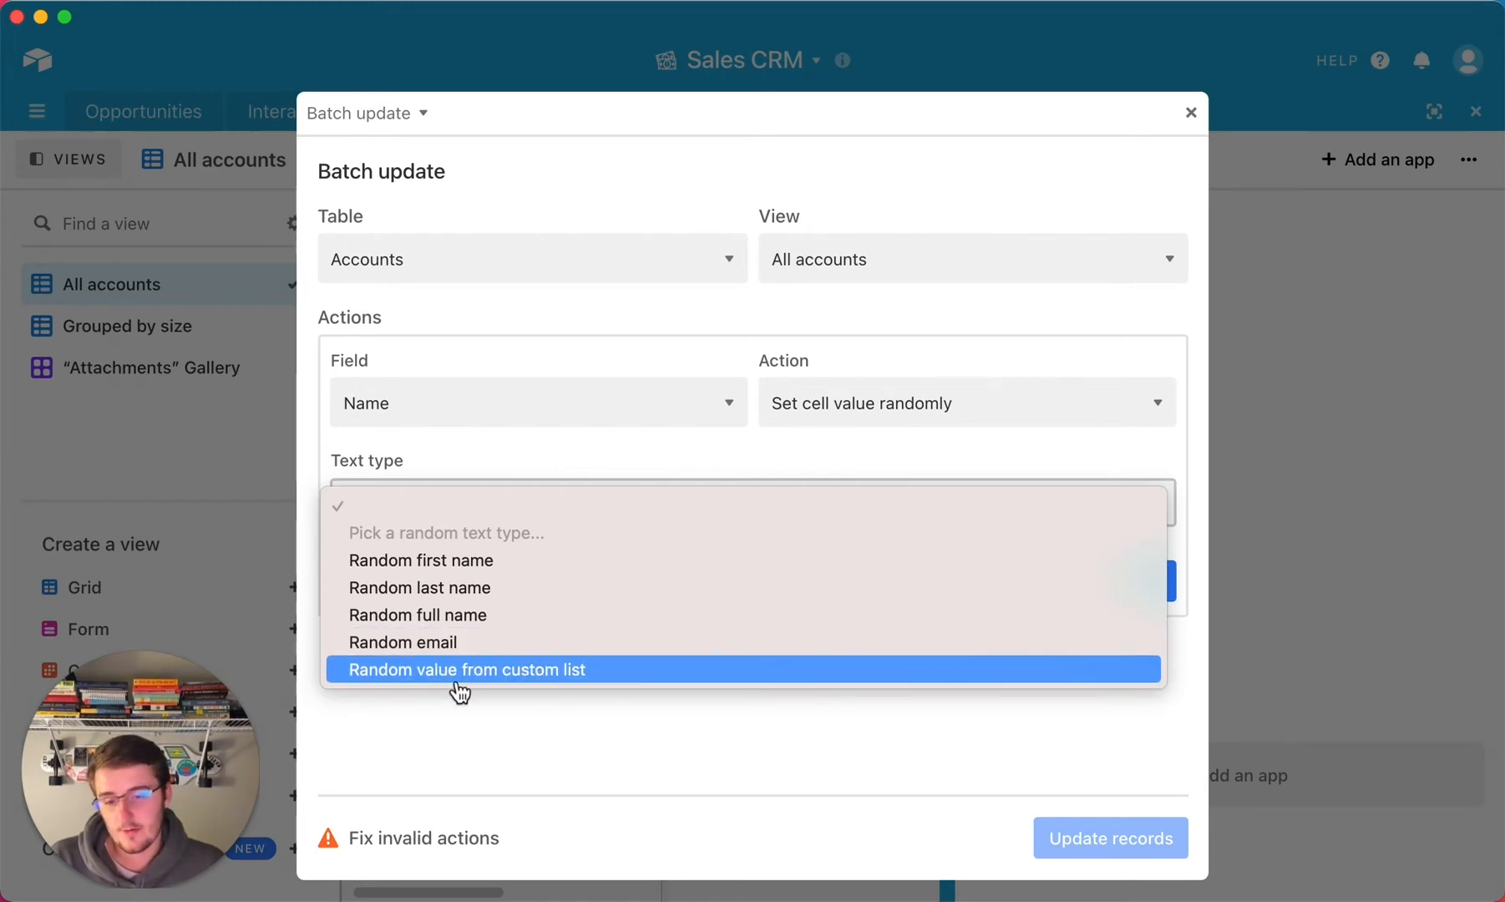
Step: Use a custom random list 'Acetube, Bear Paw Solutions, Optimize IS', run it on all 18 accounts and dismiss the confirmation
click(466, 668)
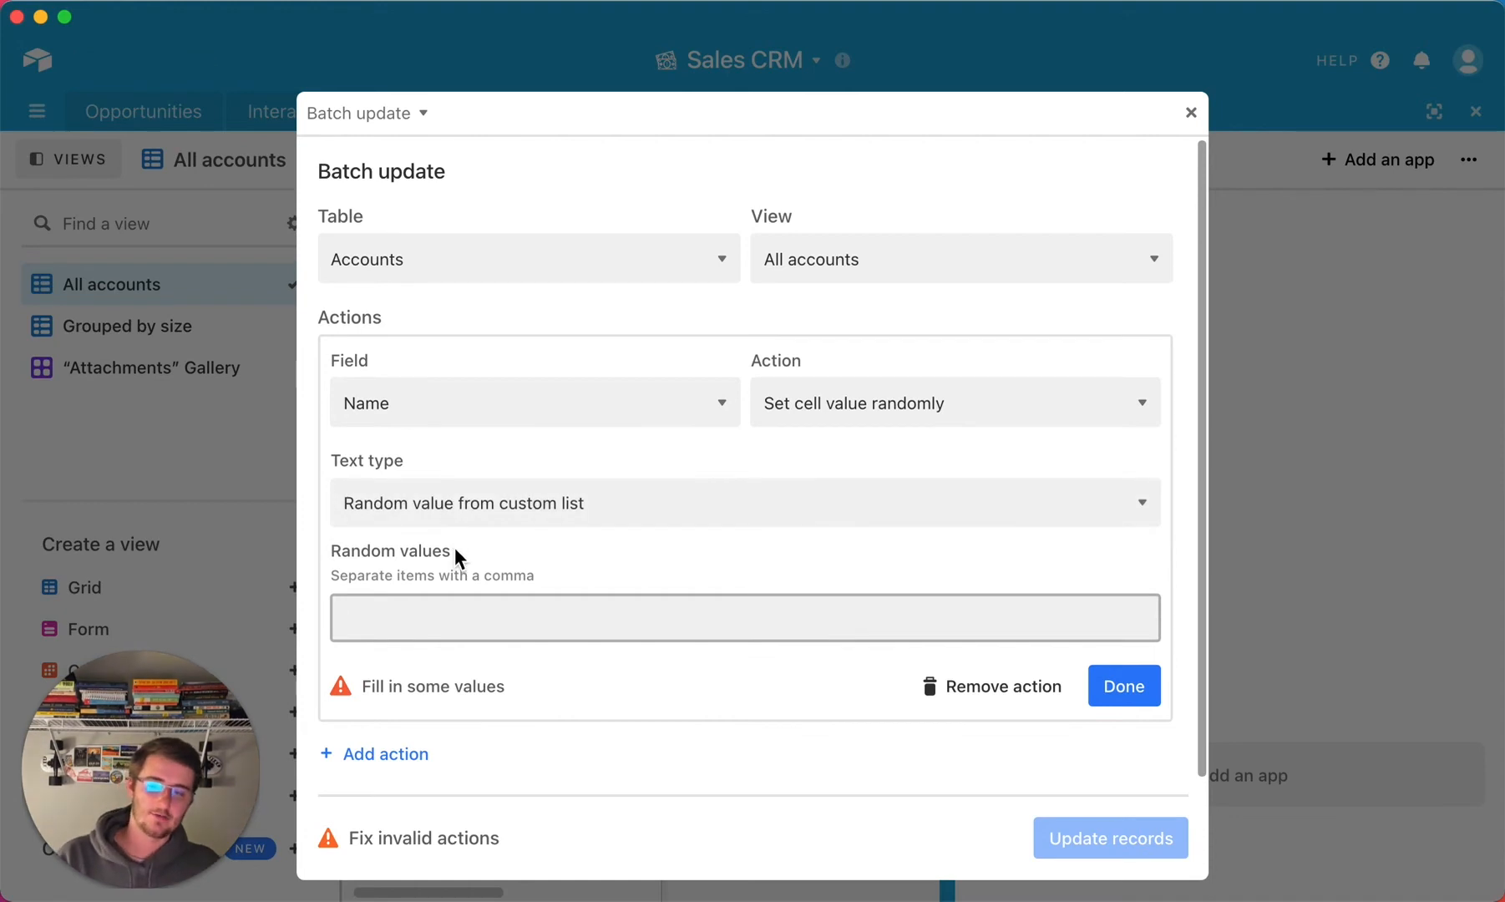
text(A)
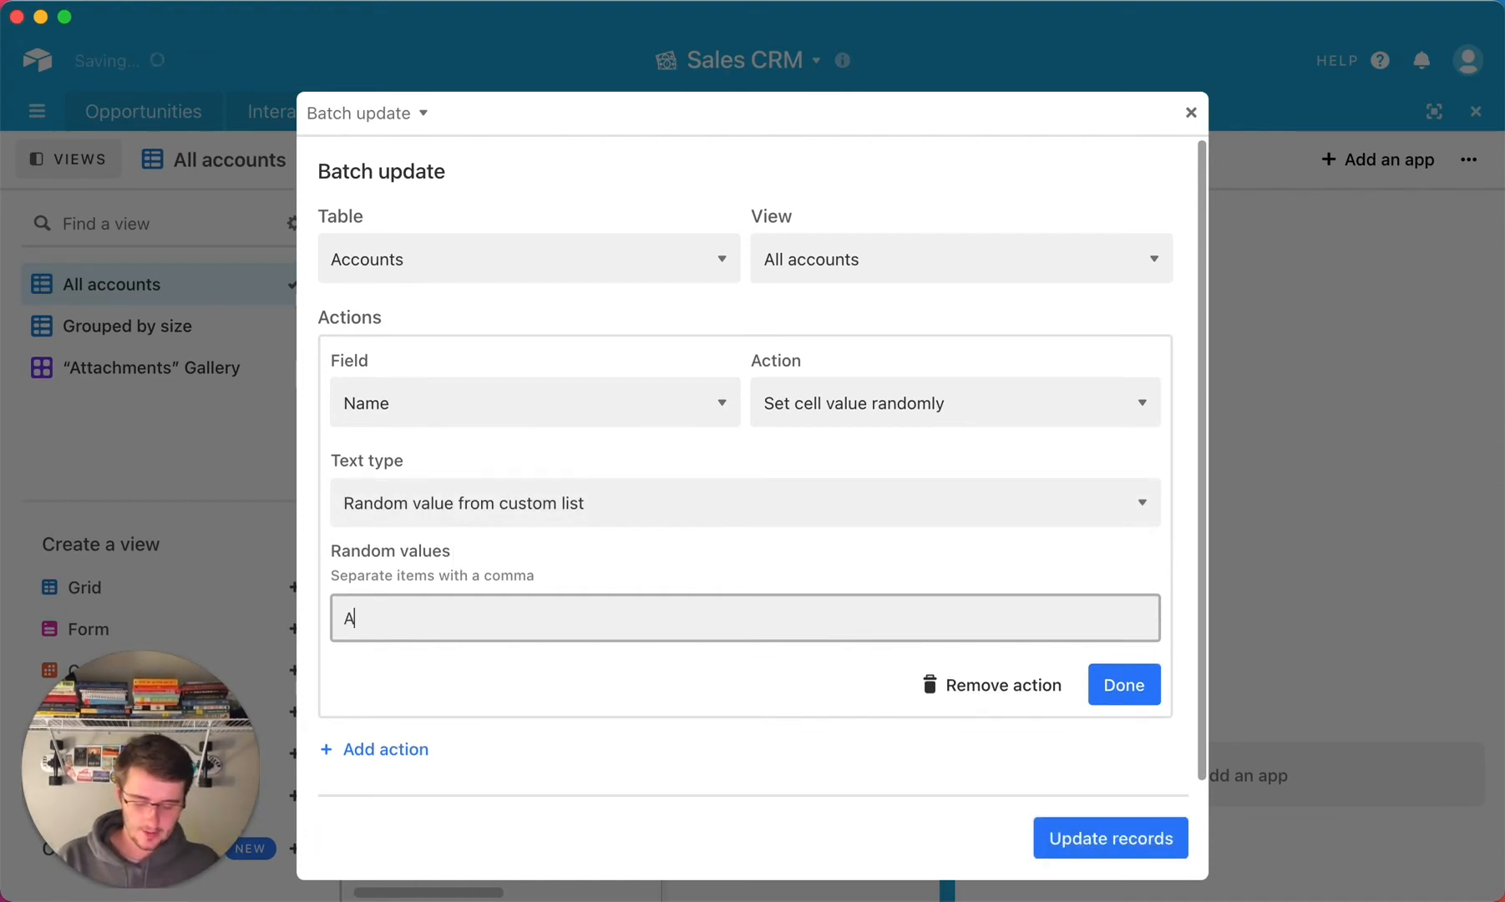
text(cetube,)
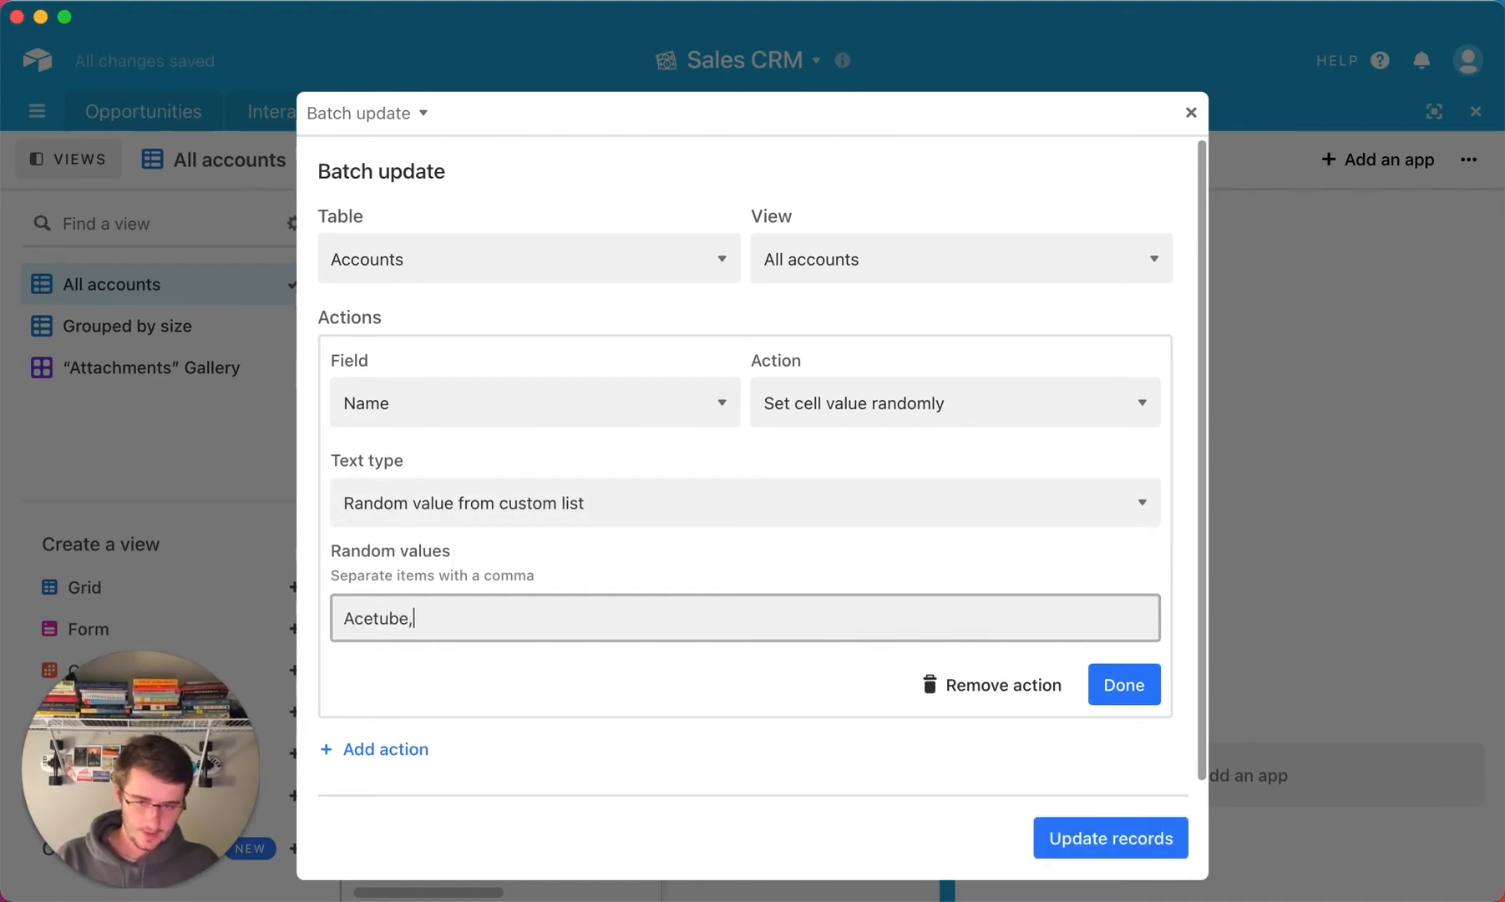
text(Bear Paw Sol)
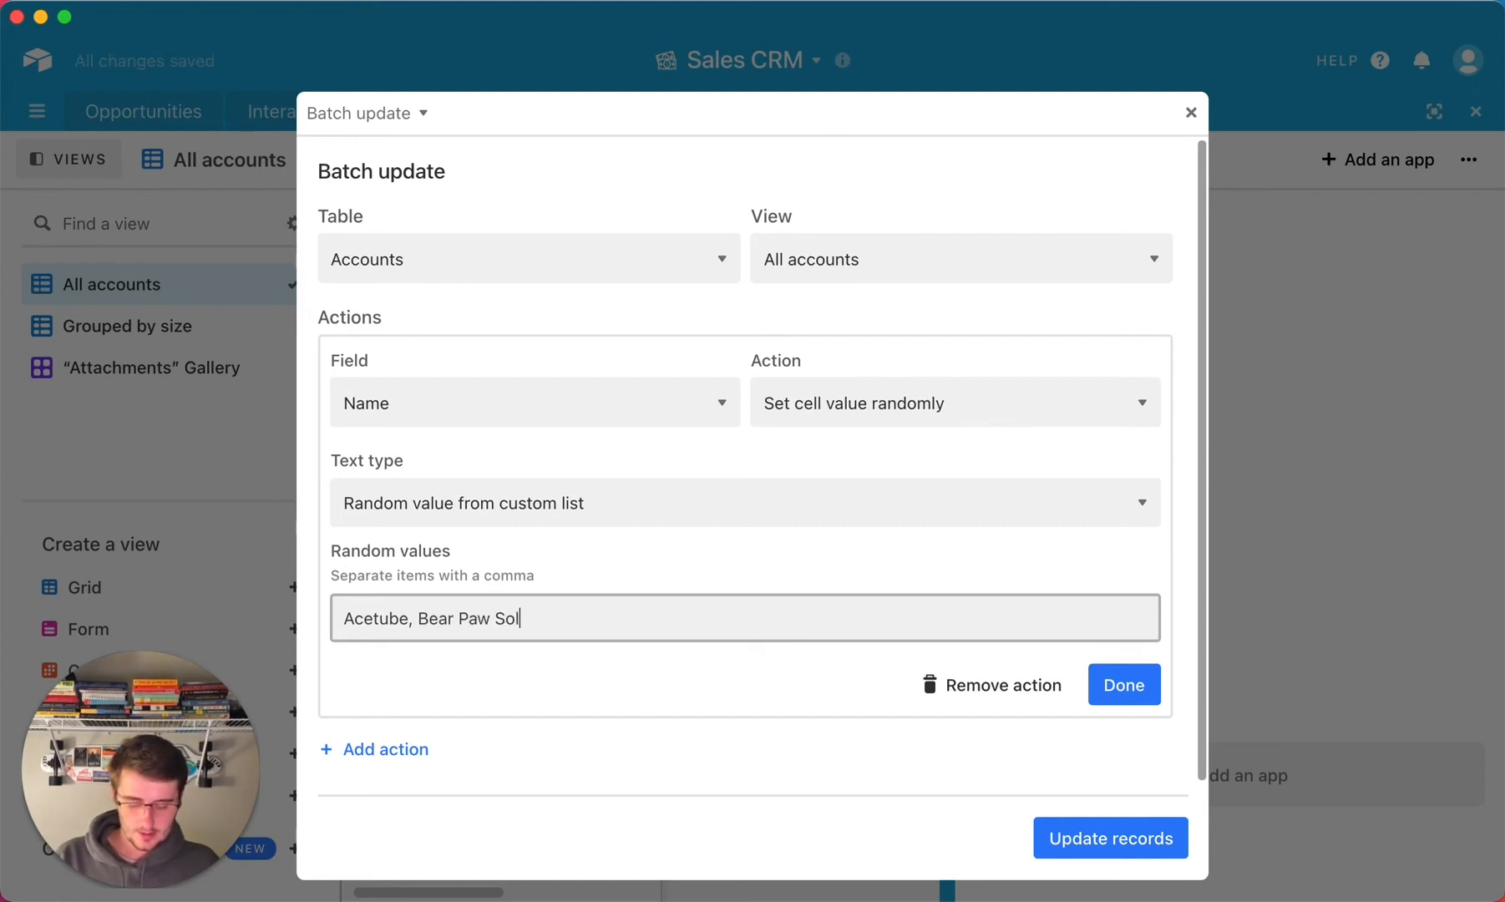
text(utions,)
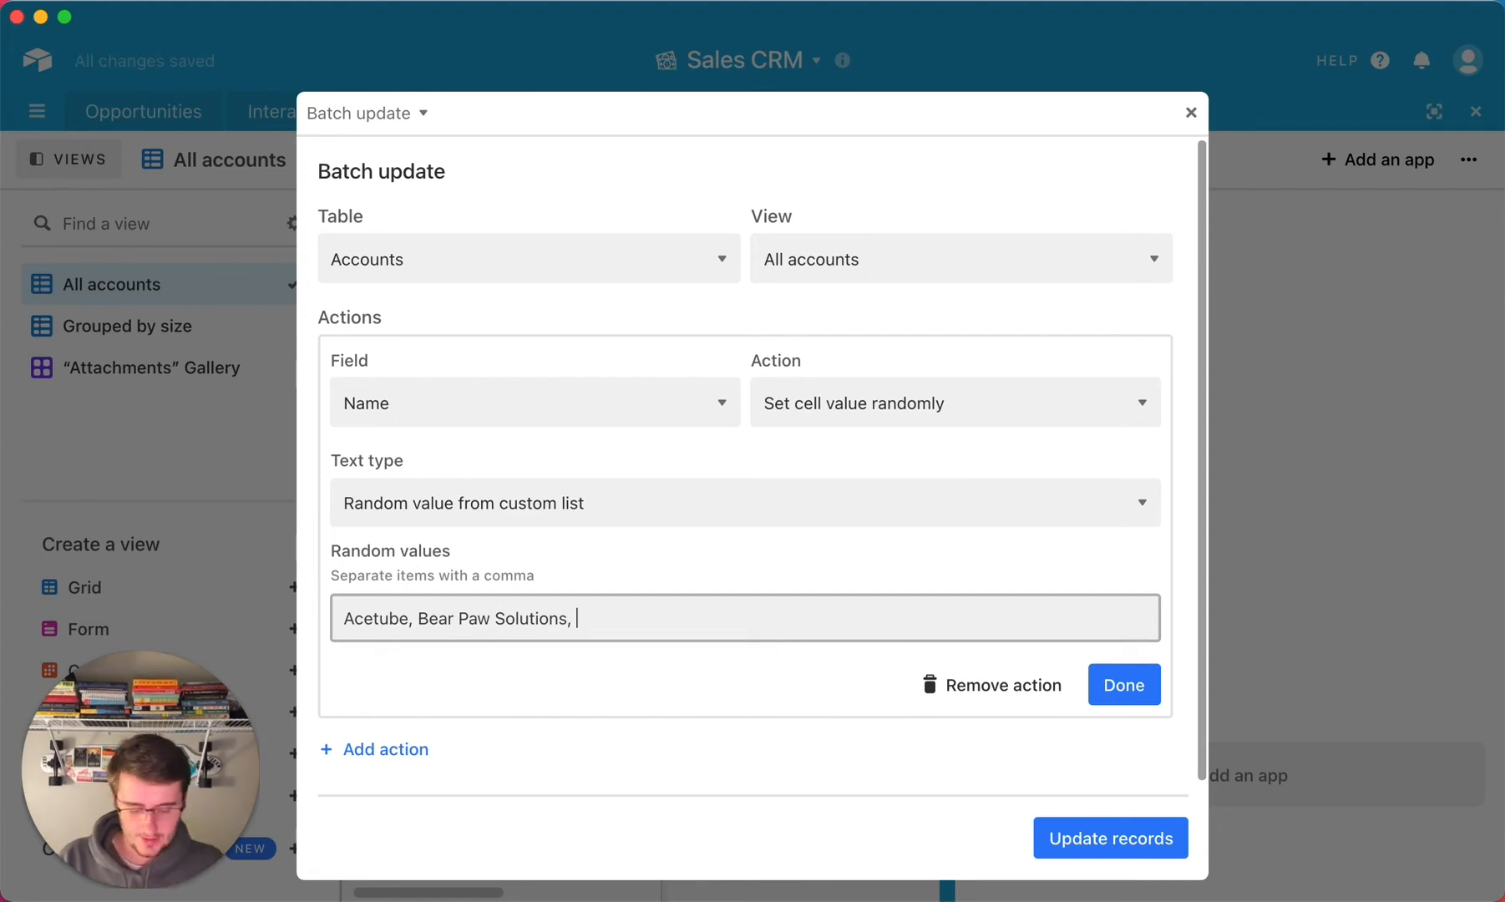
text(Optimize)
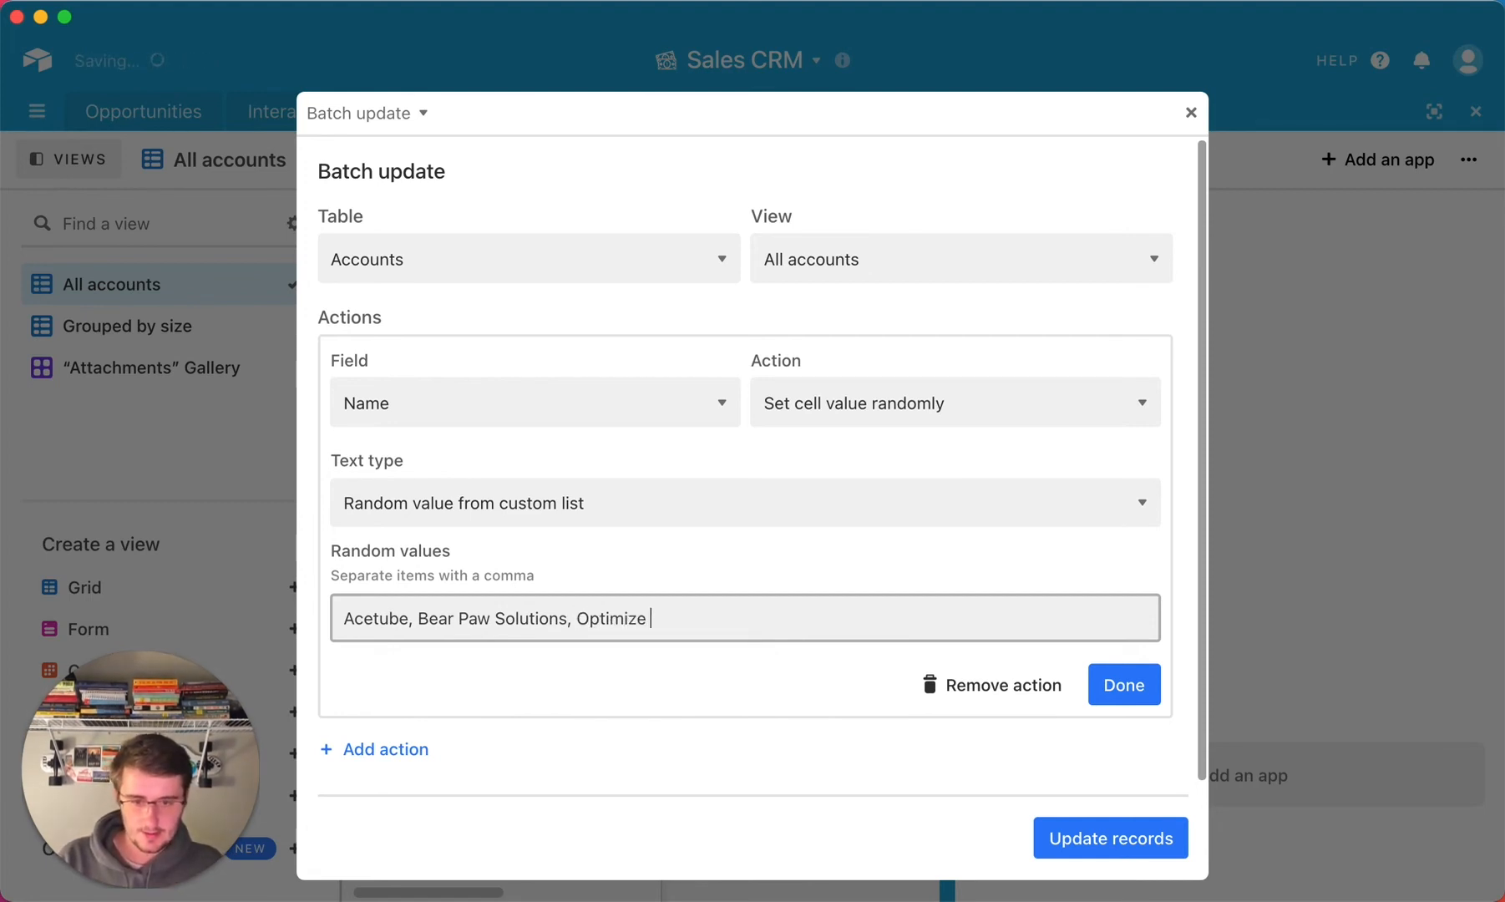
text(IS)
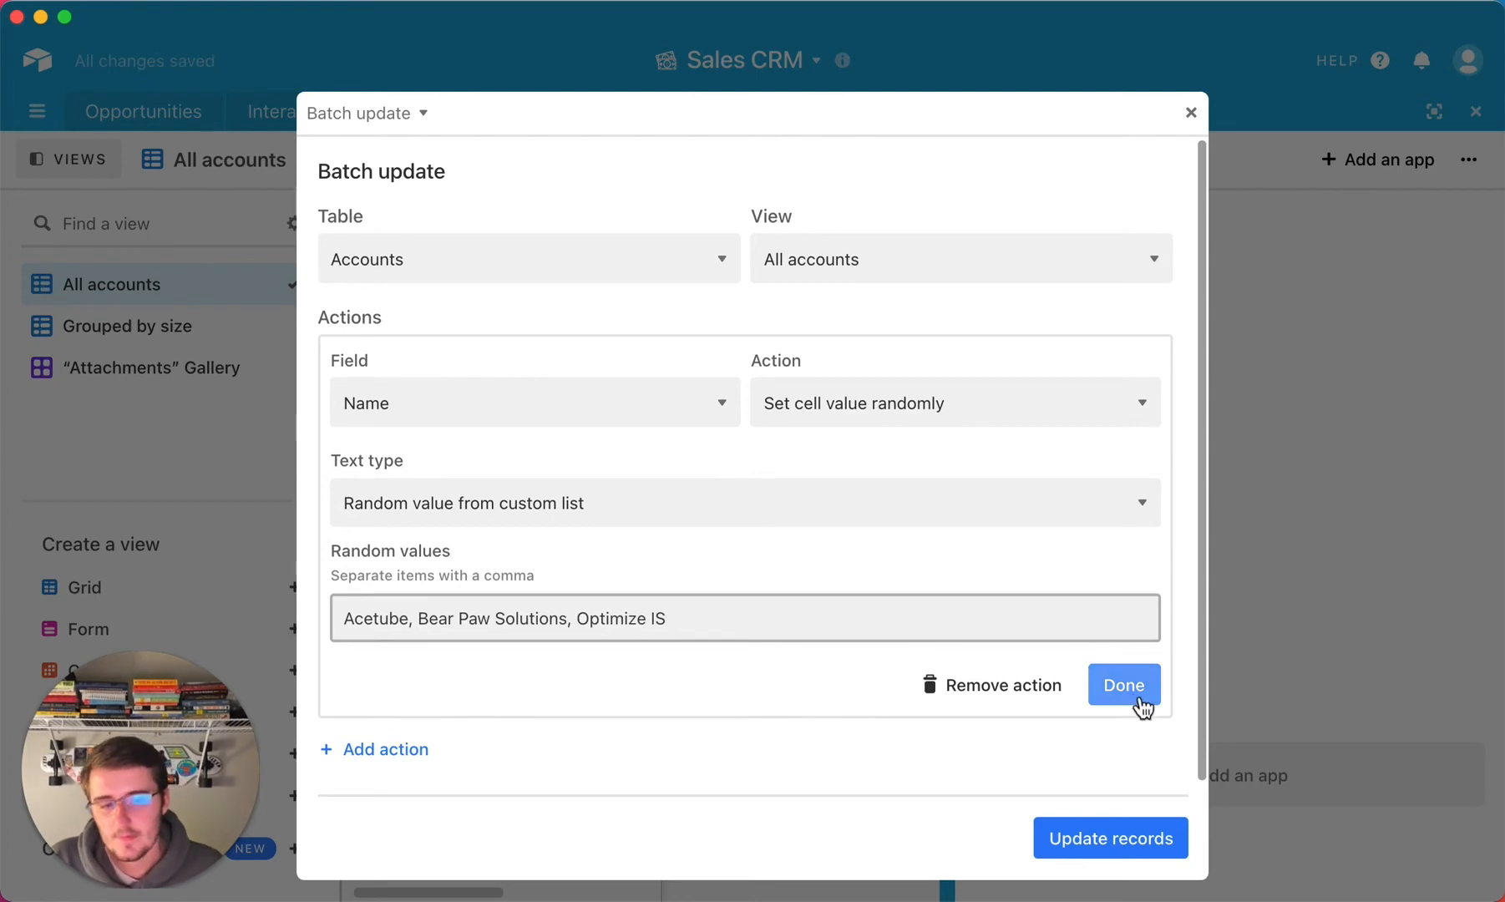
click(1124, 684)
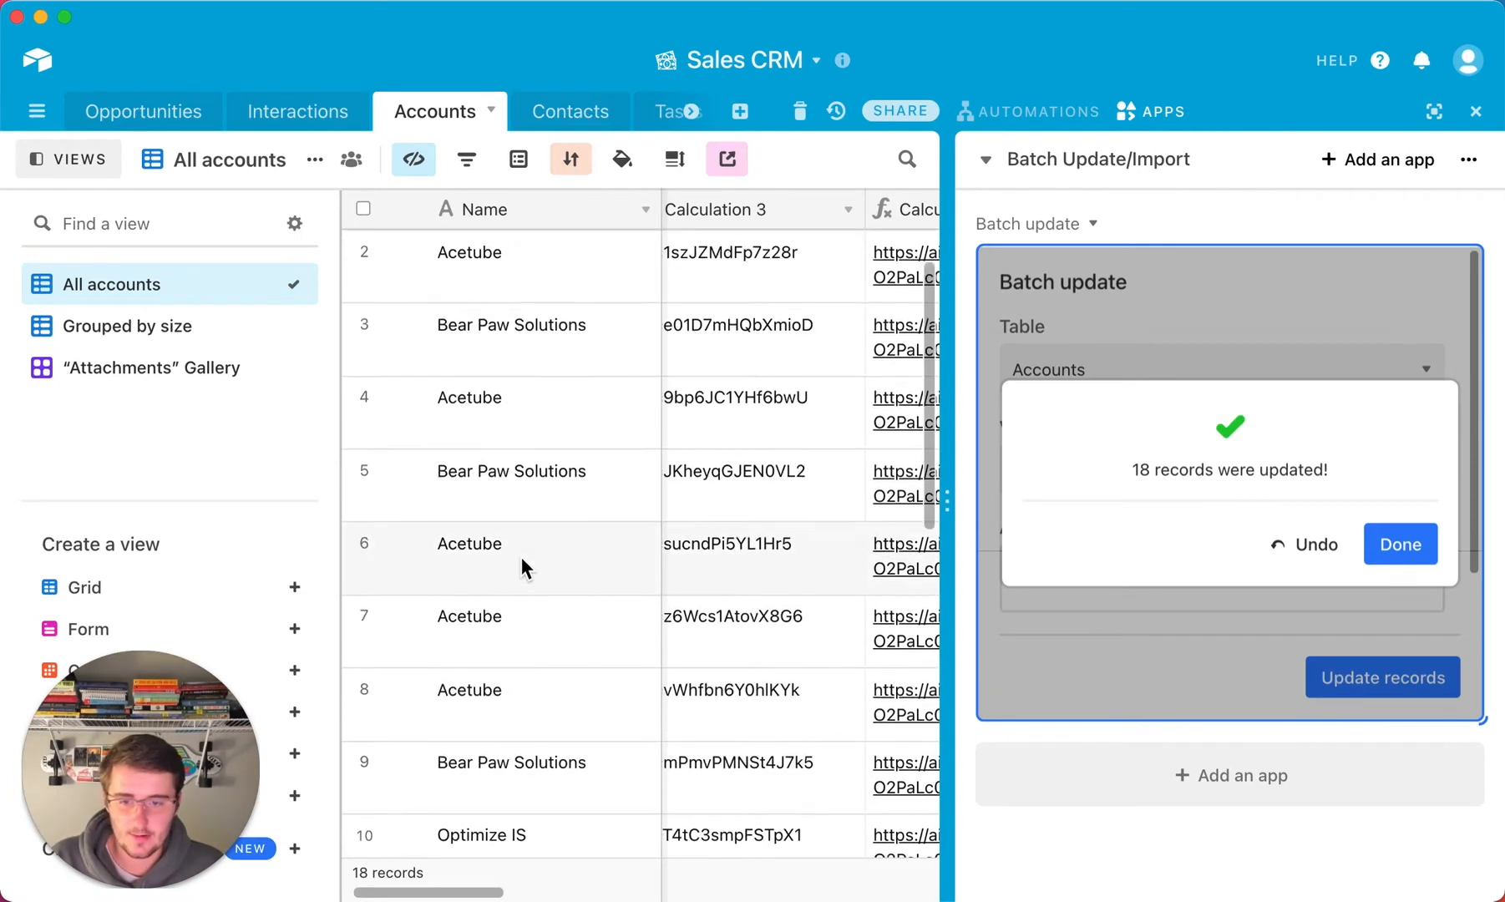
click(1398, 545)
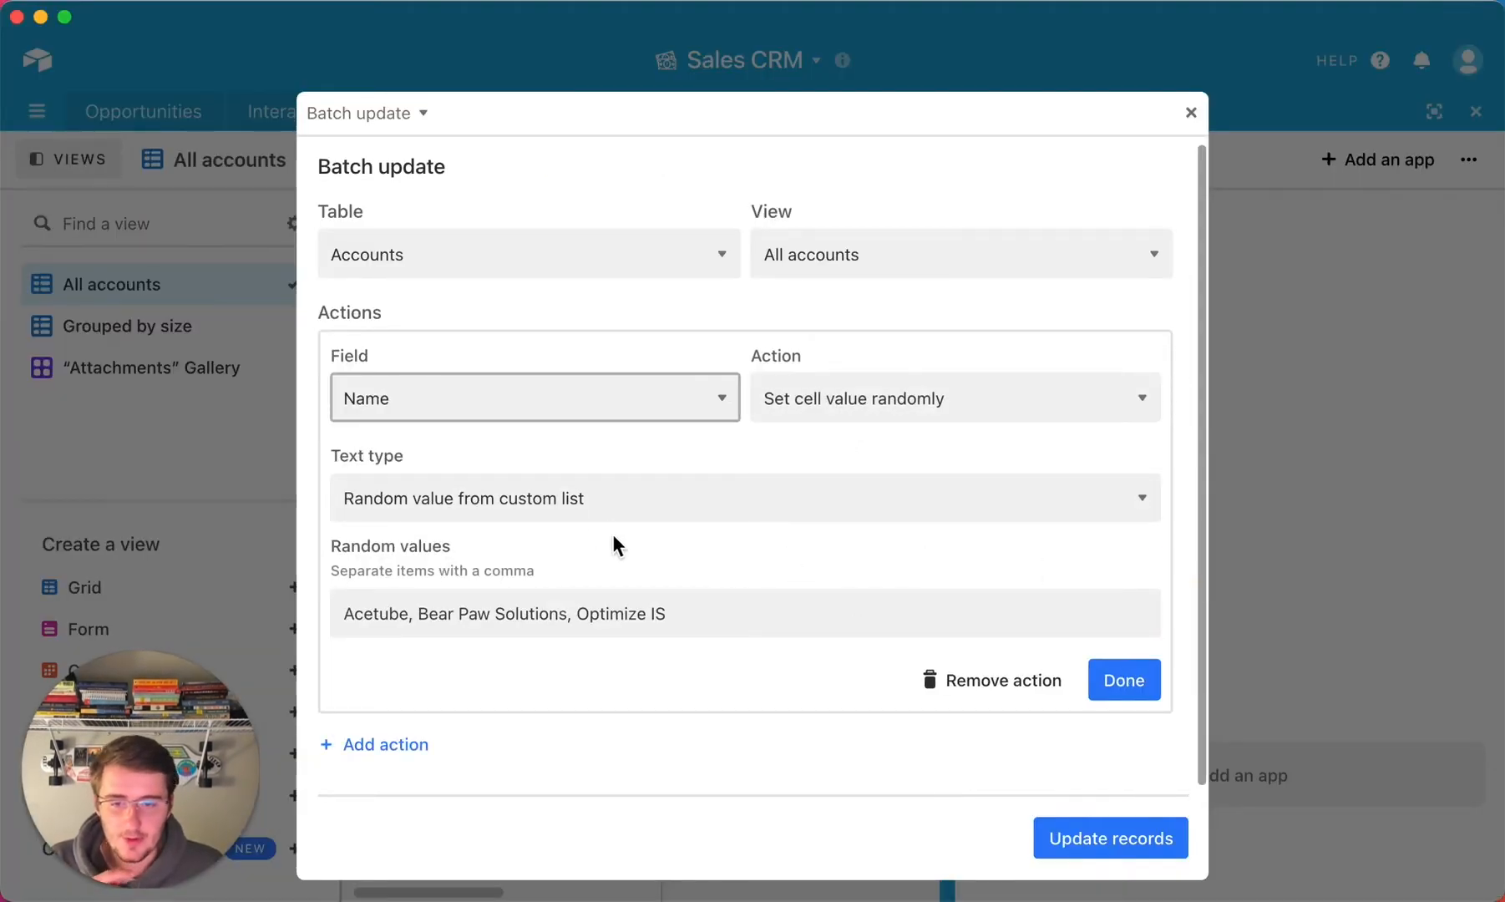
Step: Set the random text type to Random email, update all 18 accounts and dismiss the confirmation
click(745, 498)
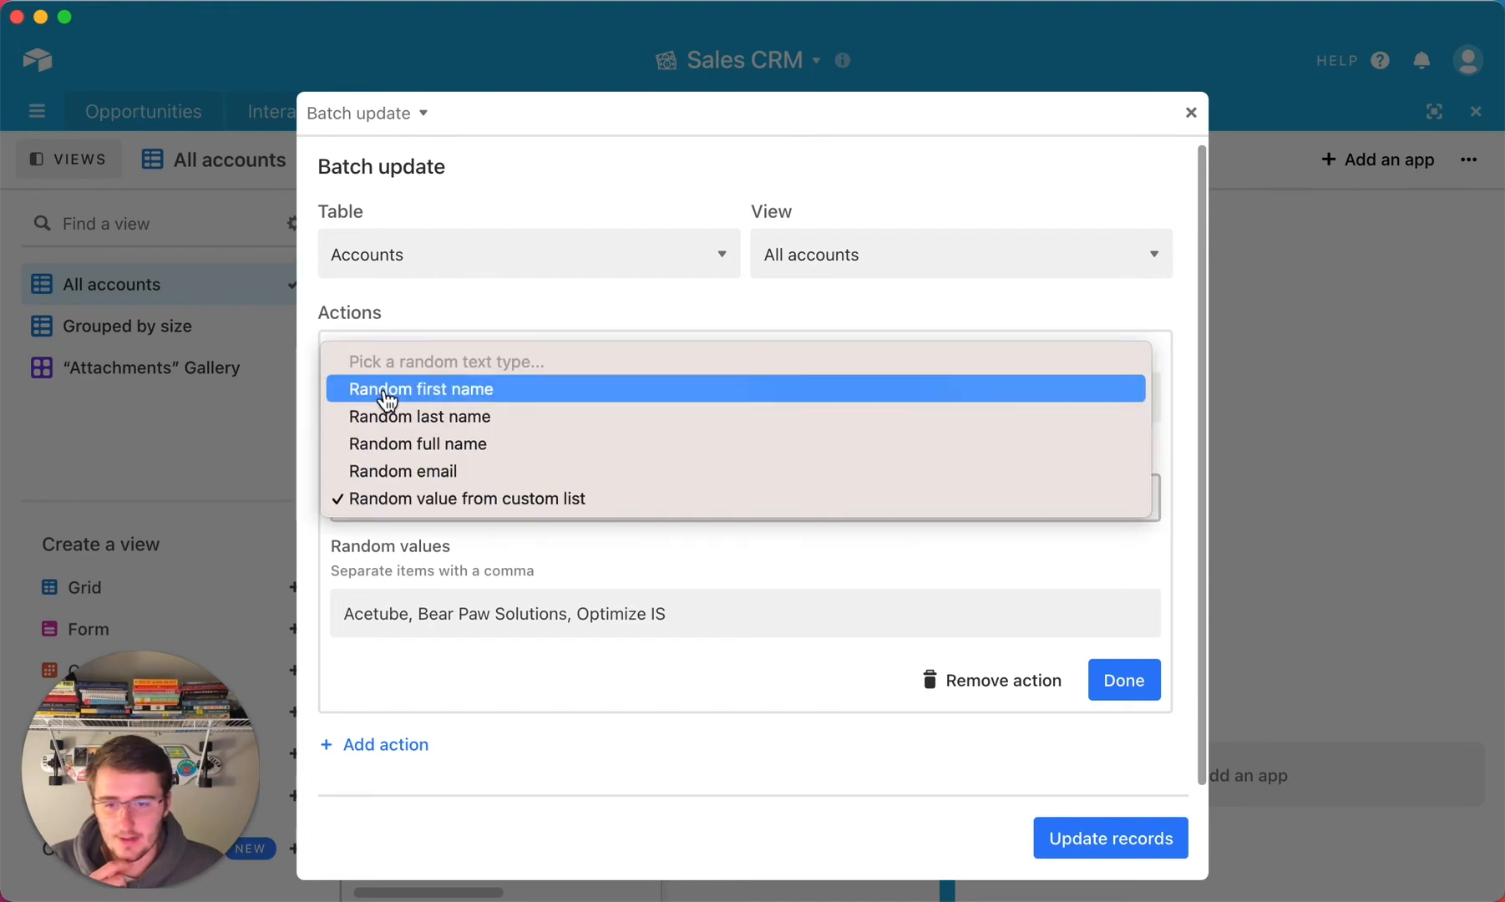
click(402, 471)
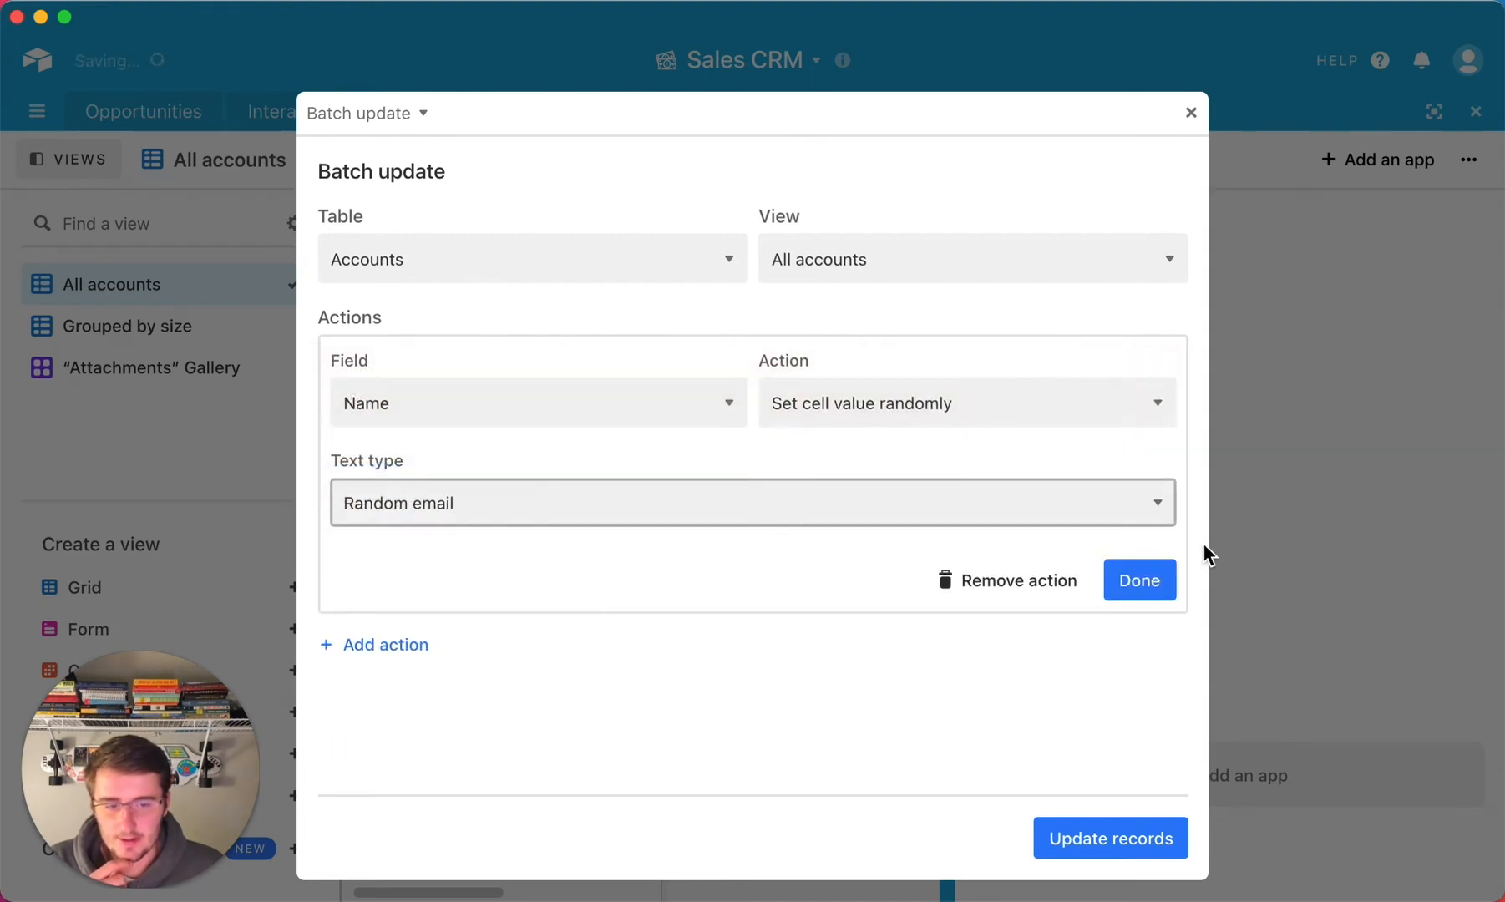
click(1138, 580)
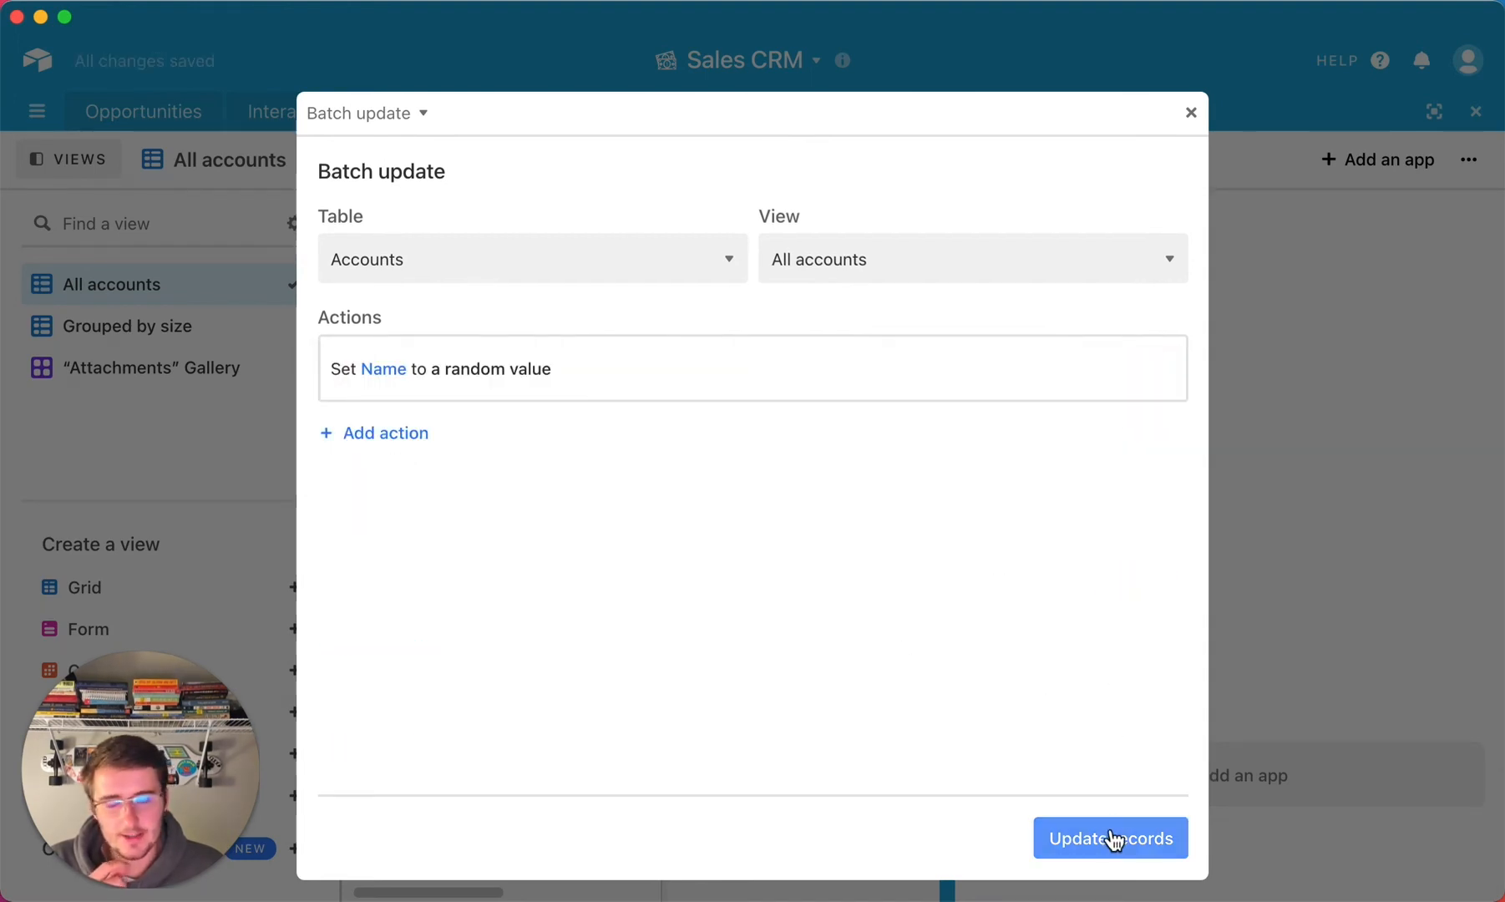
click(1109, 839)
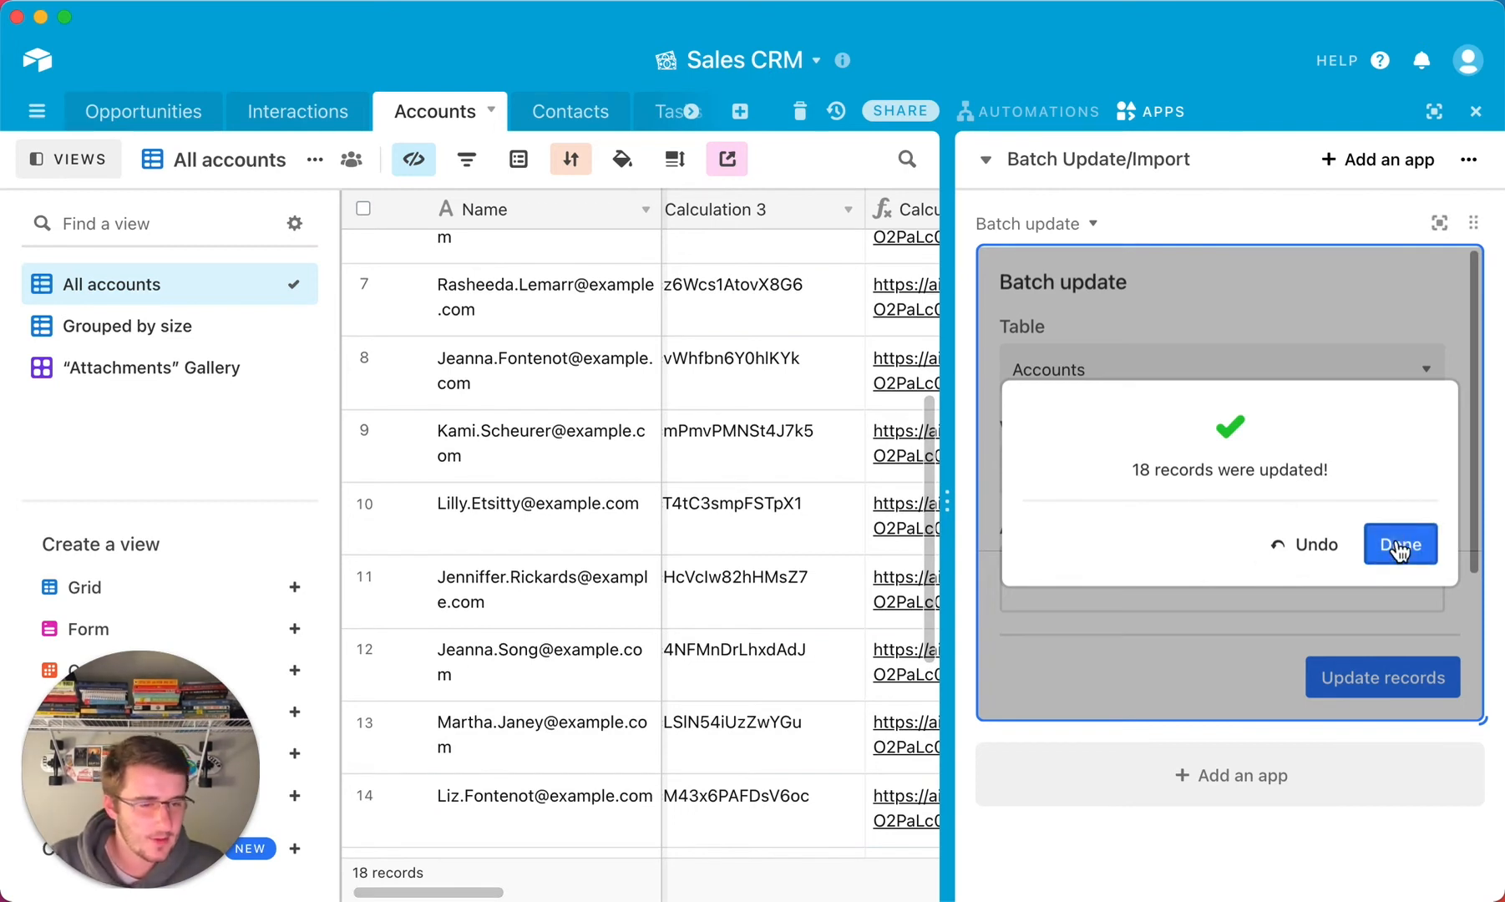
click(1398, 544)
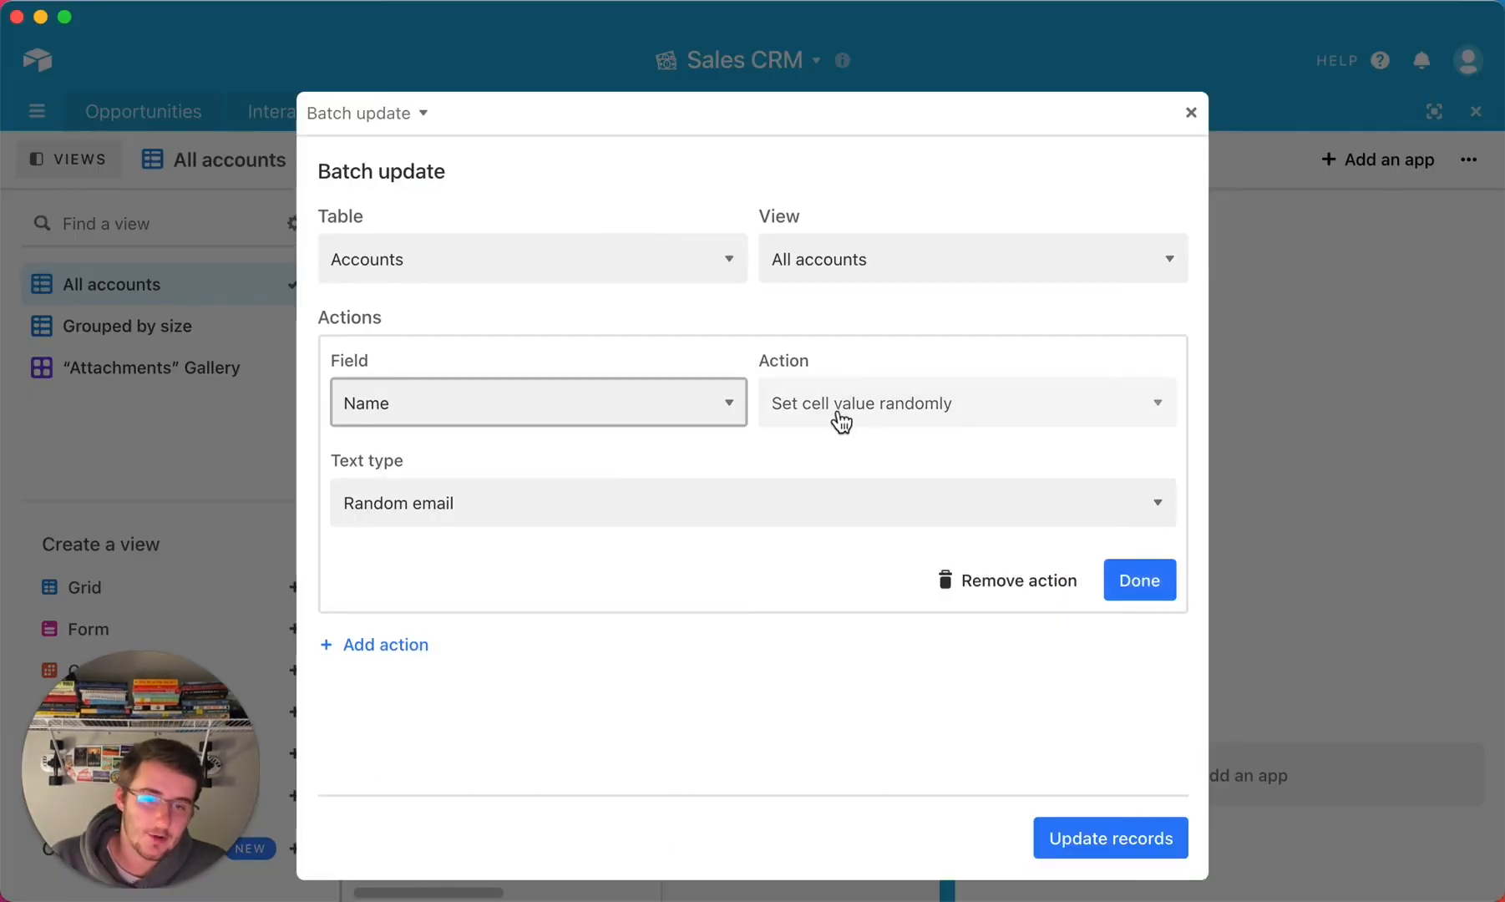
Step: Retarget the action to the Size field with 'Set cell value randomly' and confirm it
click(961, 403)
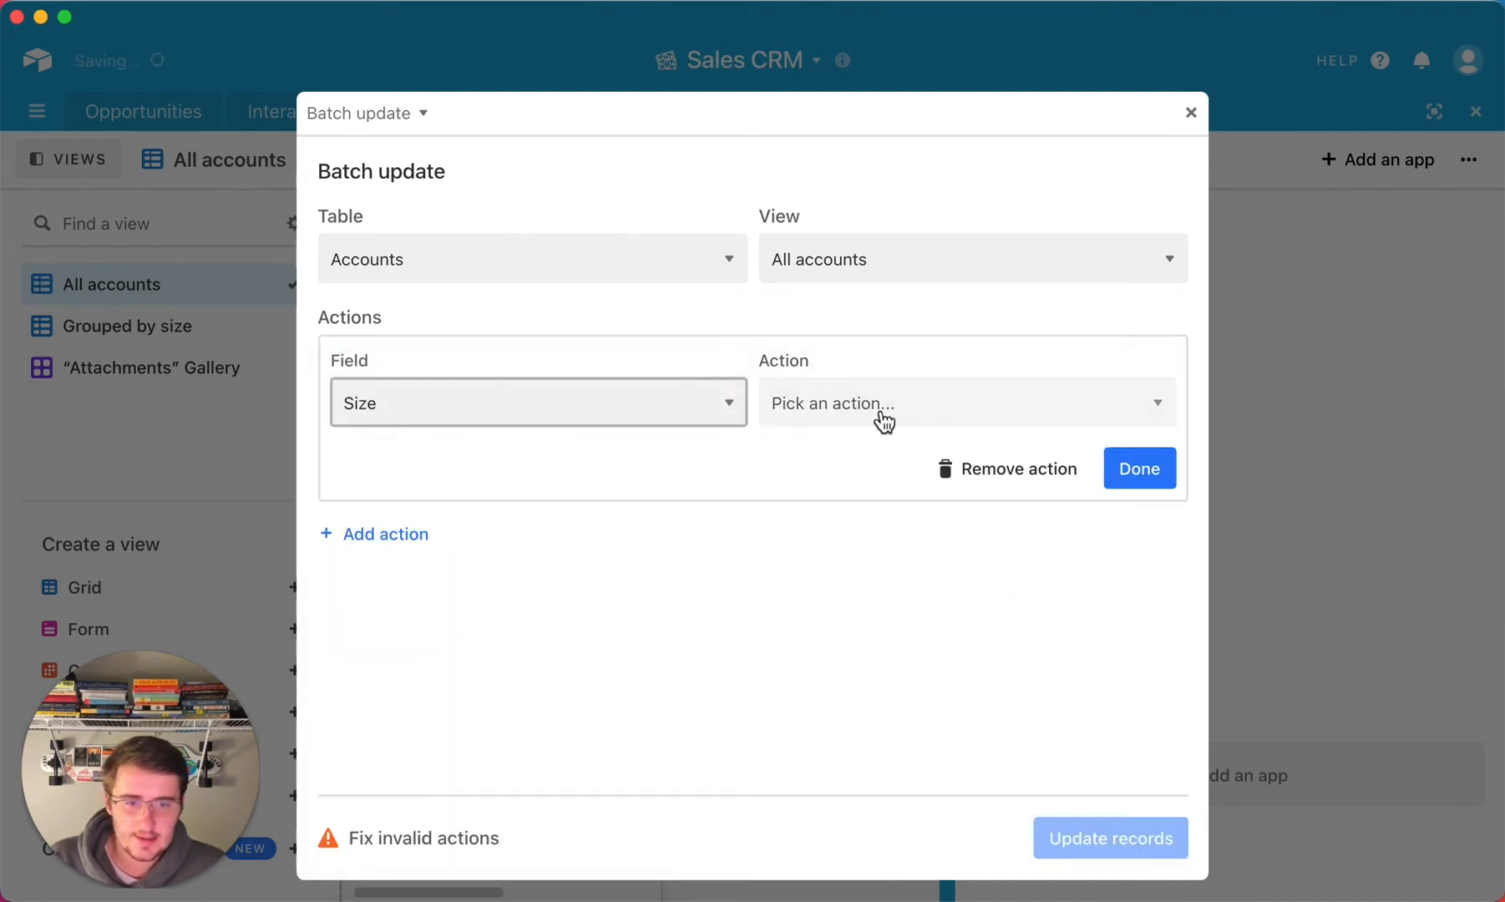
click(964, 403)
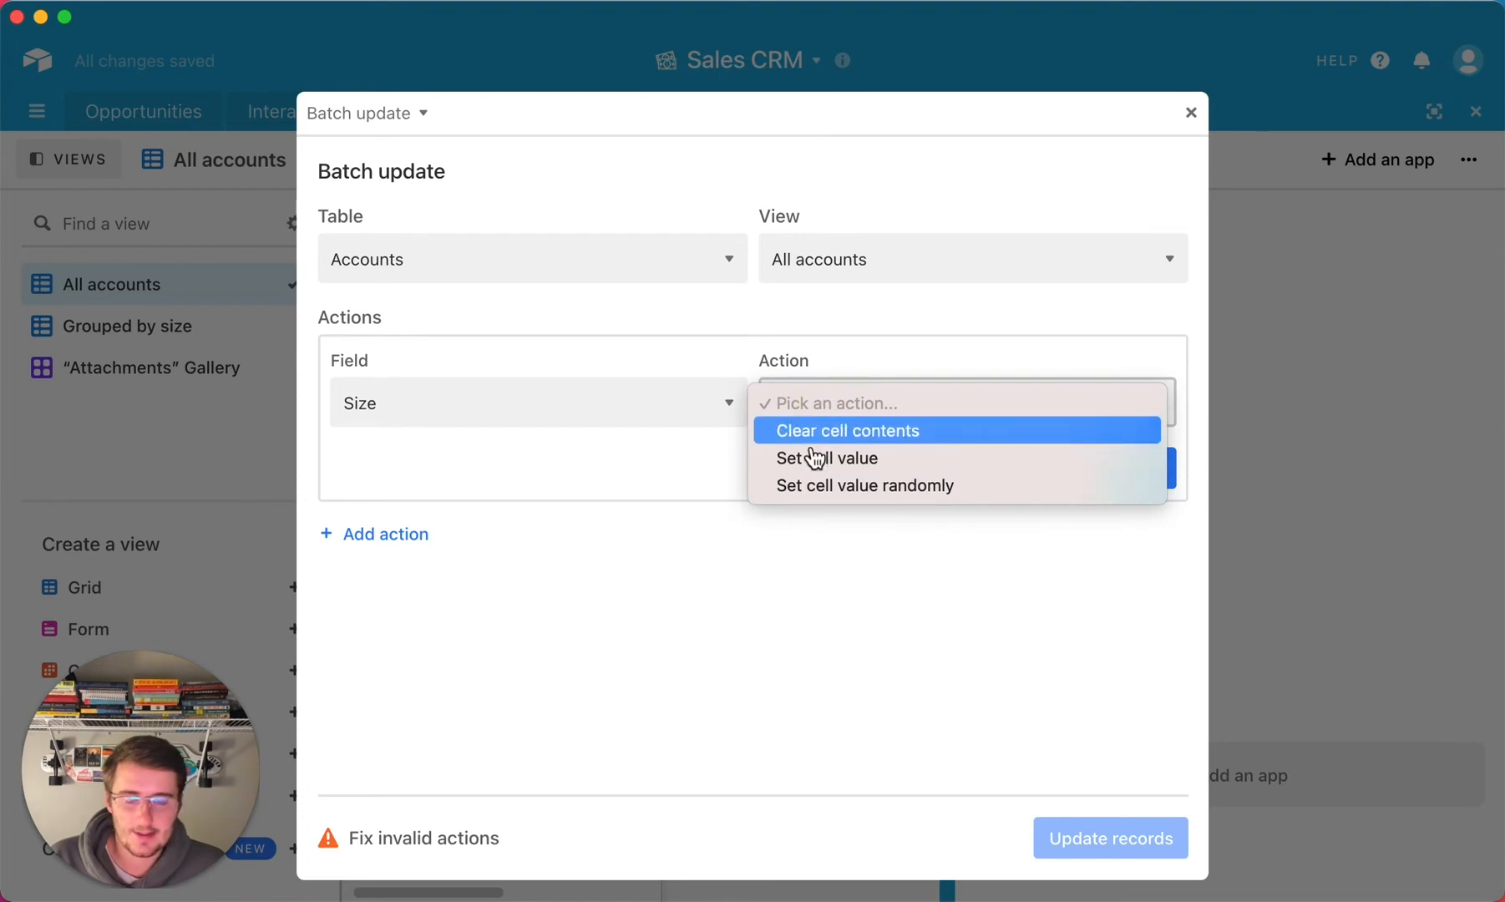
click(866, 484)
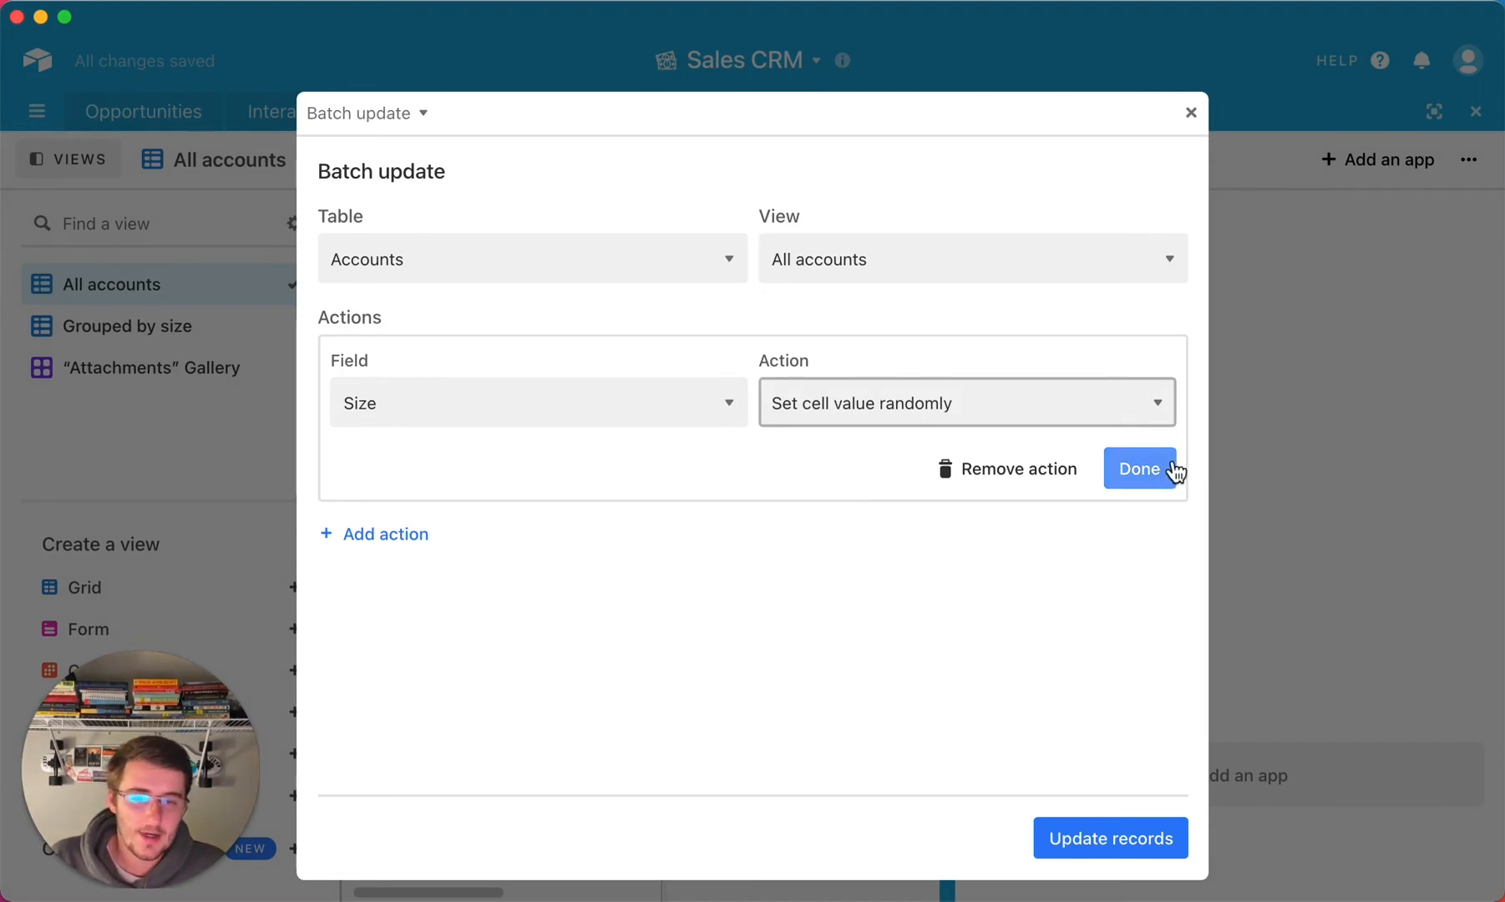
click(1137, 468)
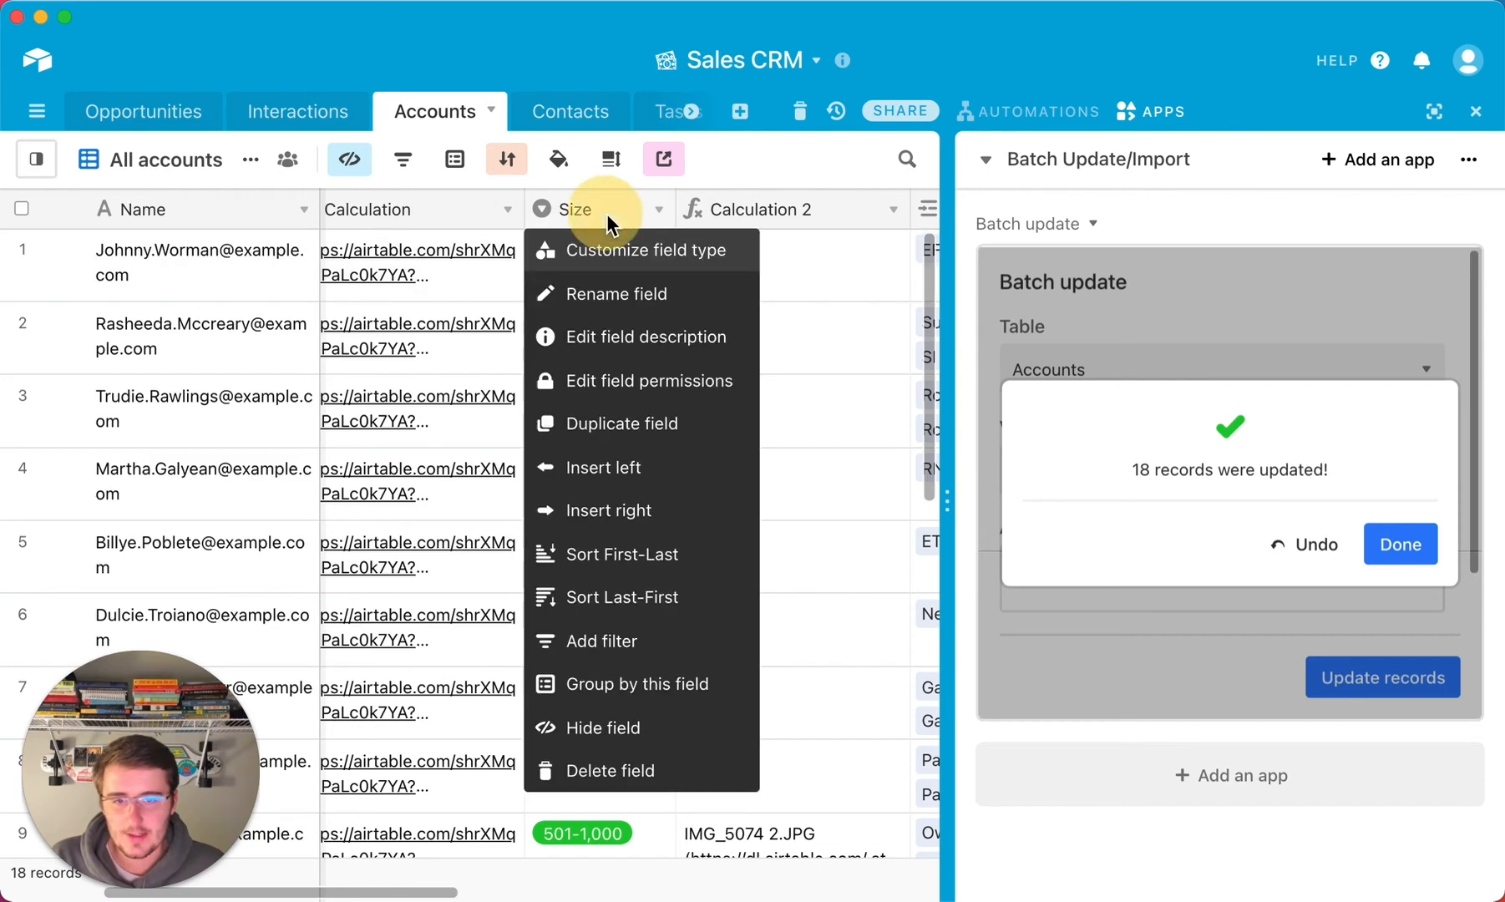
Step: Convert the Calculation 2 field to an empty Number field and dismiss the records-updated confirmation
click(650, 251)
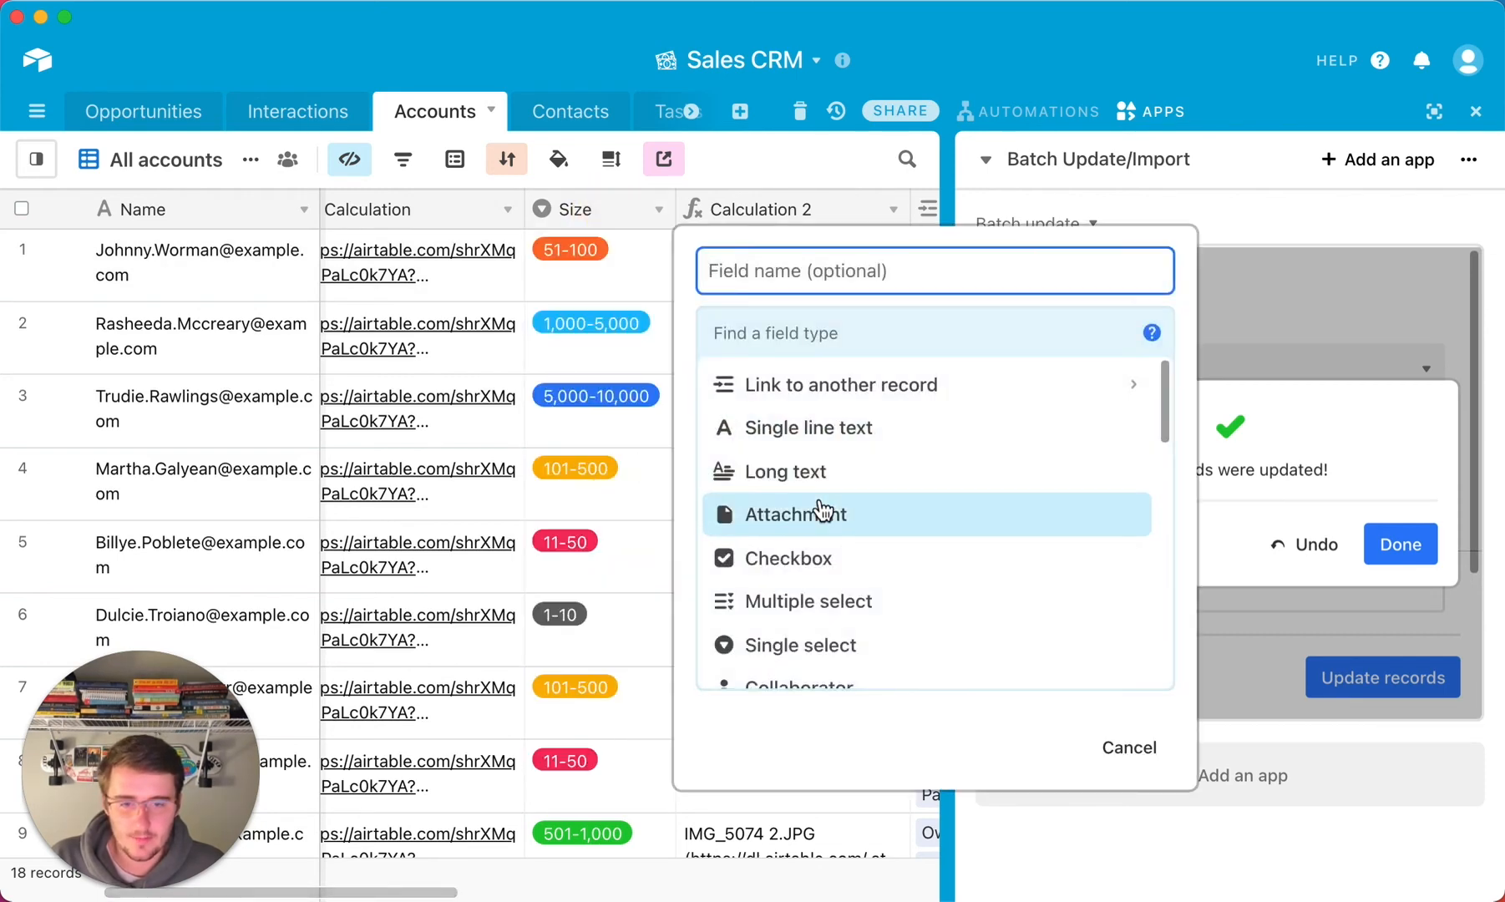
scroll(down, 3)
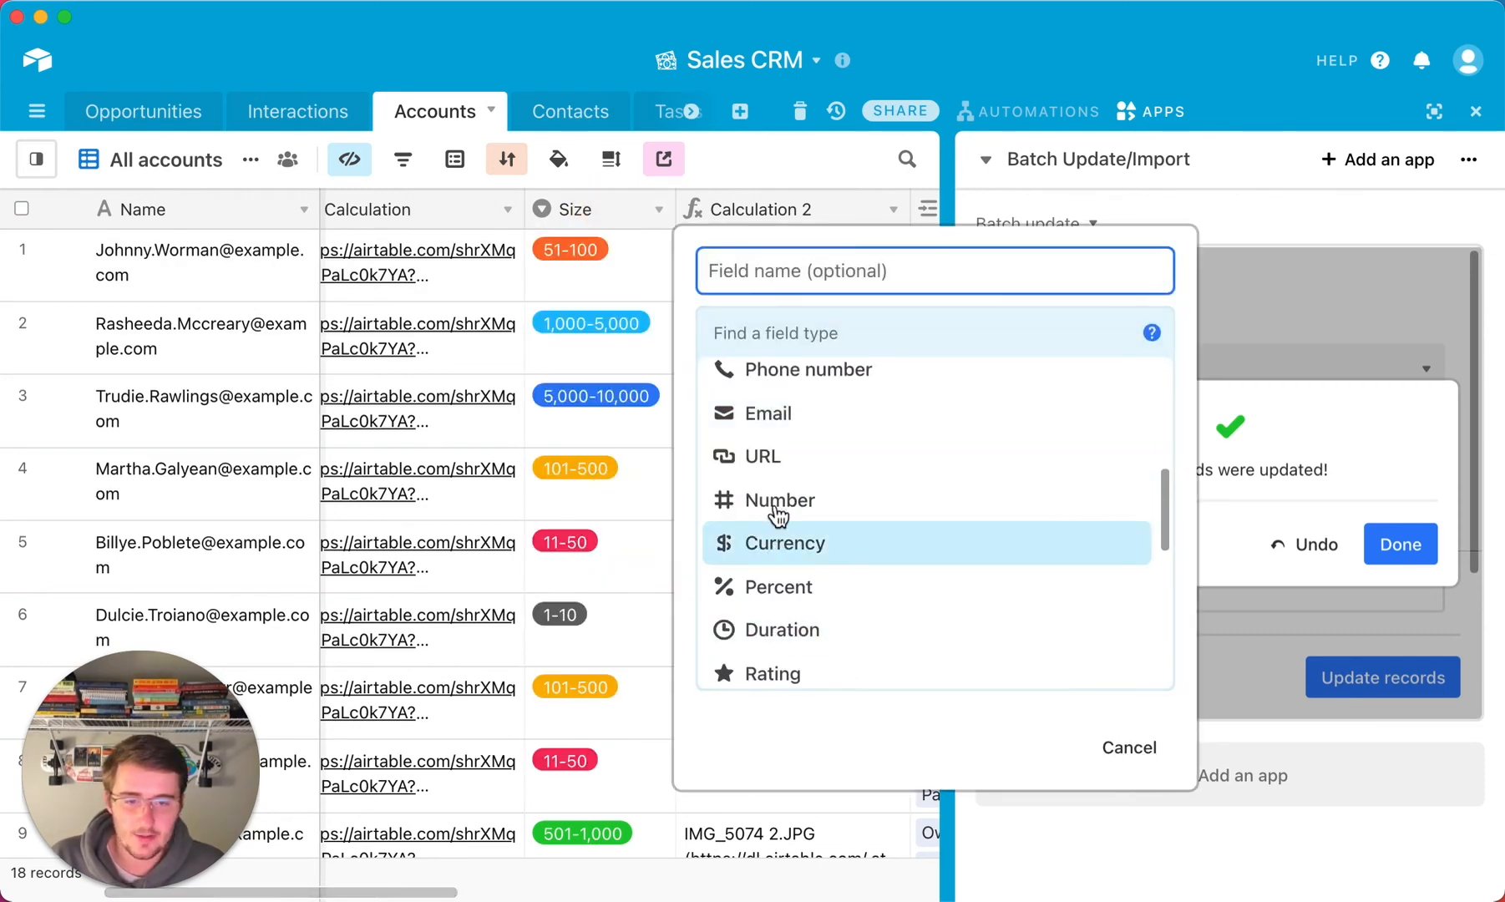
click(779, 500)
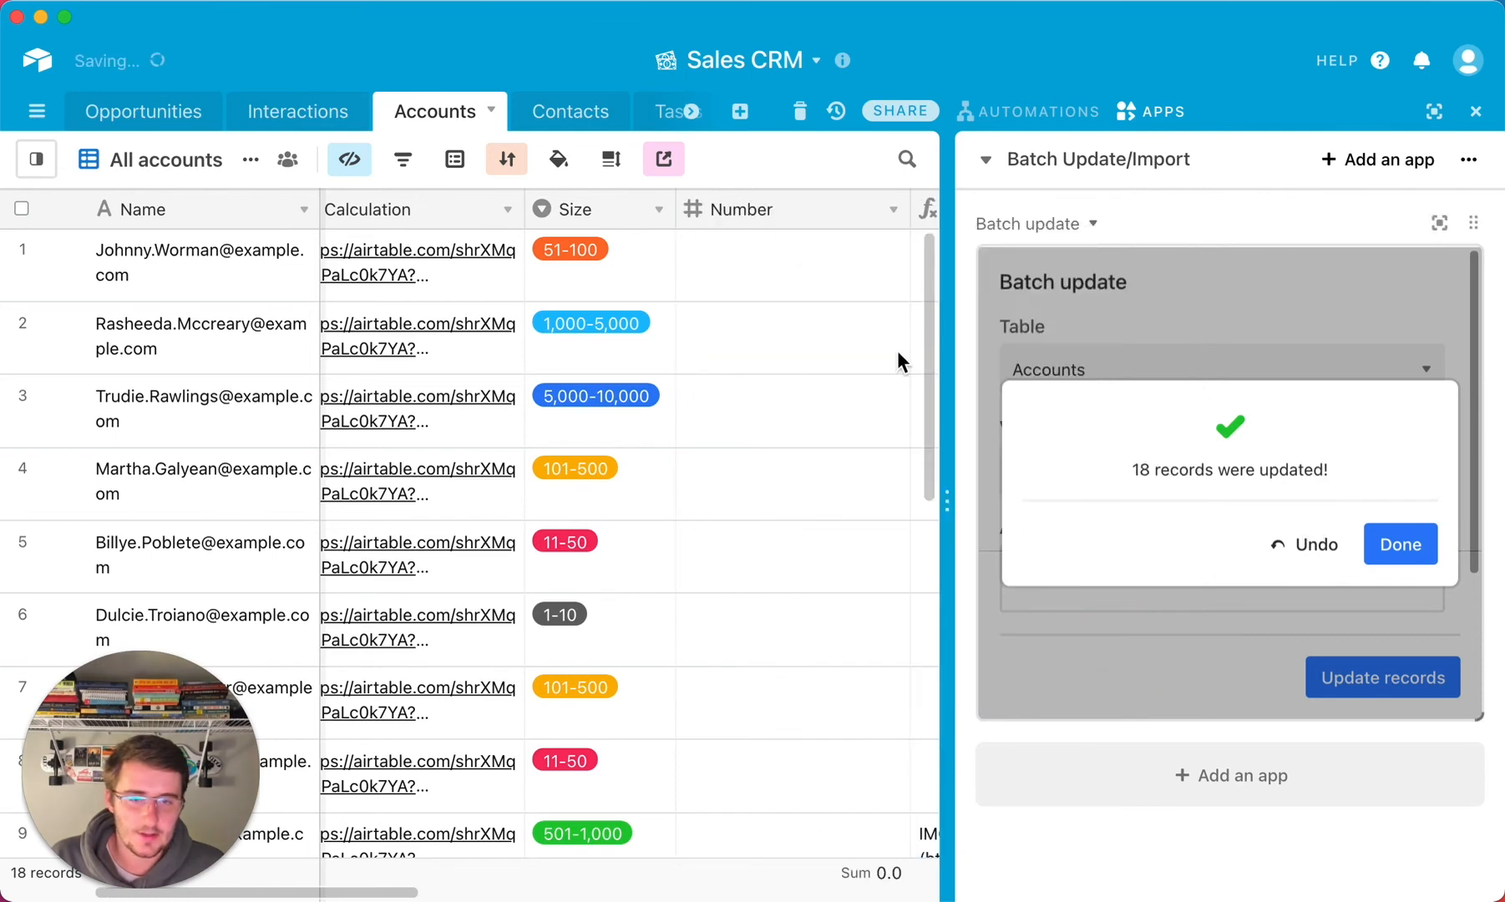
click(1400, 544)
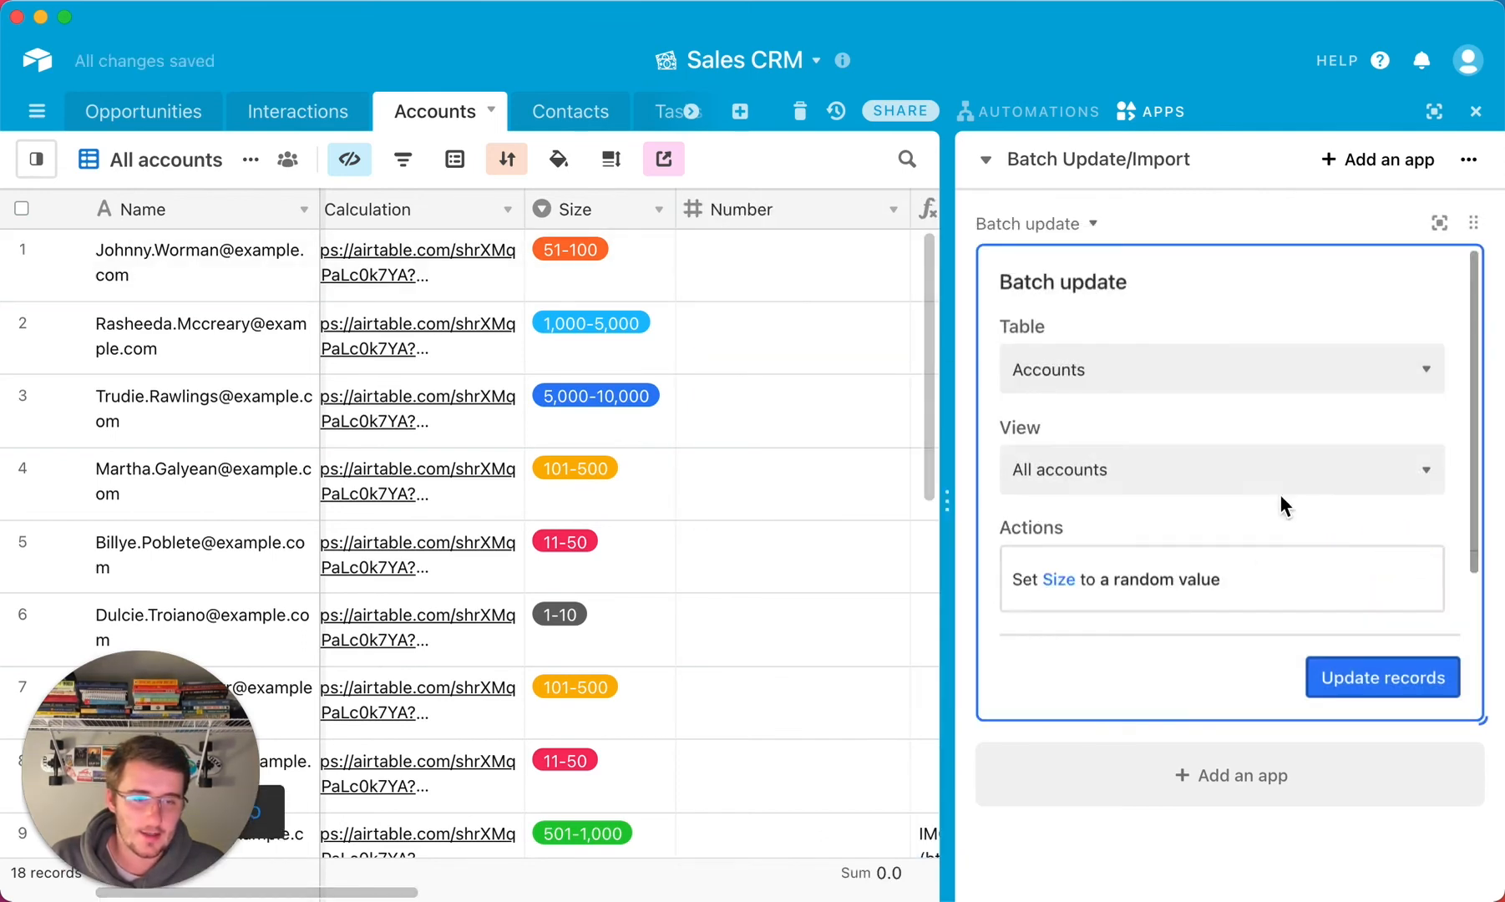
Step: Expand the app full-size and point the Size action at the new Number field instead
click(1439, 222)
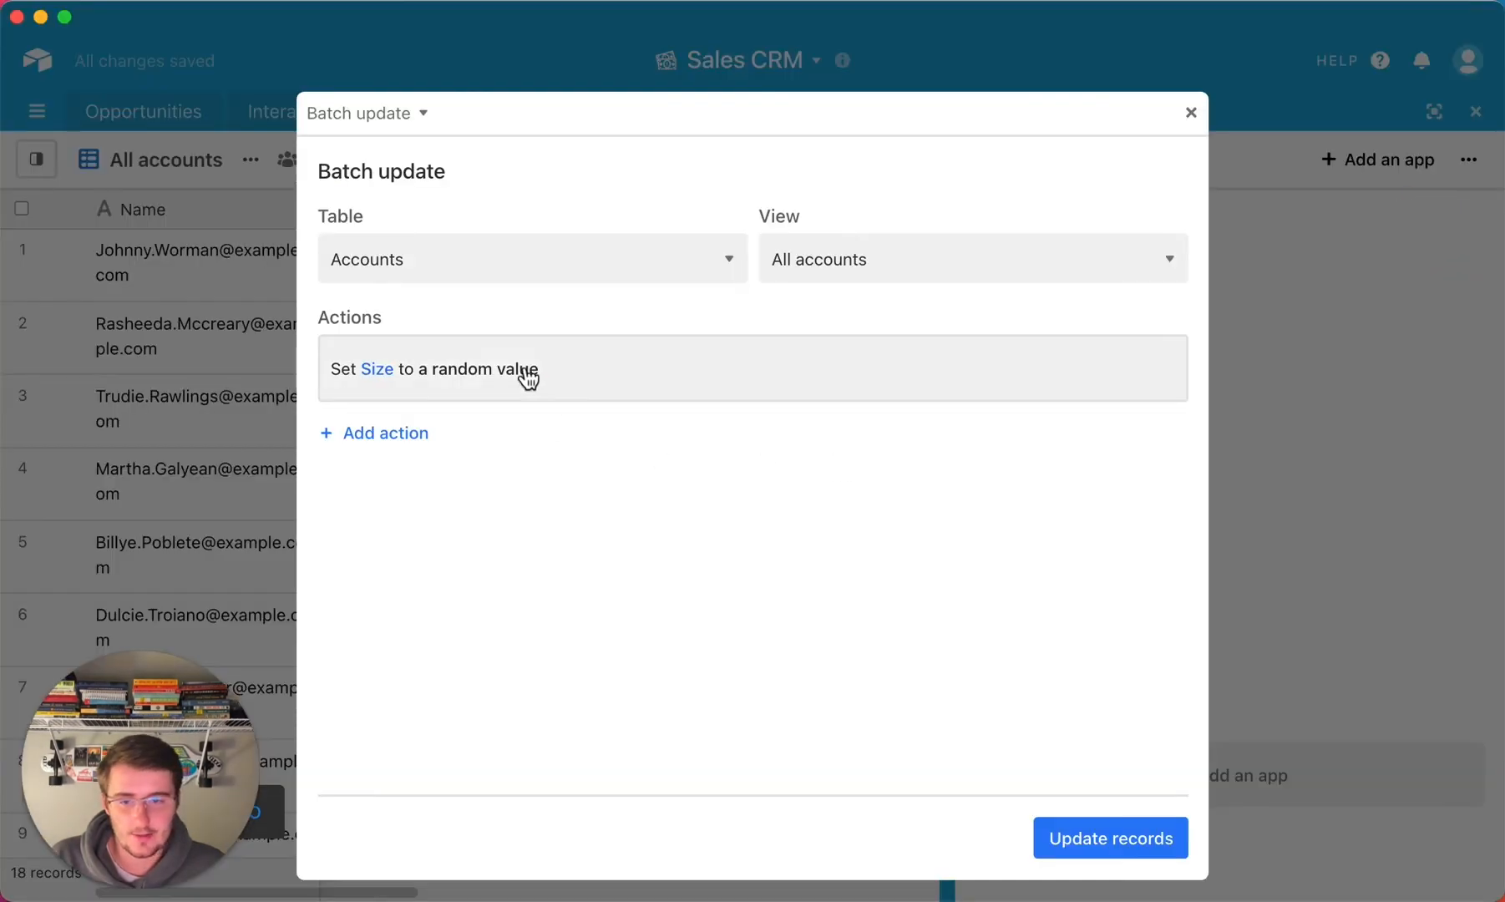
click(378, 370)
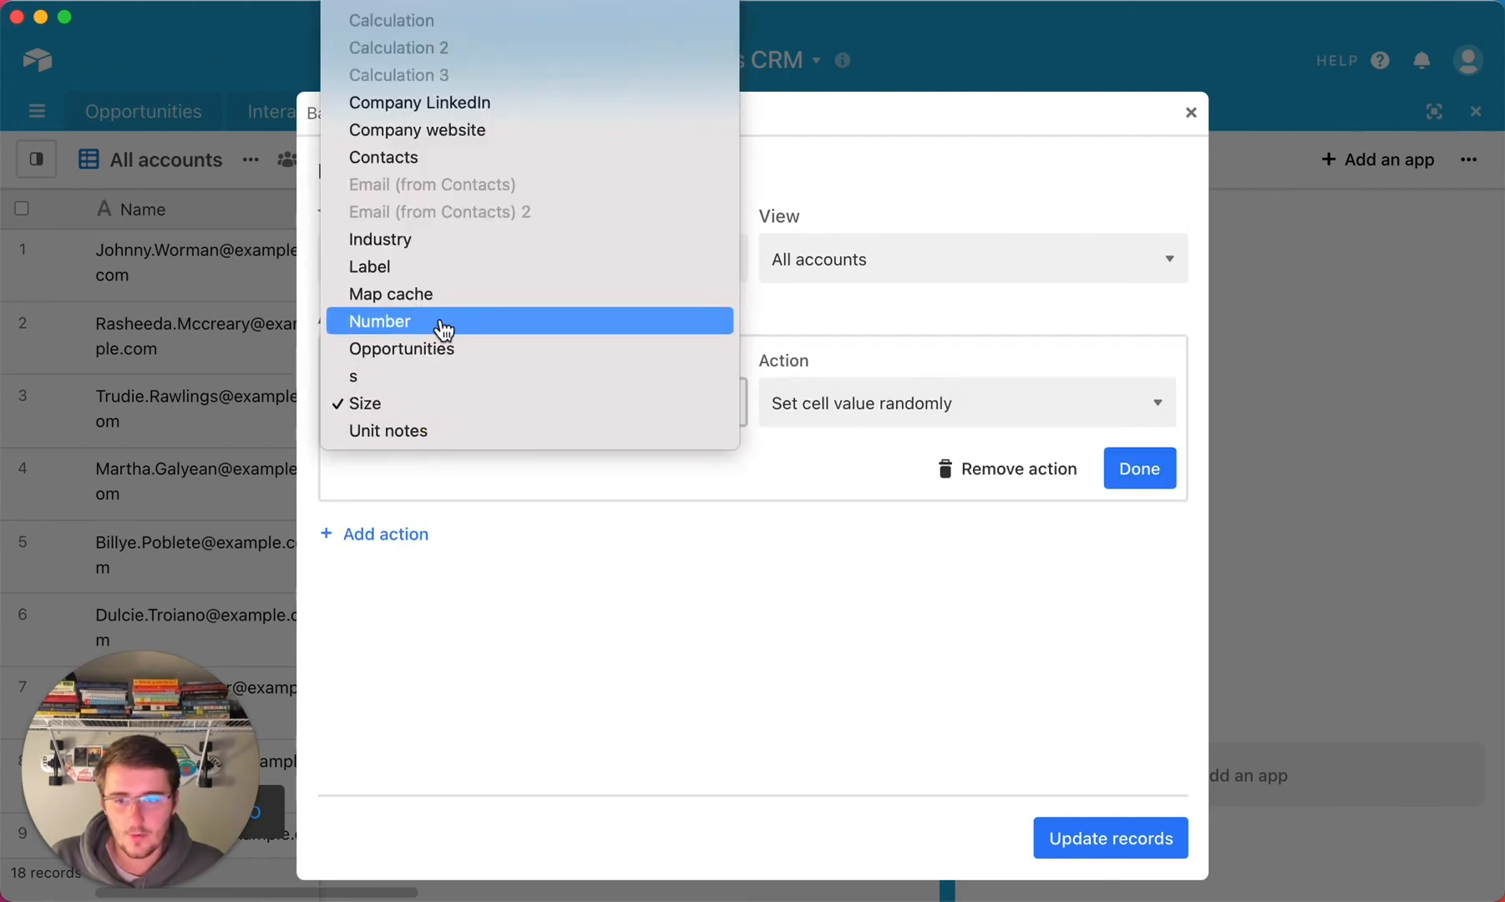
click(381, 320)
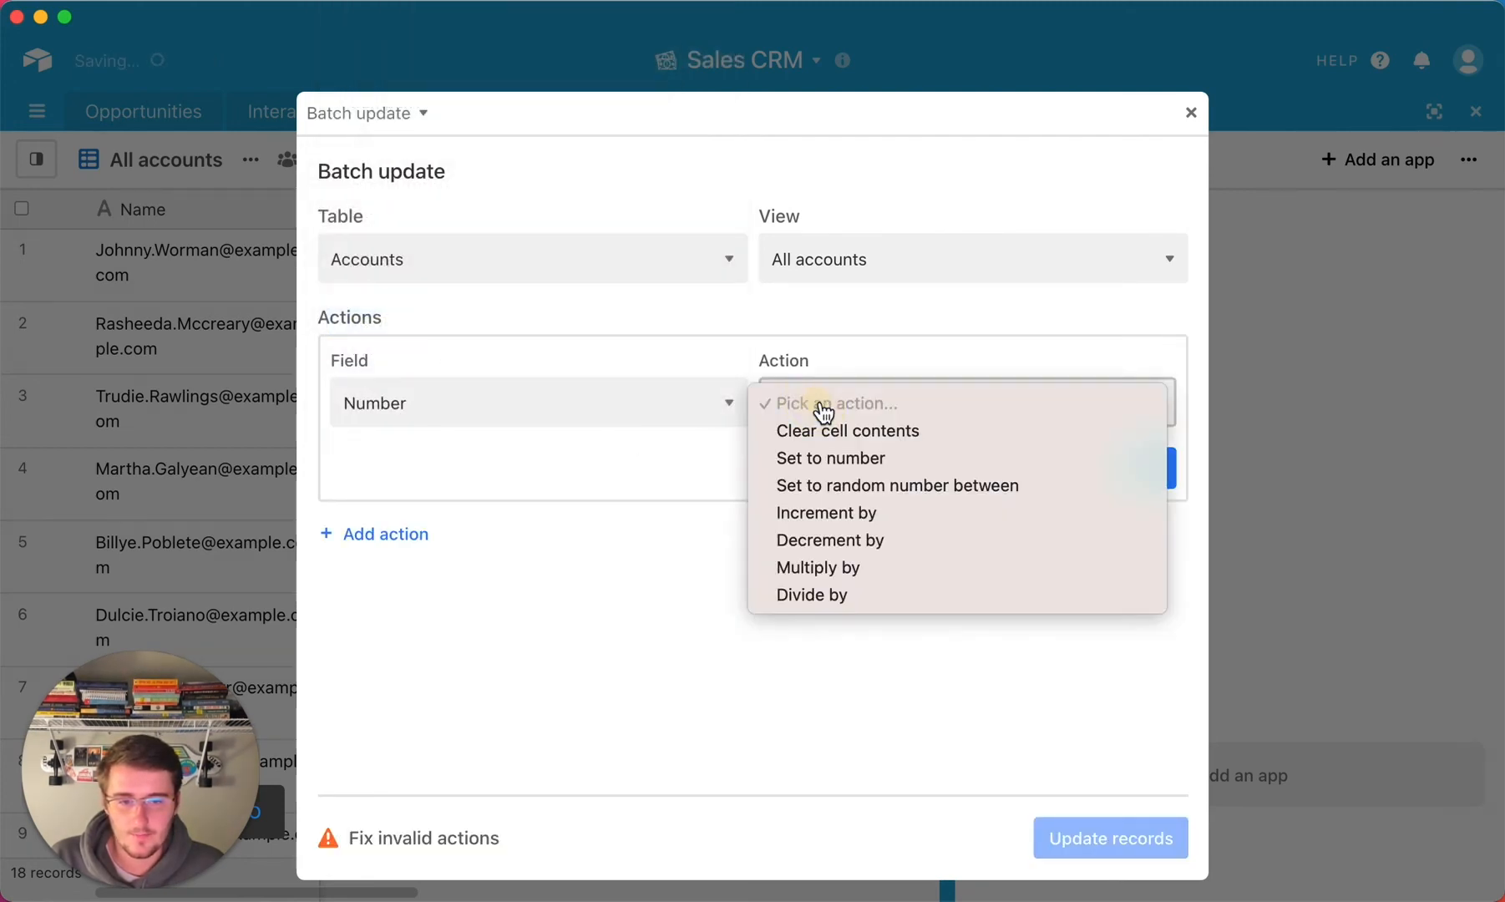
mouse_move(854, 429)
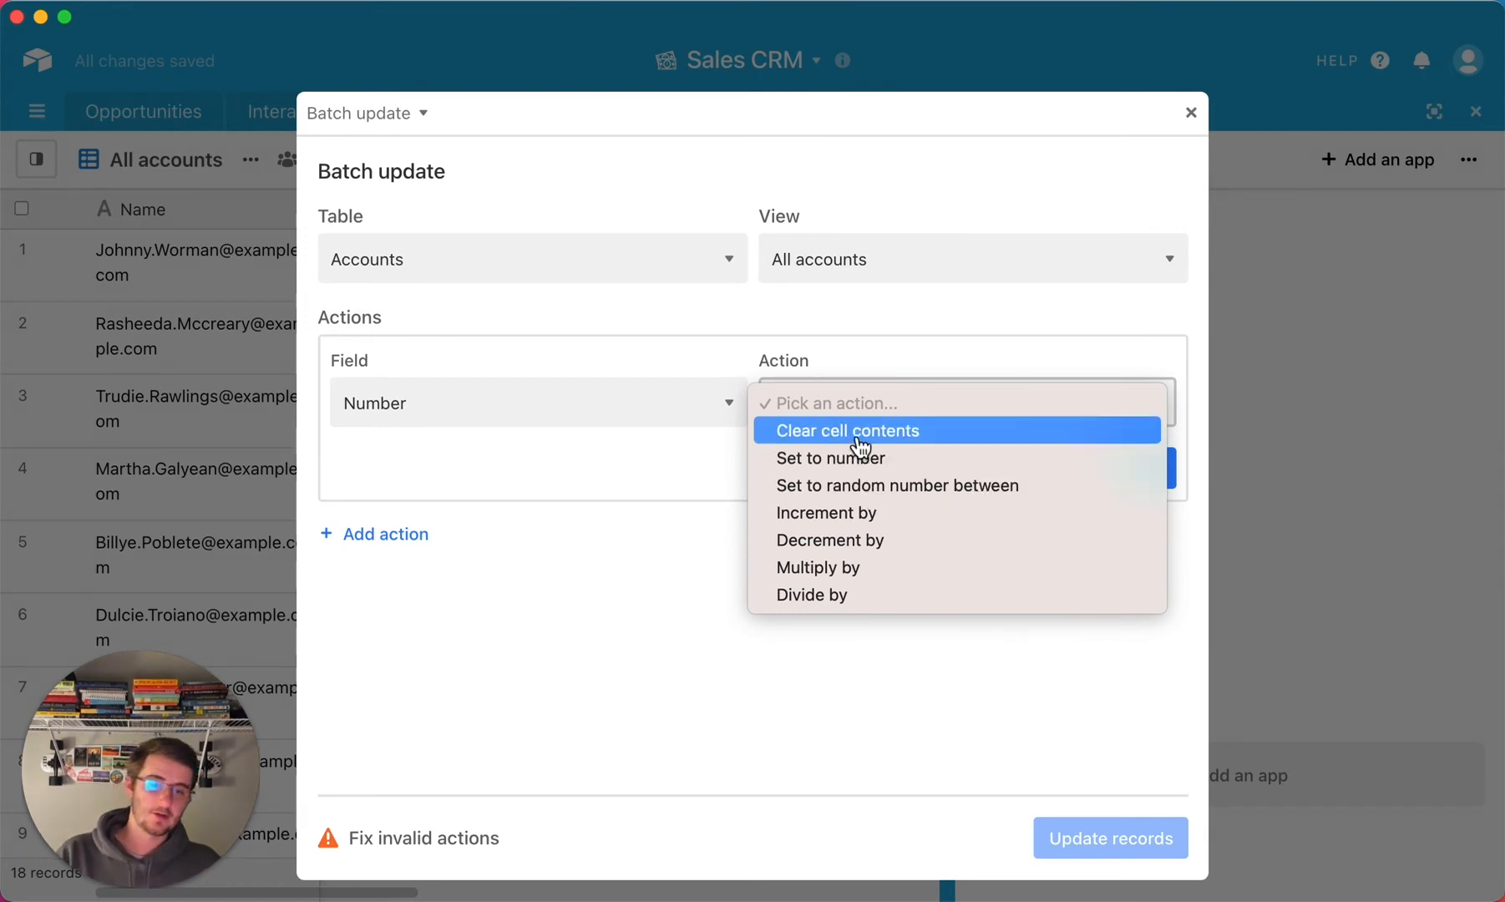
mouse_move(853, 575)
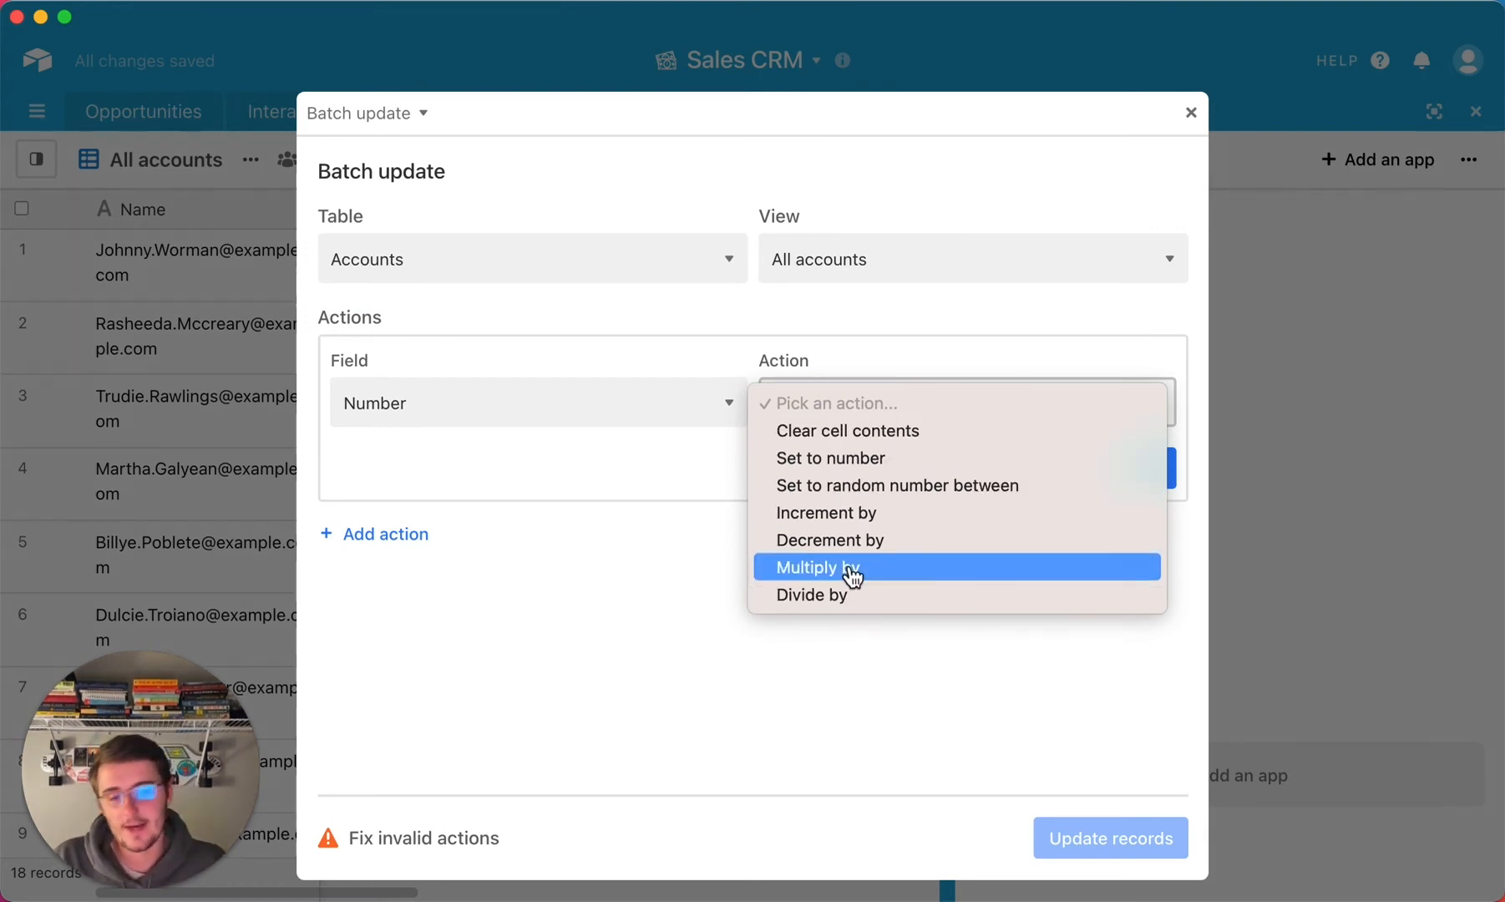
mouse_move(836, 511)
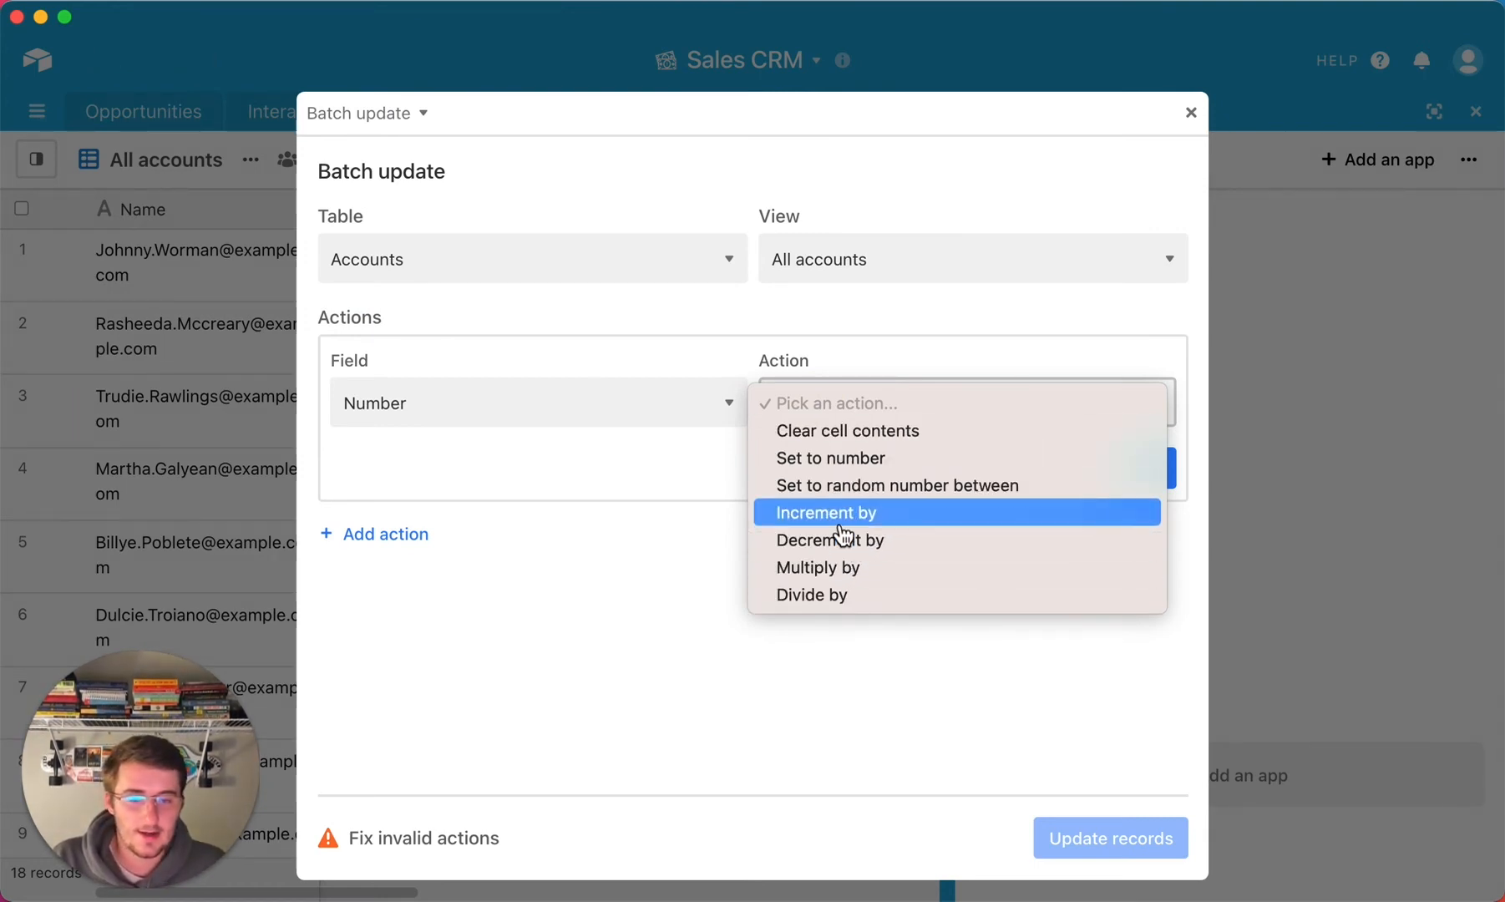
mouse_move(830, 499)
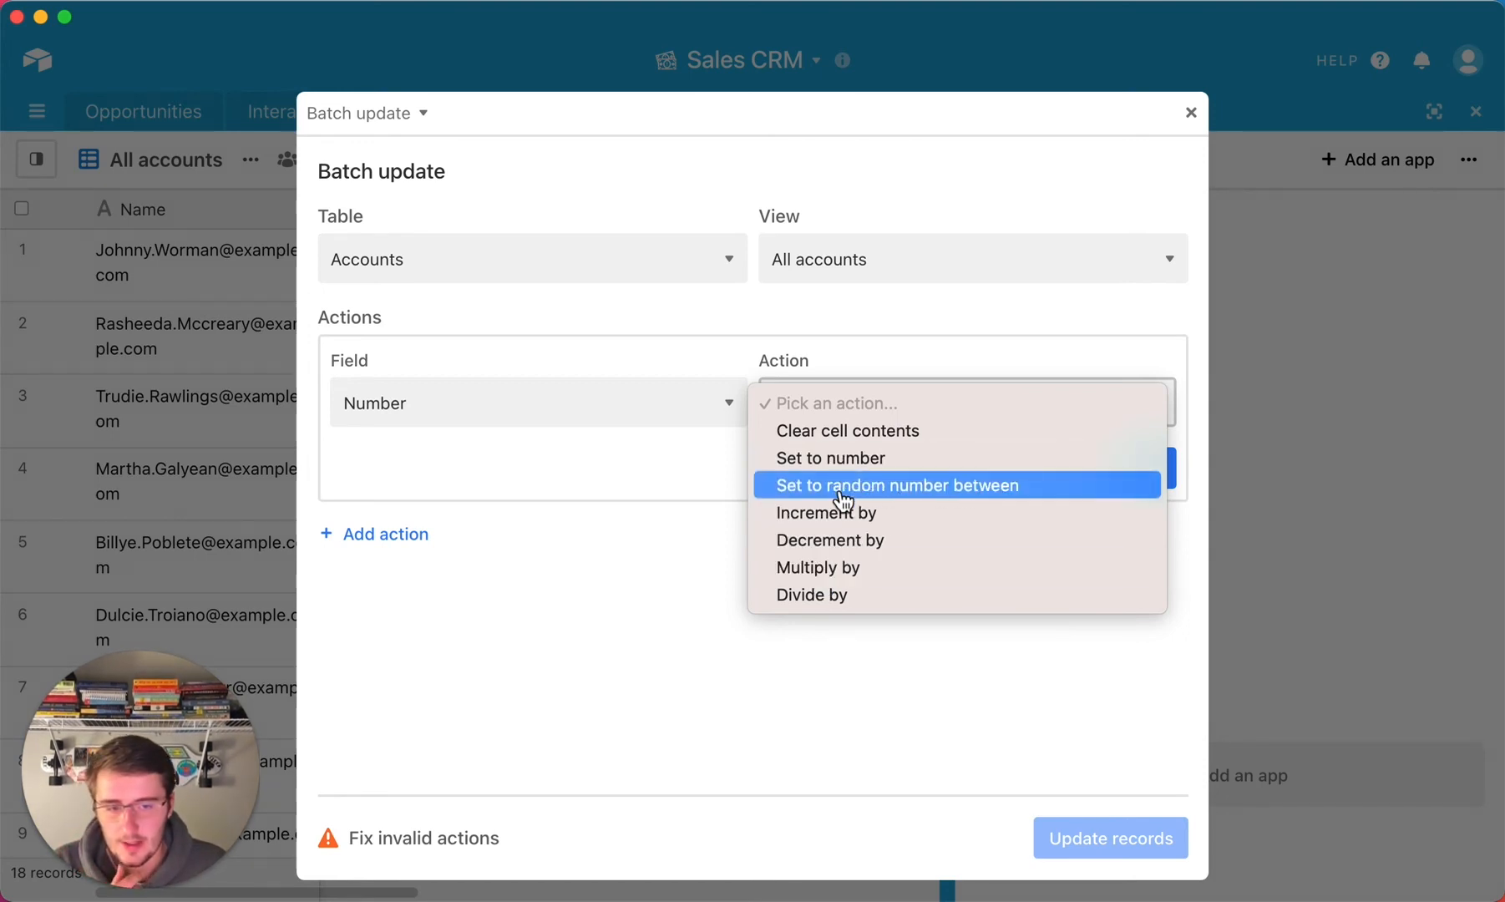
Step: Configure the action as 'Set to random number between' with Min 20 and Max 2500
click(894, 485)
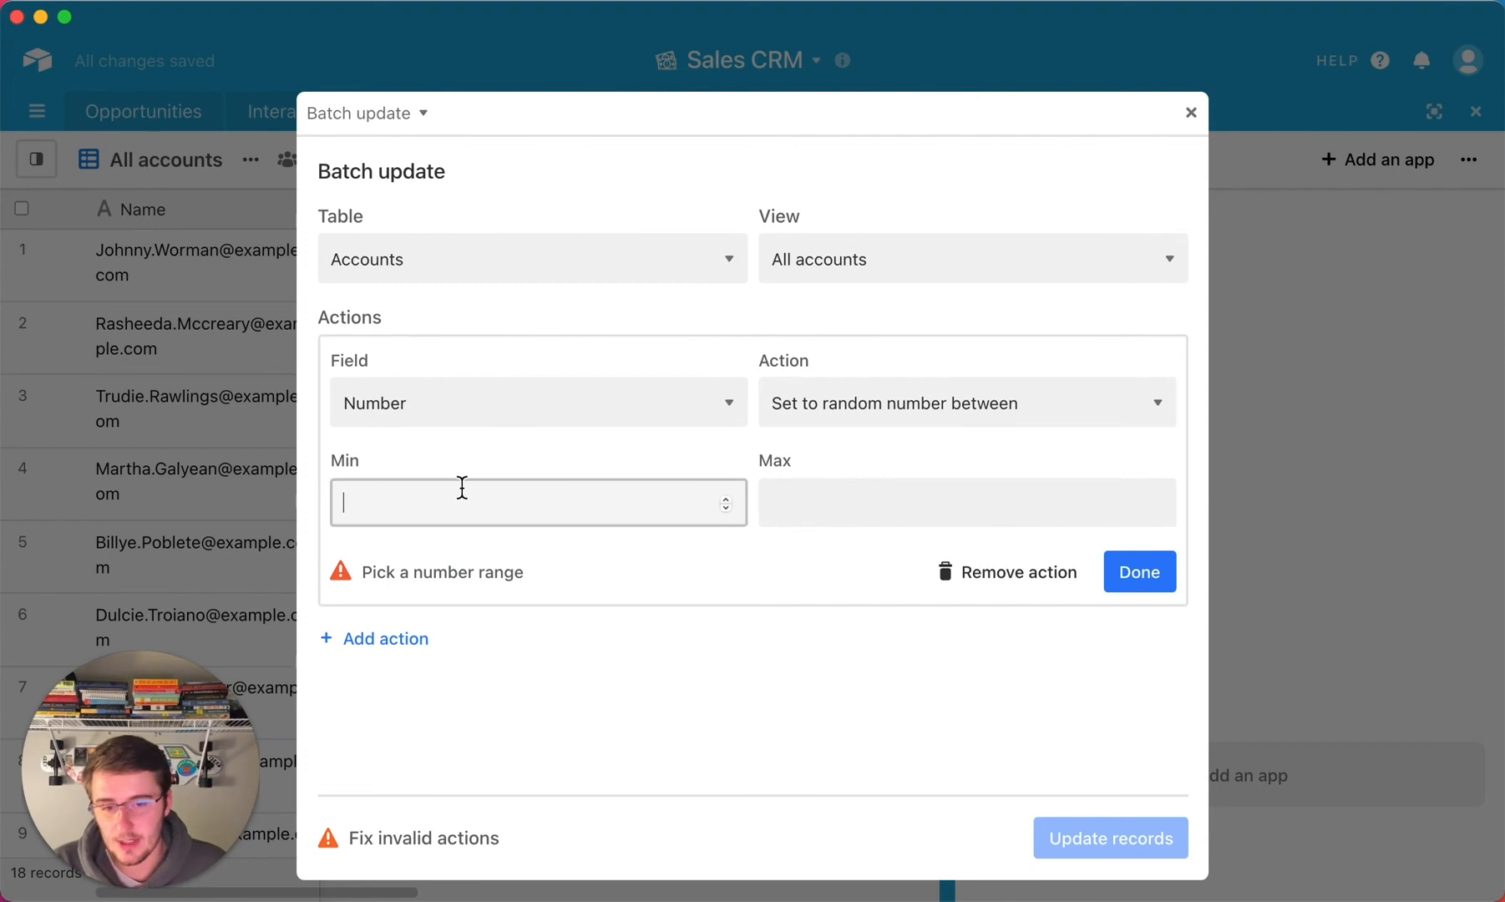
text(2)
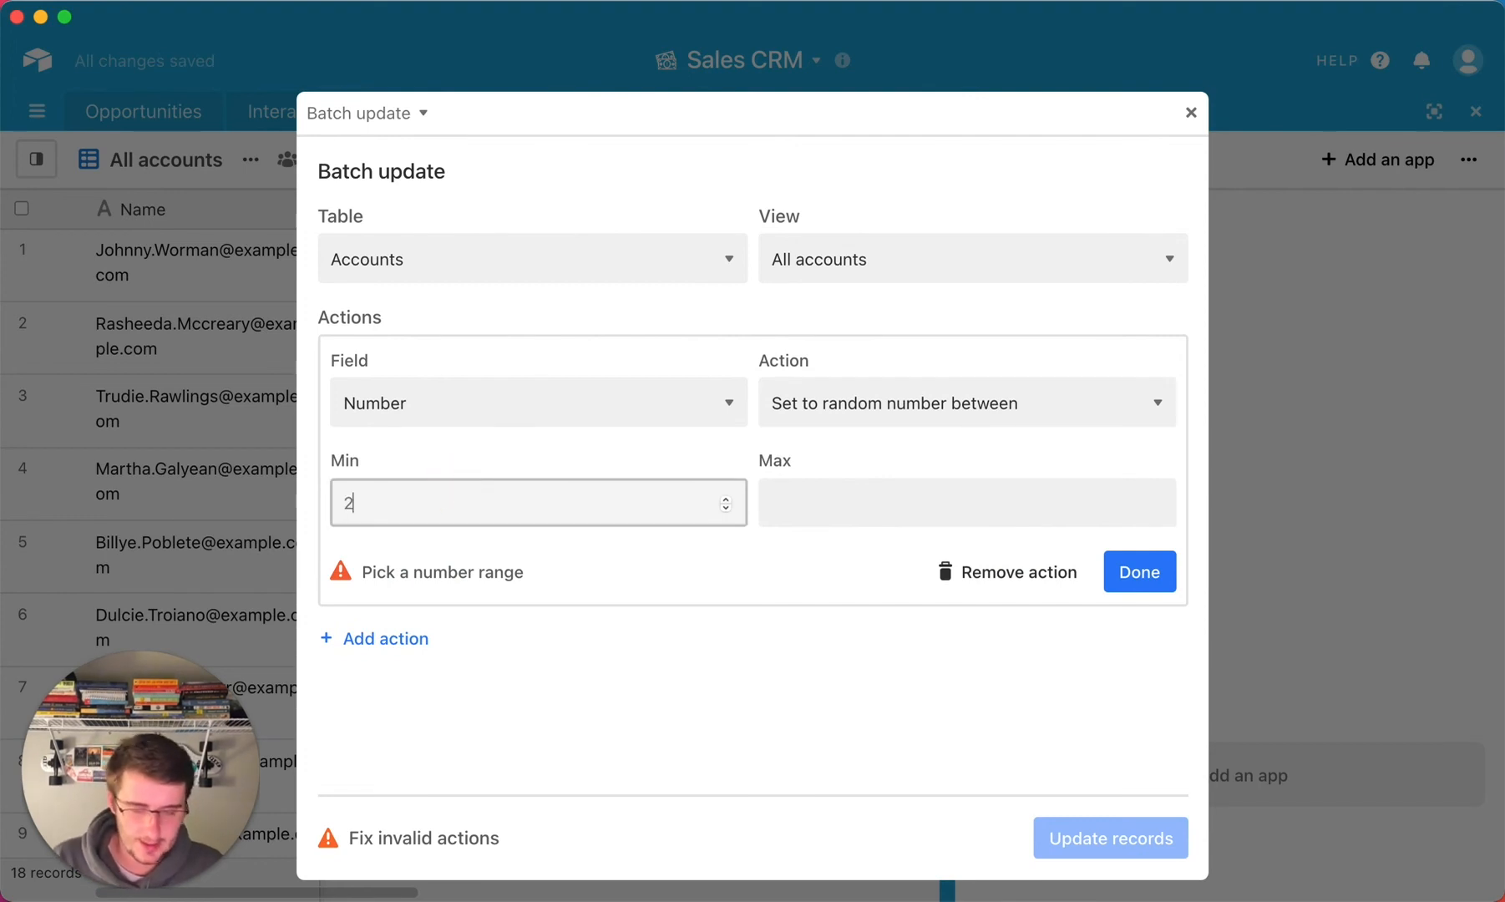
text(2)
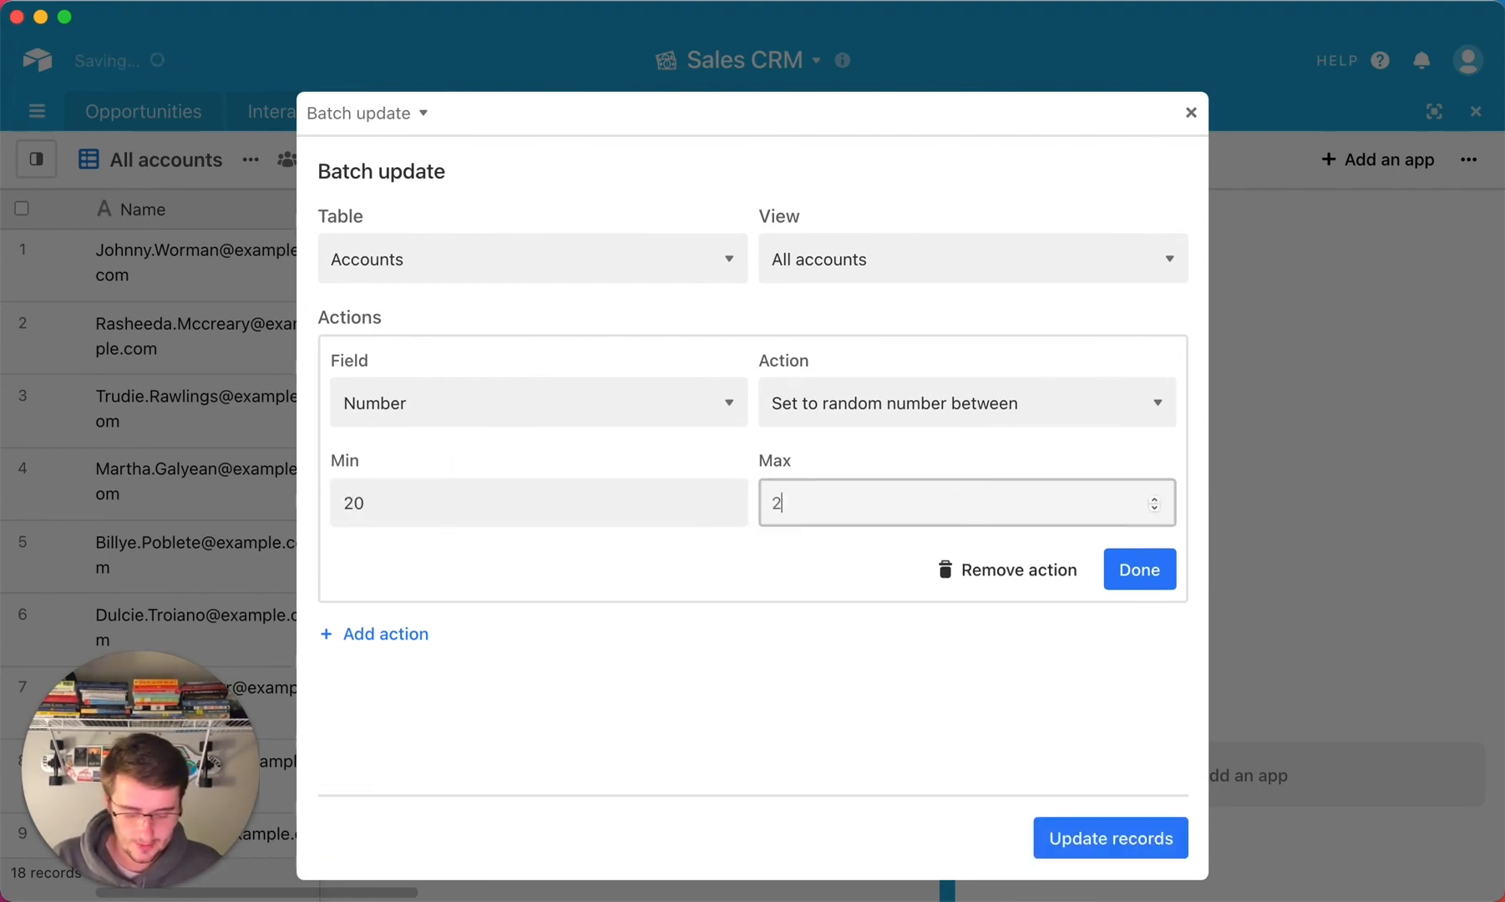
click(1138, 570)
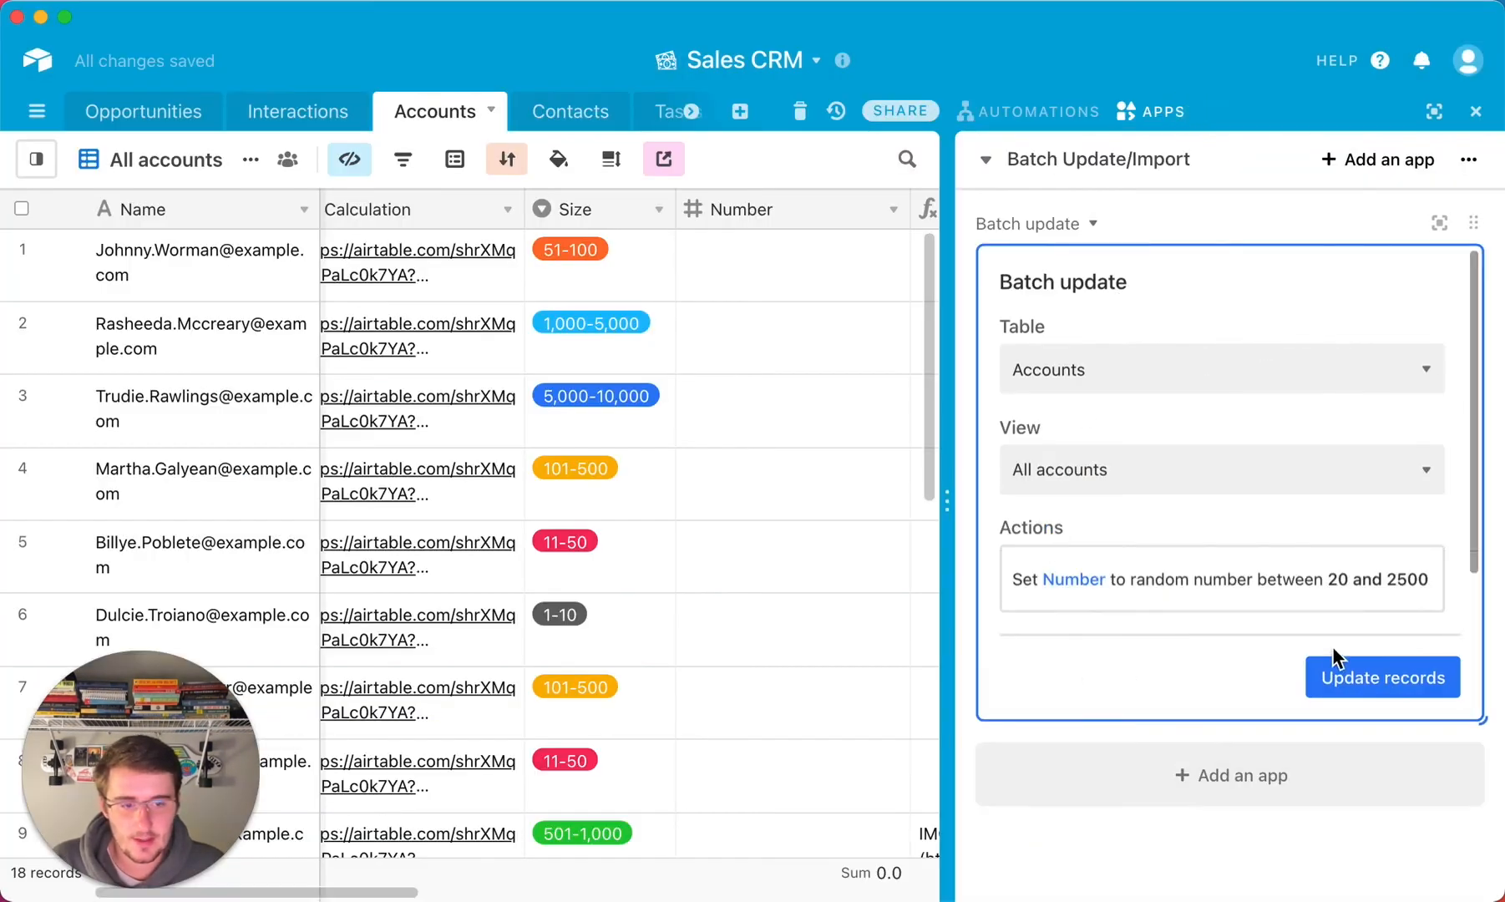
Step: Run the update so all 18 accounts get random numbers, then dismiss the confirmation
click(1381, 676)
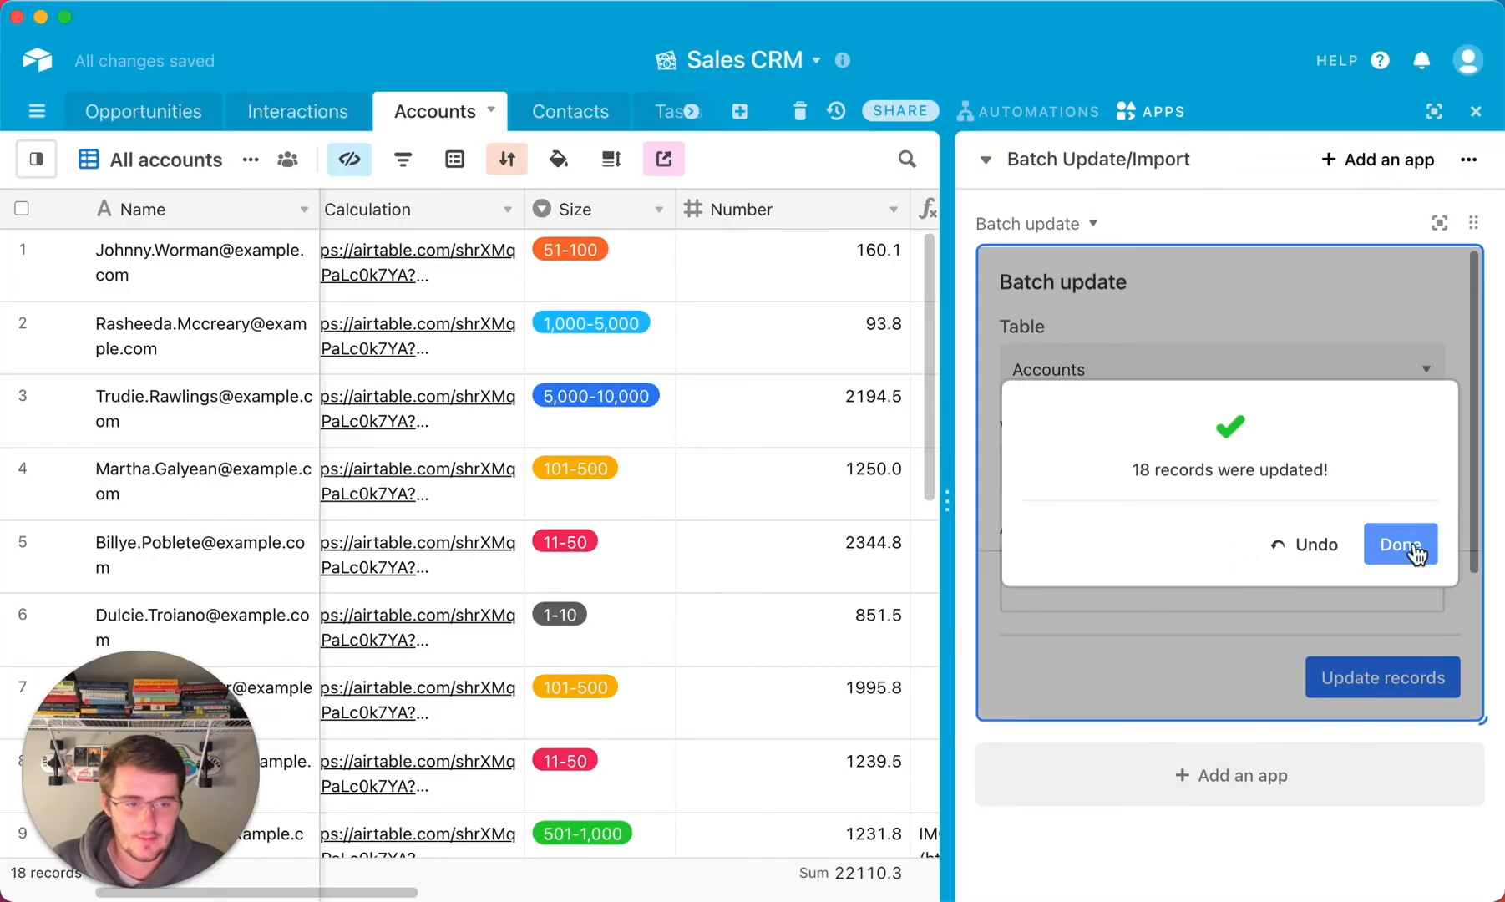
click(1400, 545)
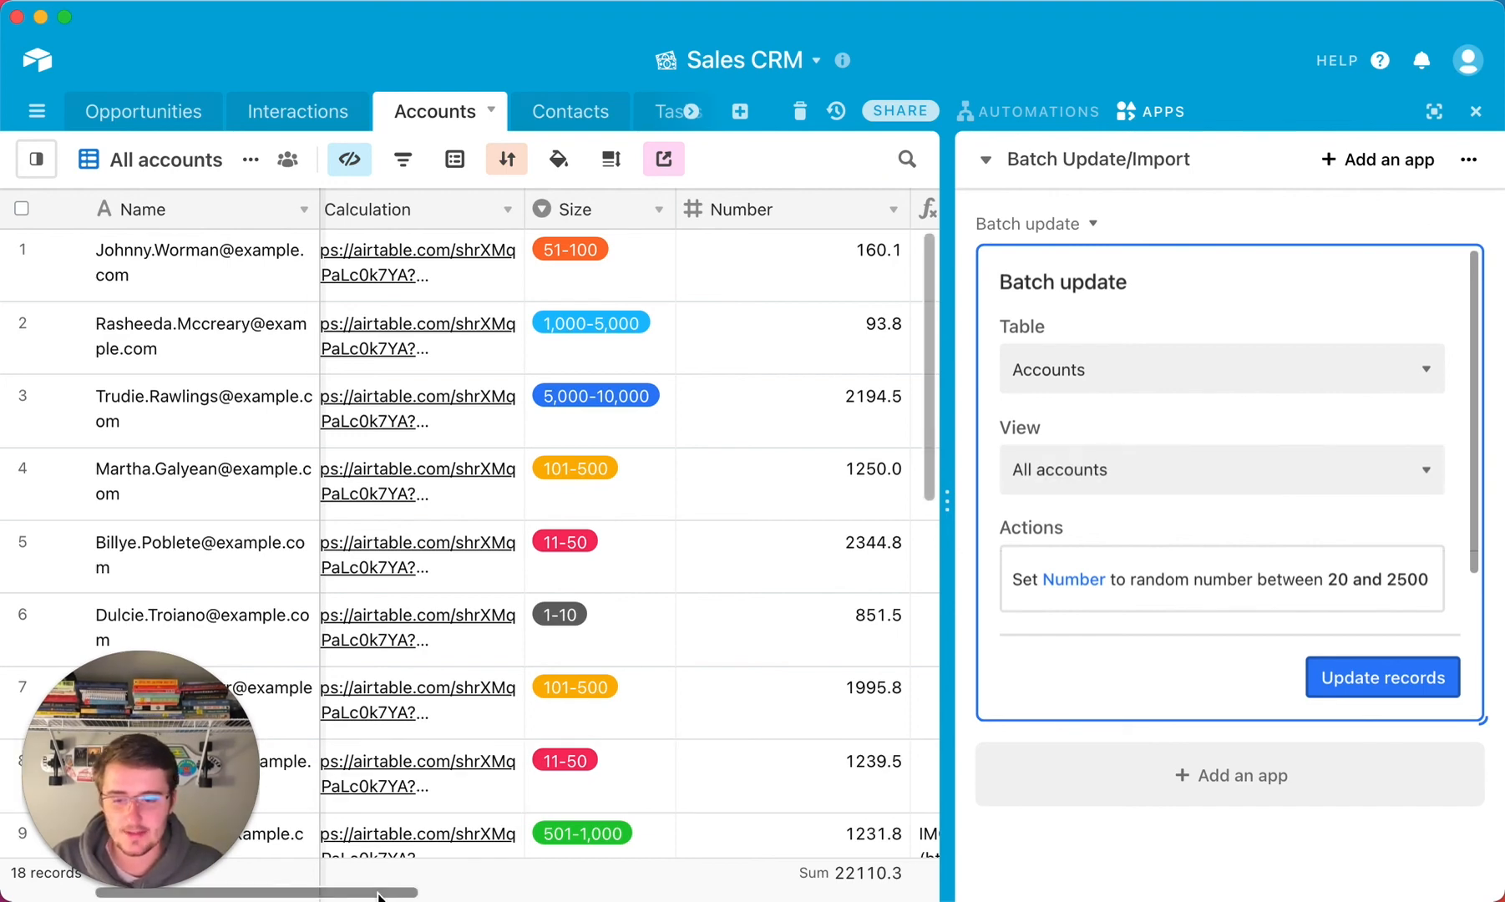
Step: Add a blank Name filter condition on All accounts and move to the Opportunities table
scroll(right, 3)
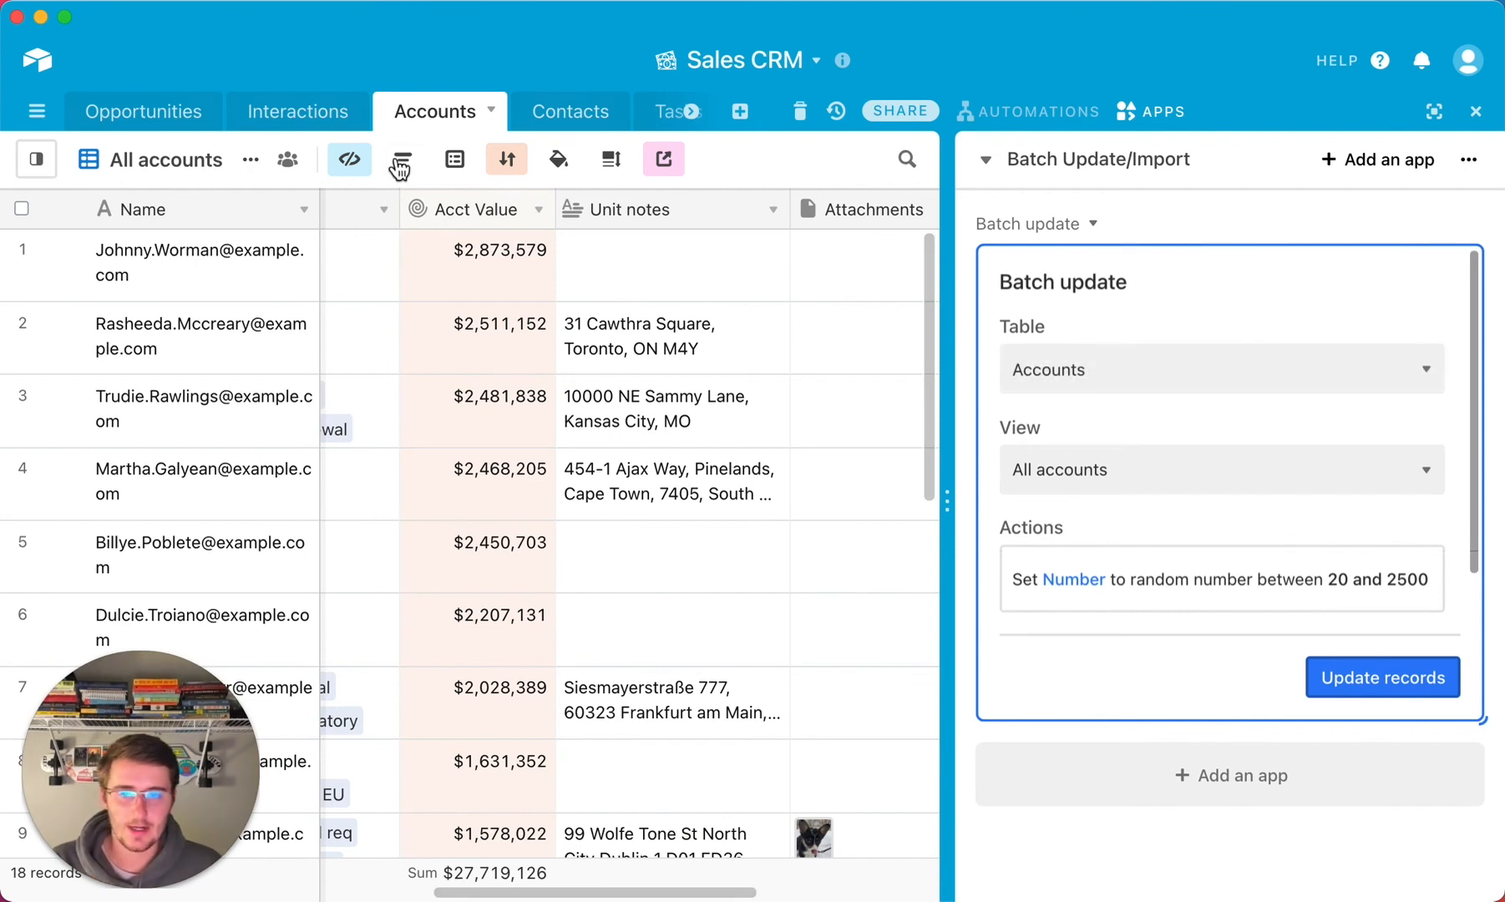
click(401, 158)
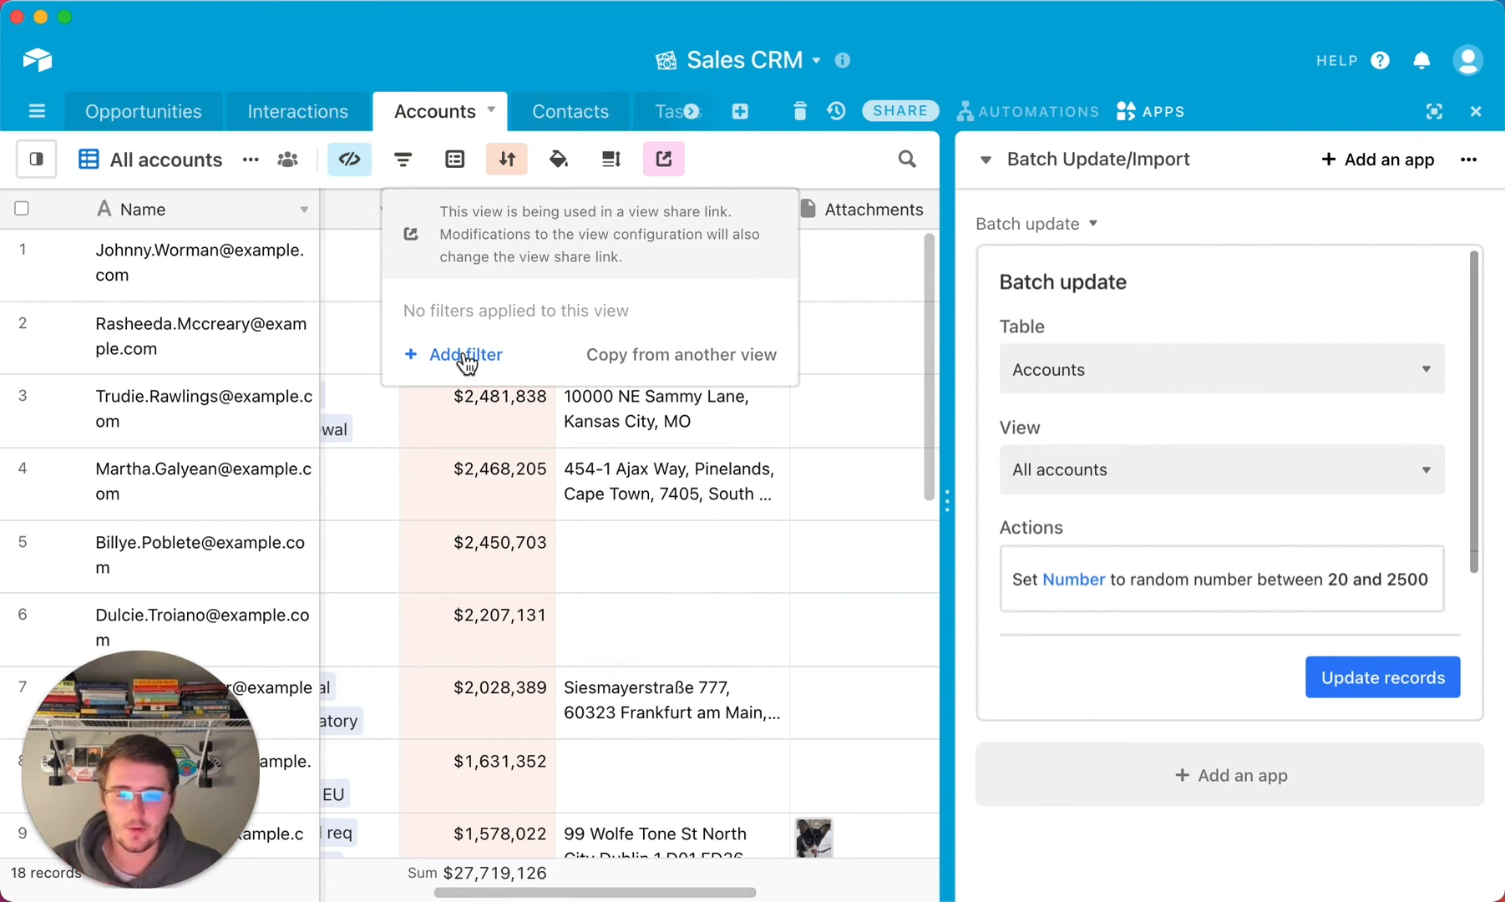
click(465, 354)
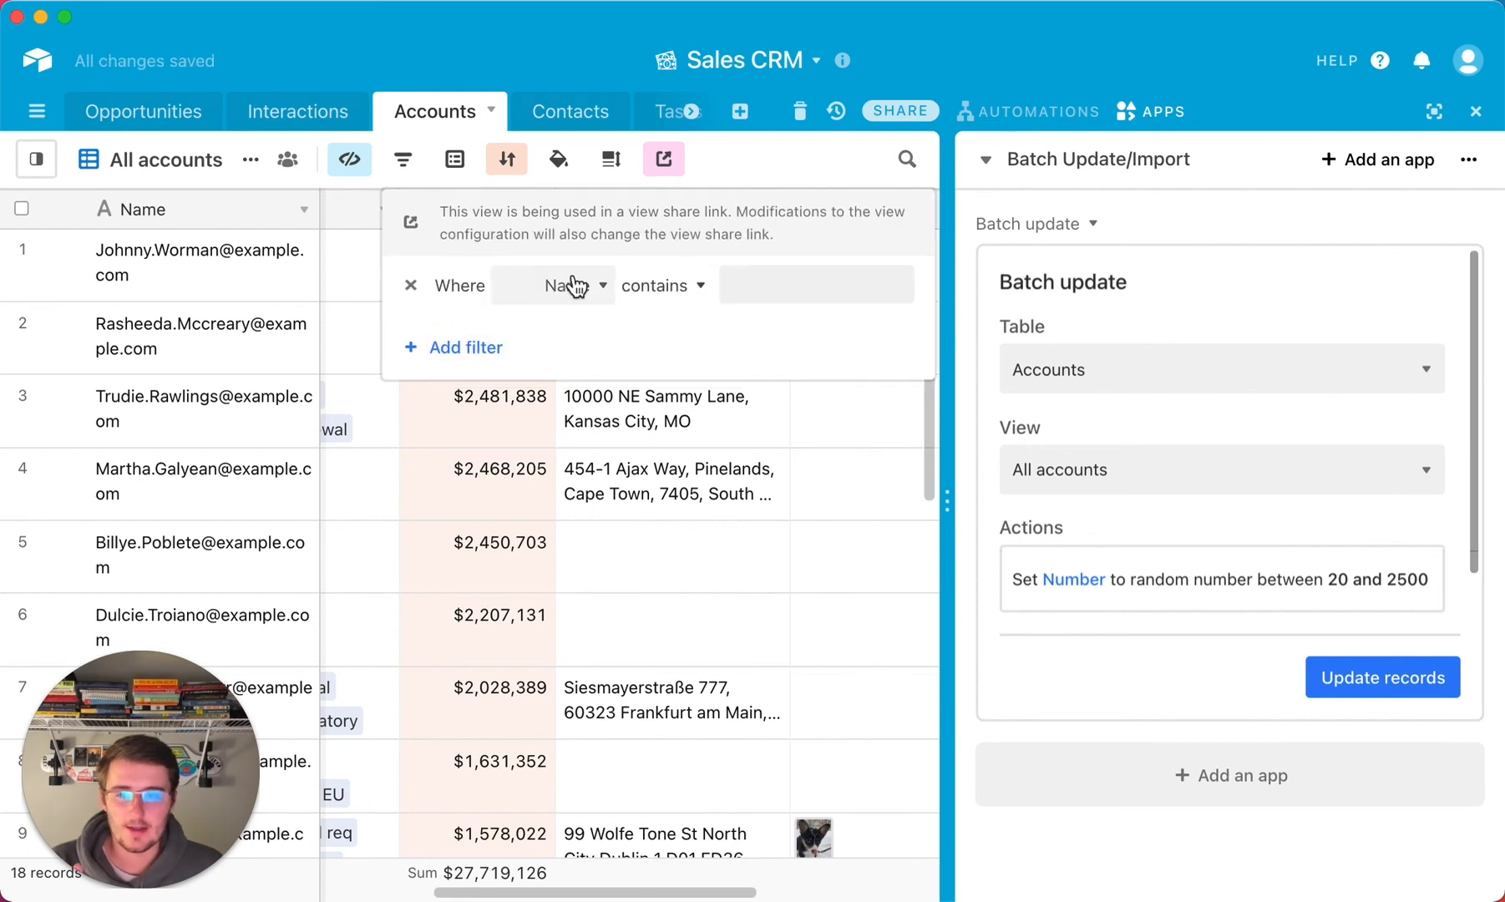
click(144, 112)
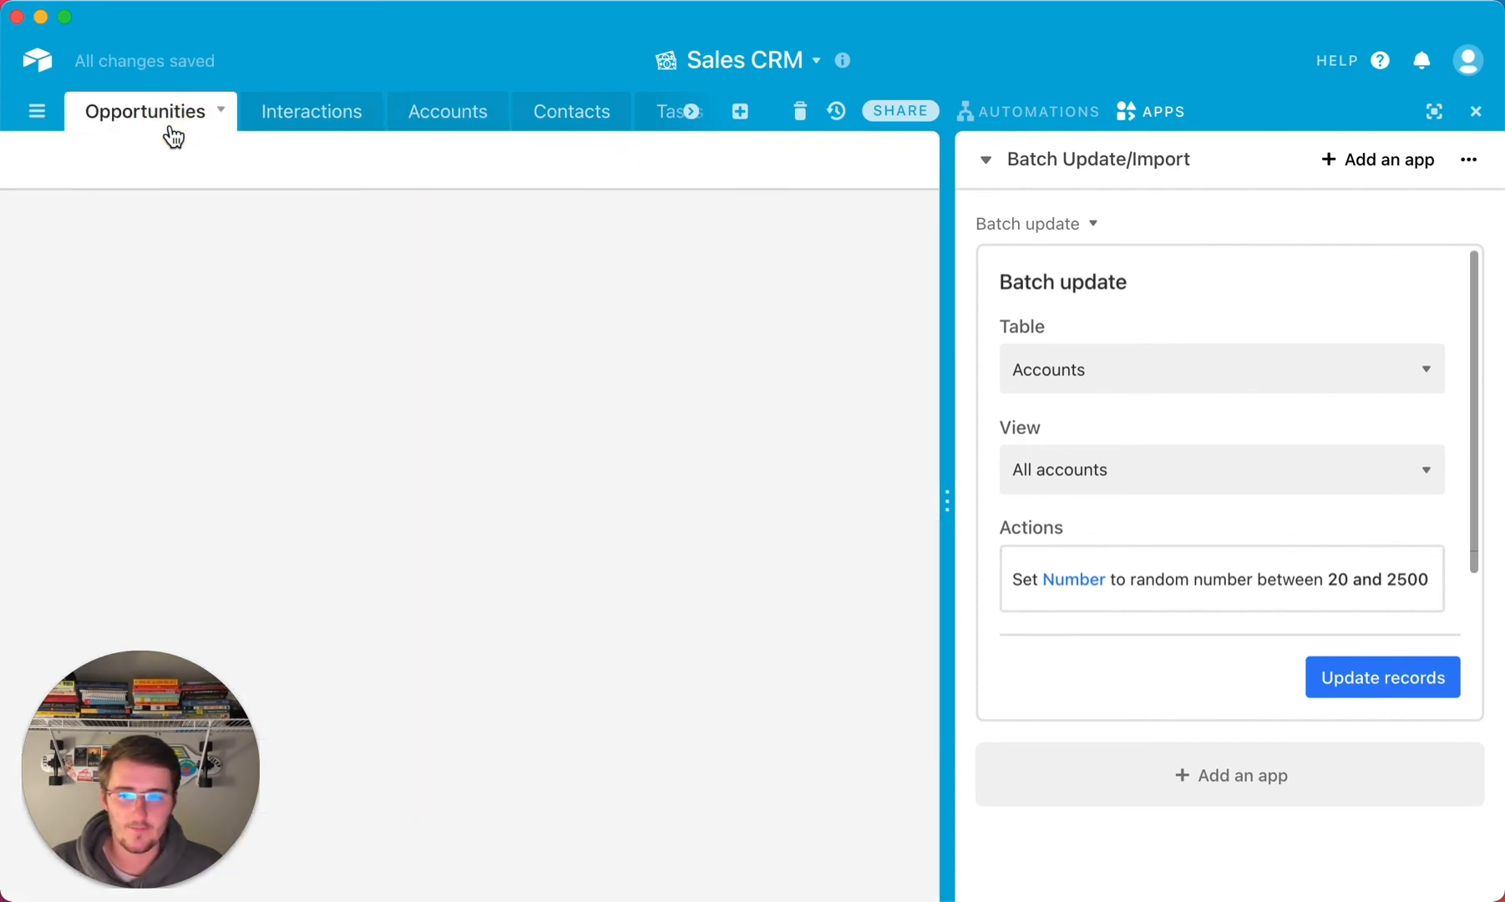
Step: Filter Opportunities by Status '5- Closed—lost', leaving three records
click(145, 112)
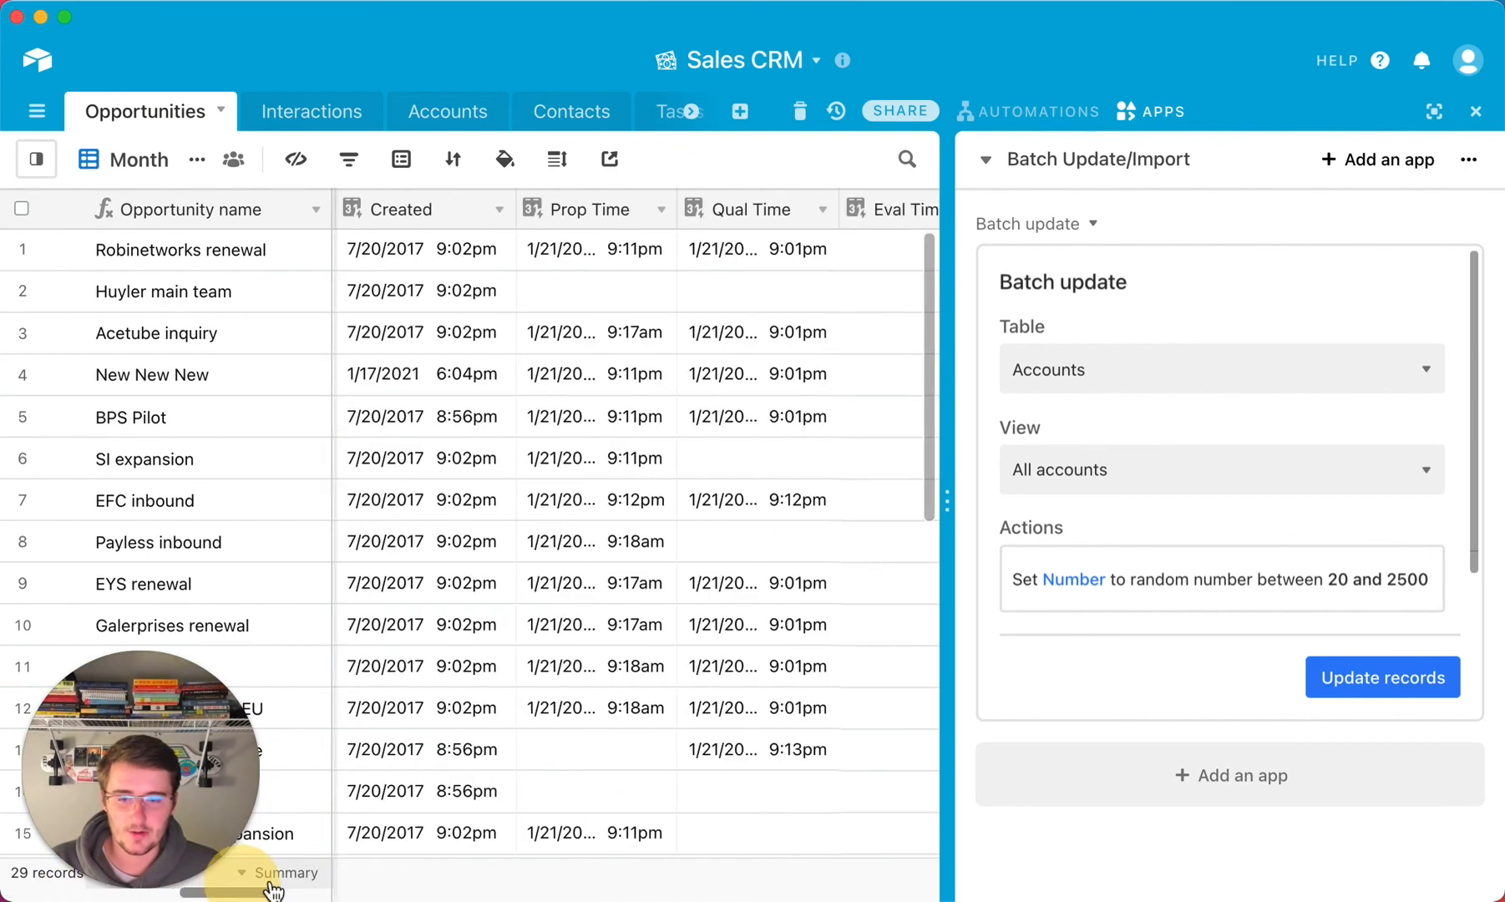
scroll(right, 3)
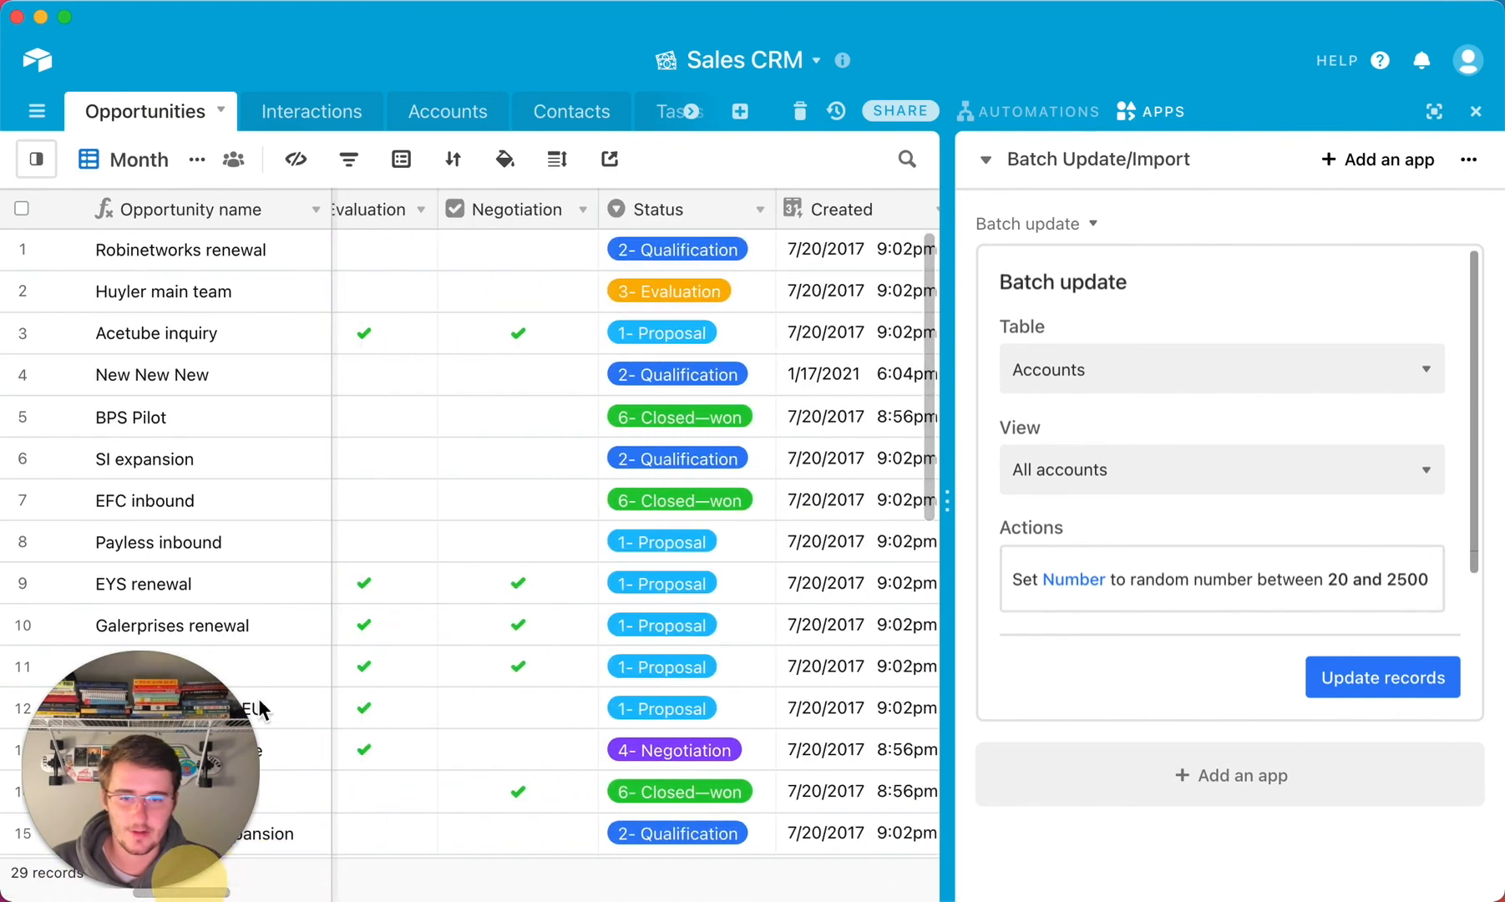
click(756, 209)
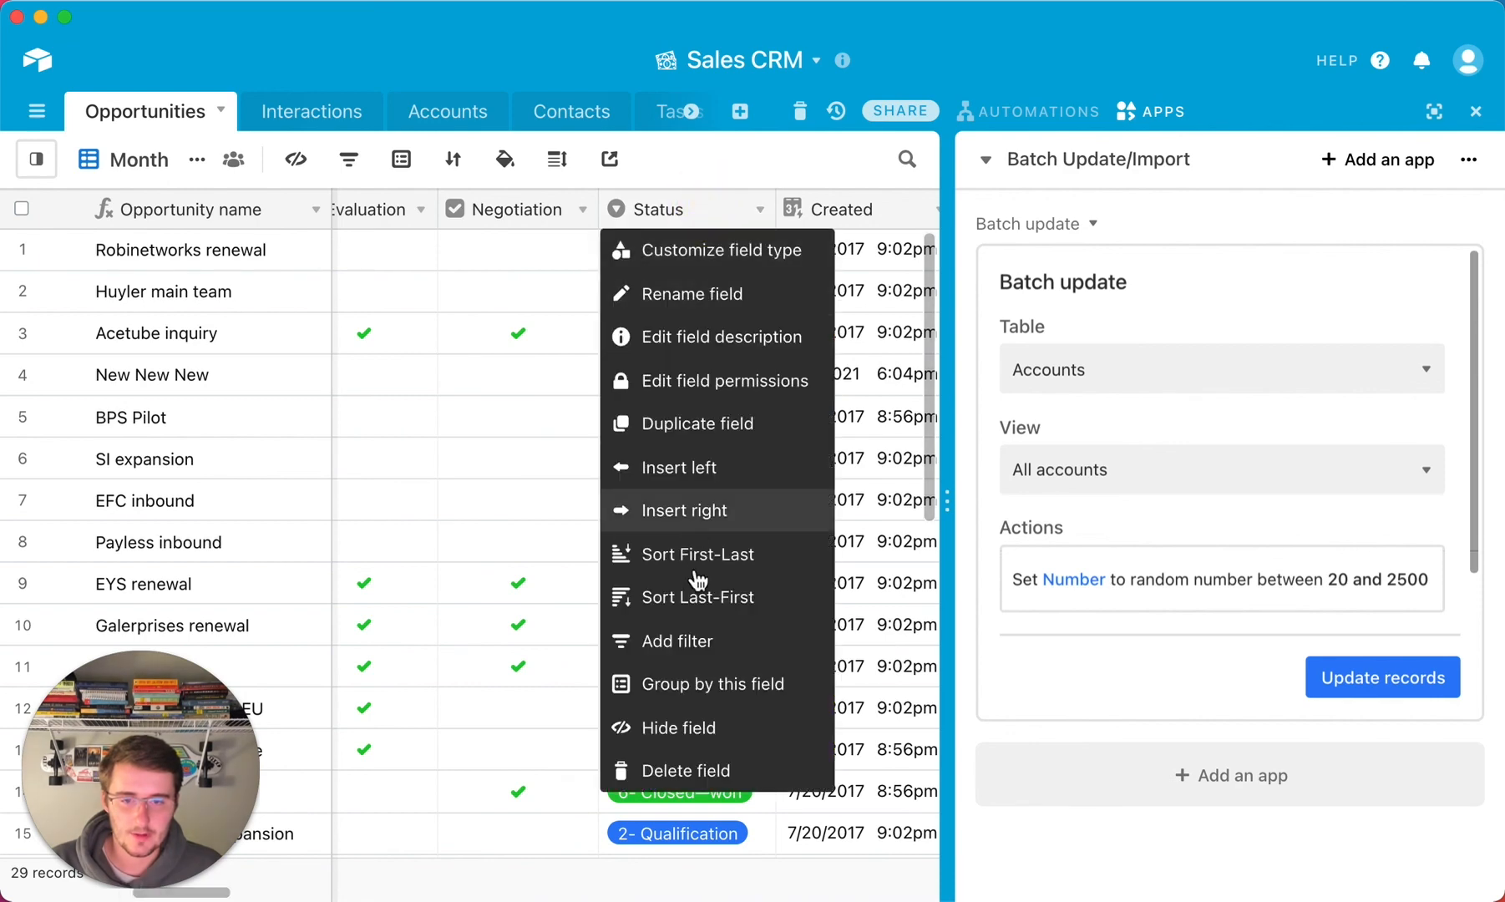
click(674, 641)
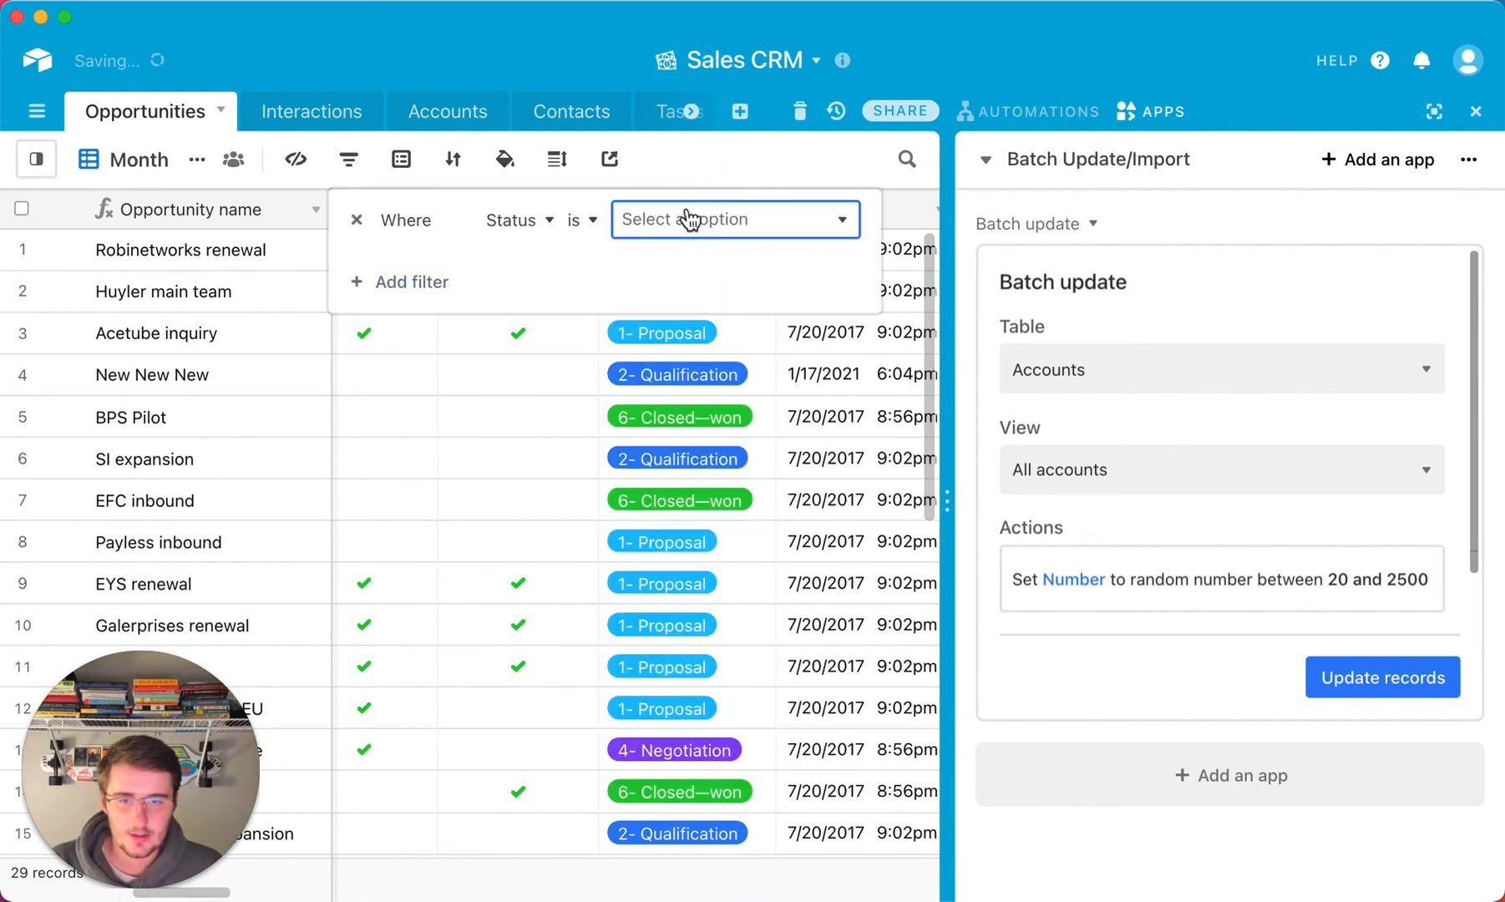
click(735, 218)
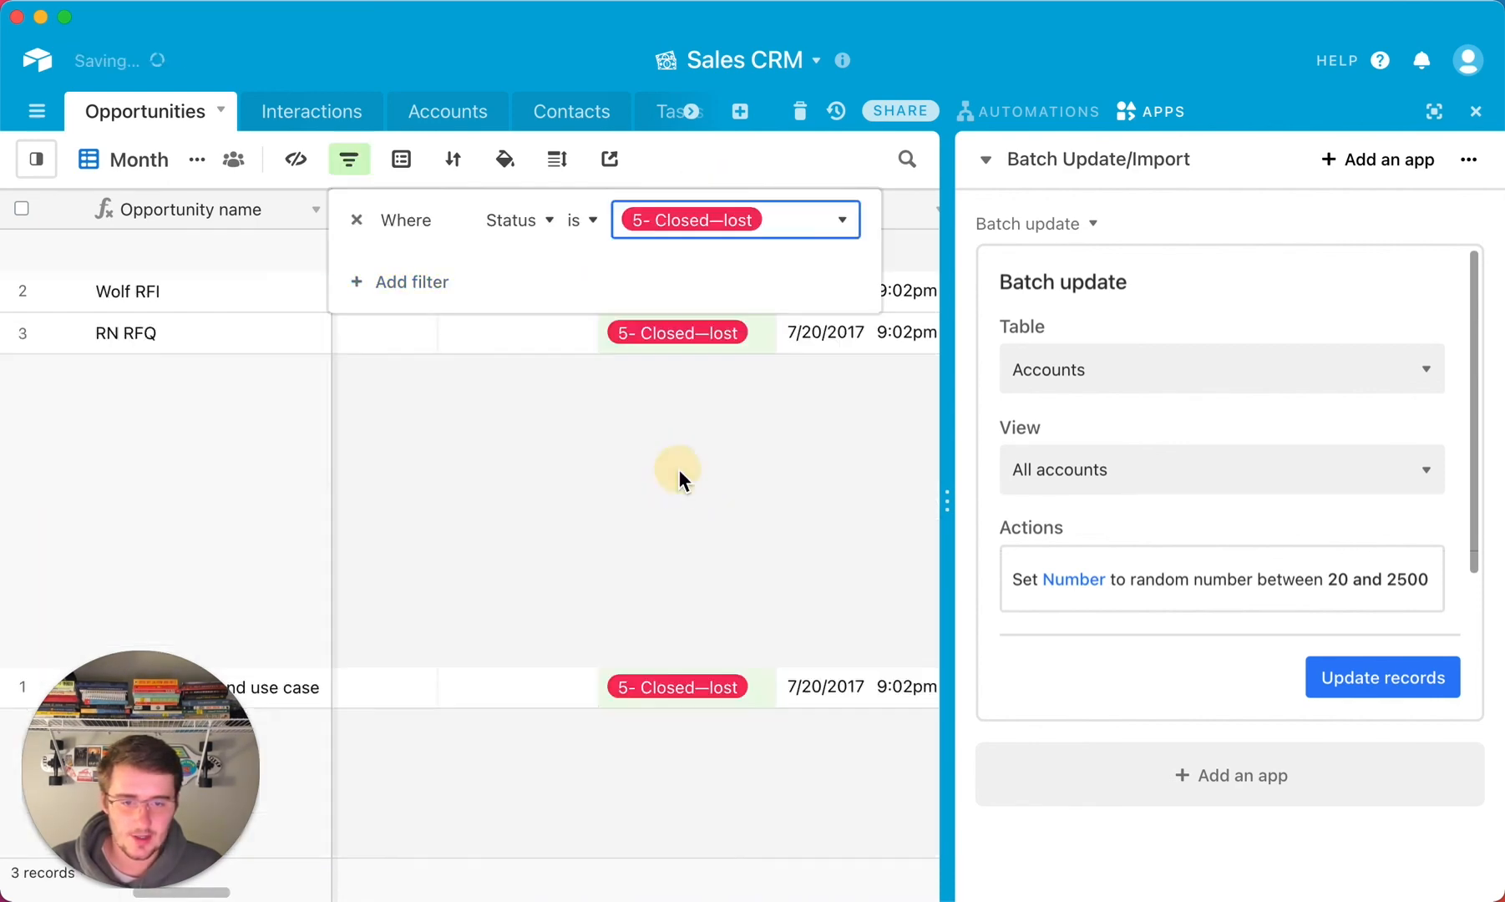